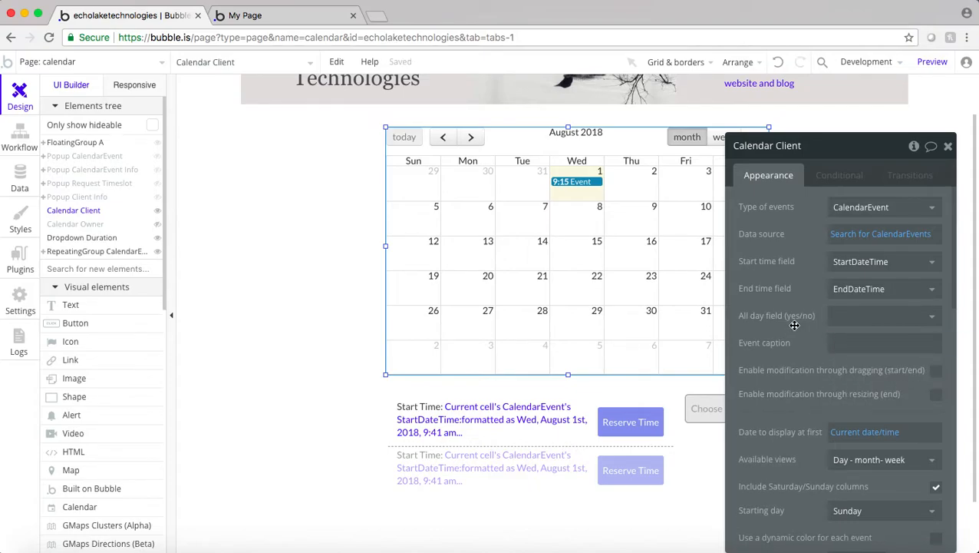
mouse_move(795, 279)
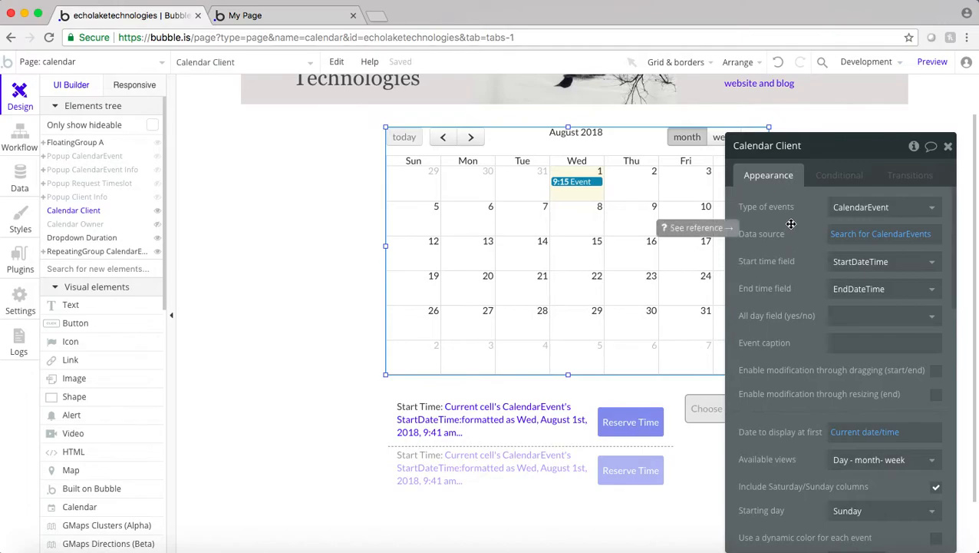
mouse_move(810, 243)
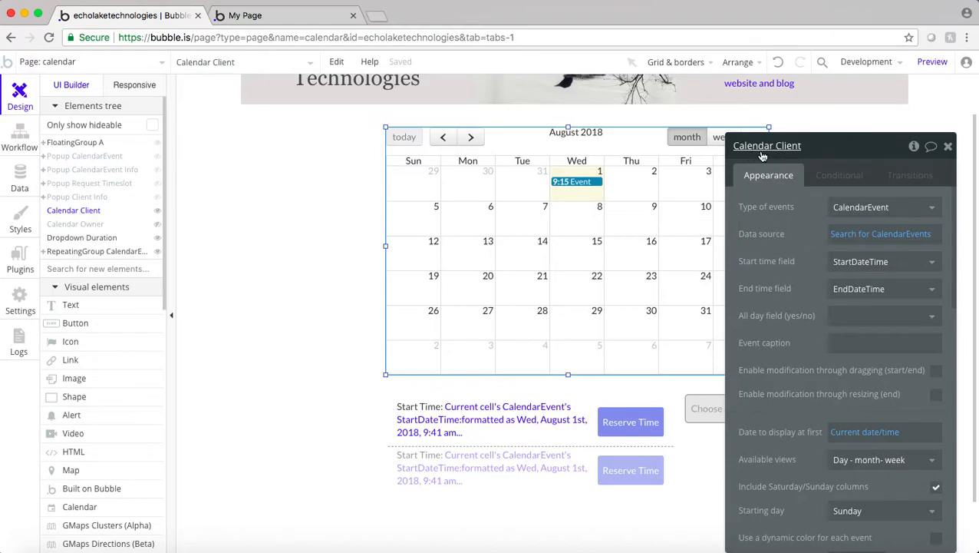
mouse_move(82, 232)
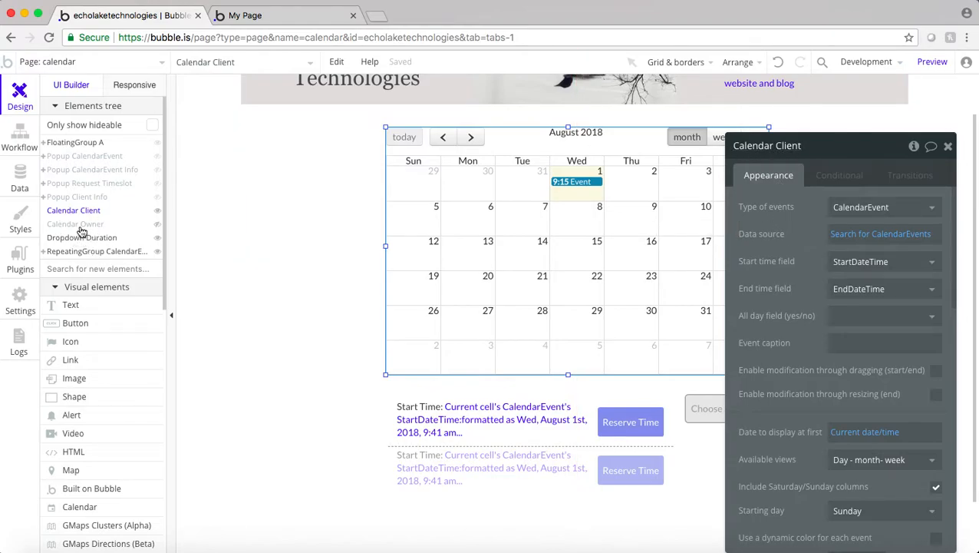
Step: Add a constraint on the Calendar Client event search requiring StartDateTime to be greater
left_click(75, 225)
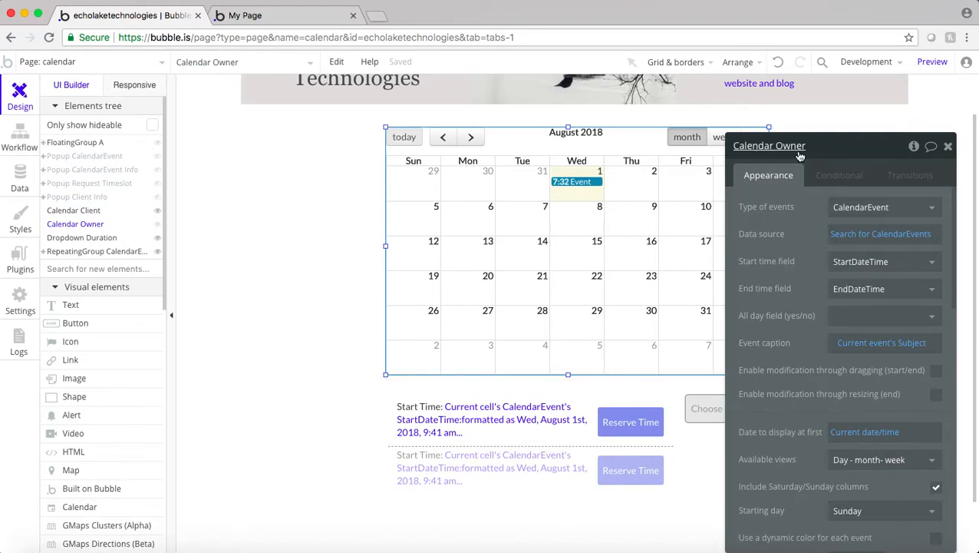
left_click(74, 208)
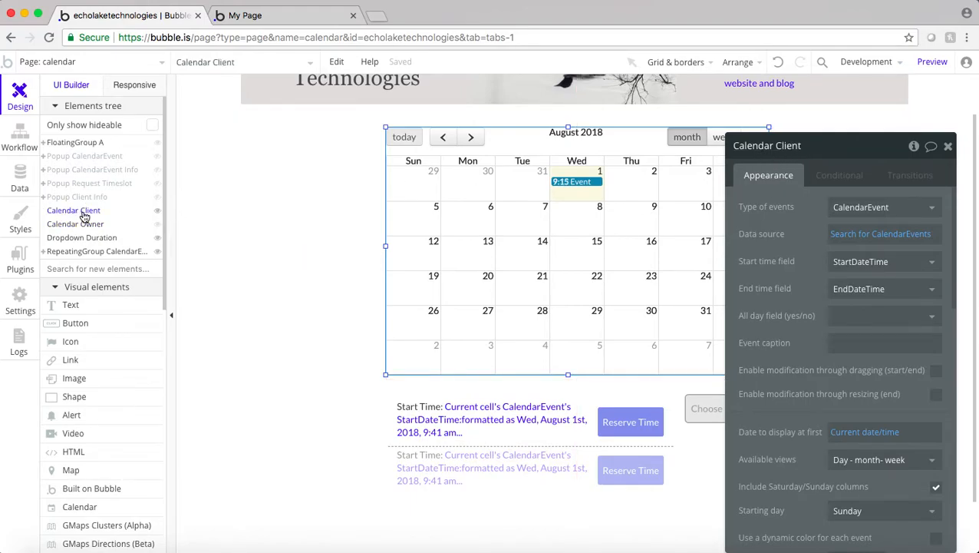
mouse_move(881, 233)
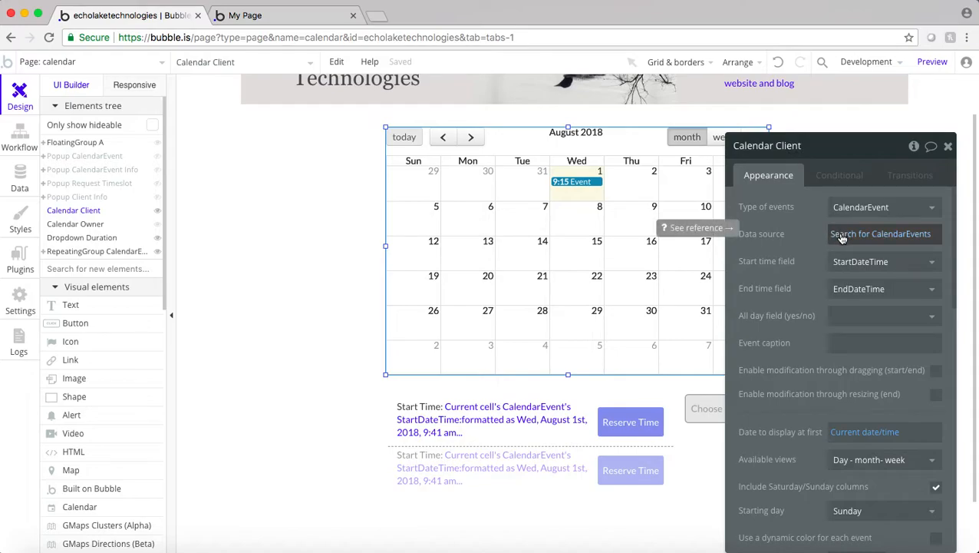
left_click(881, 233)
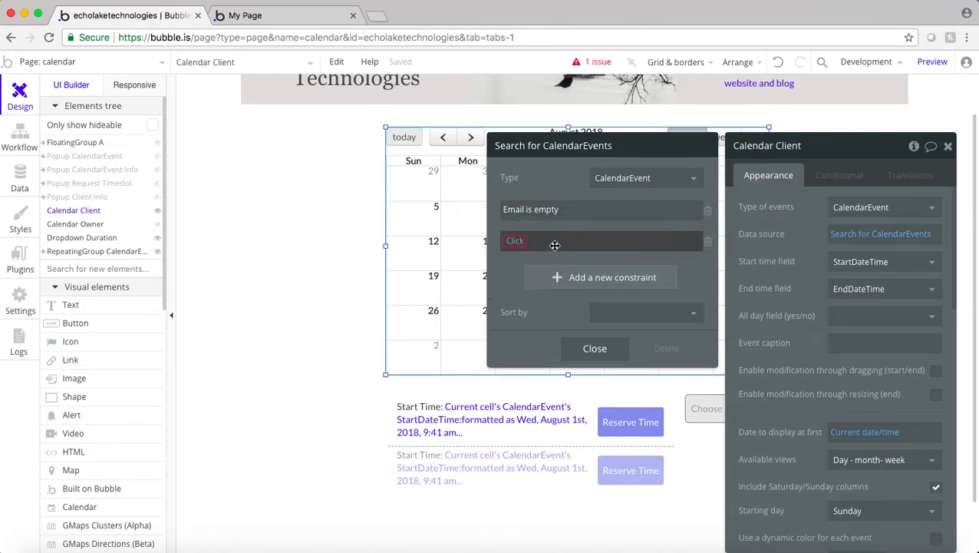
left_click(601, 240)
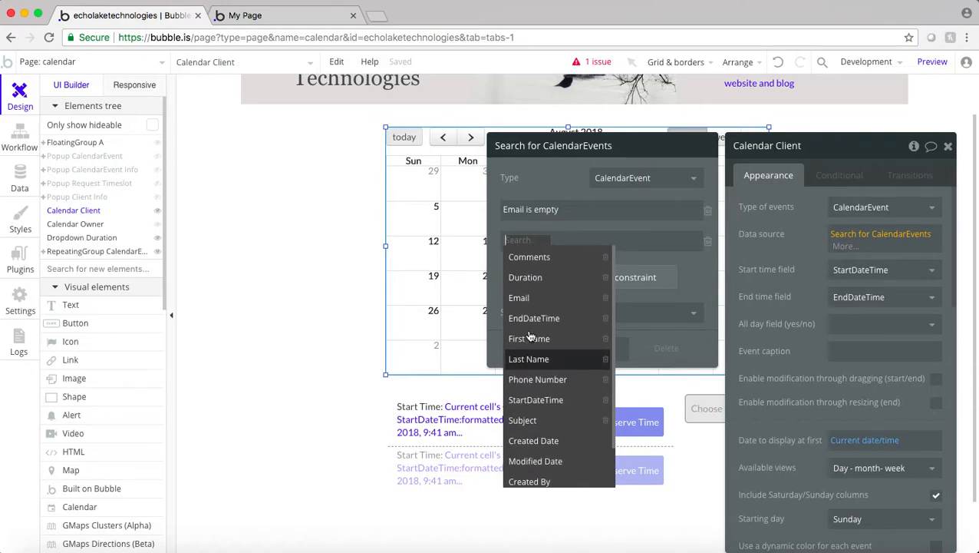
left_click(536, 399)
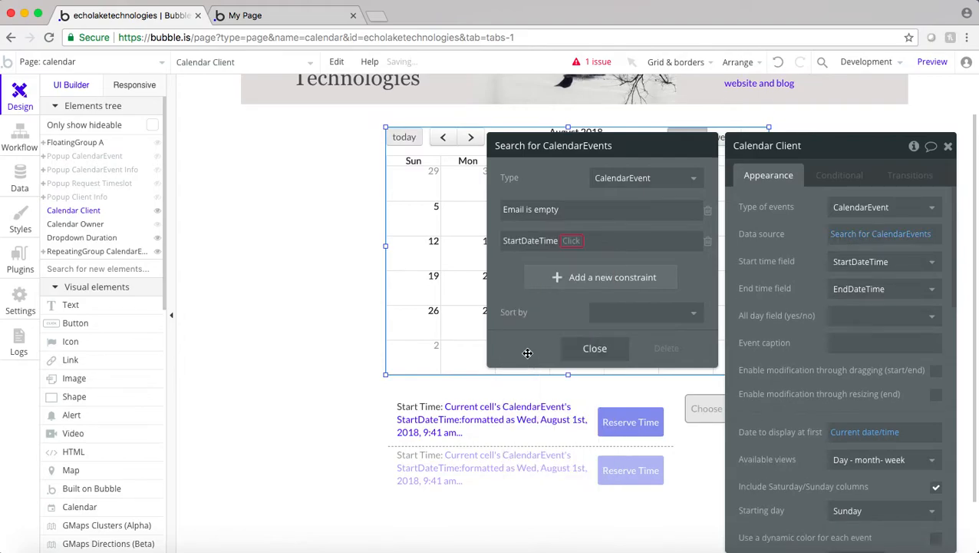
left_click(571, 240)
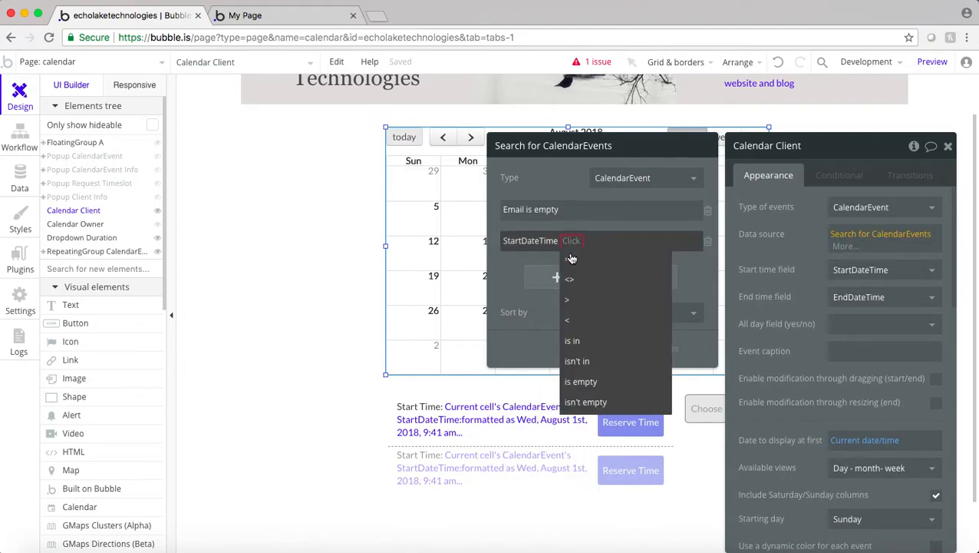
left_click(566, 299)
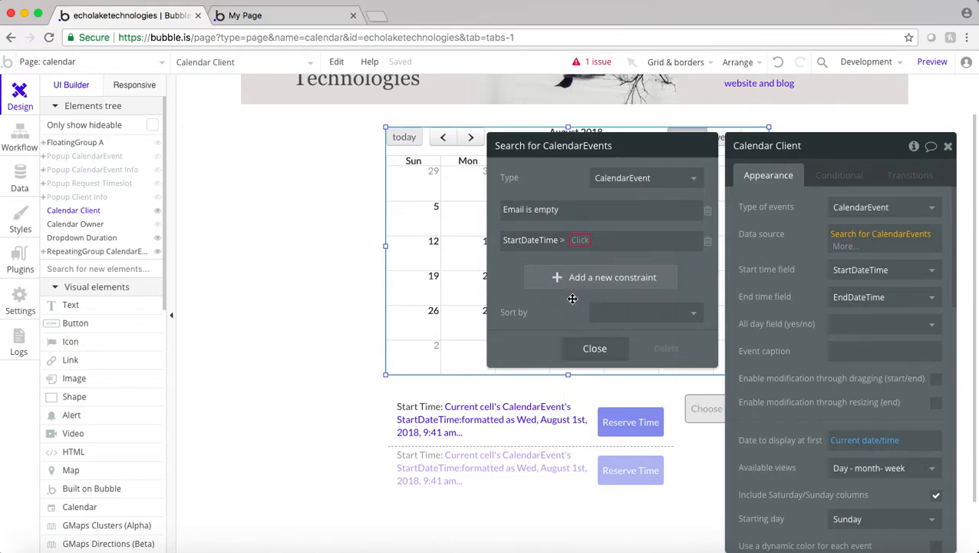
Step: Compare StartDateTime against the current date/time, then select the repeating event list
left_click(580, 239)
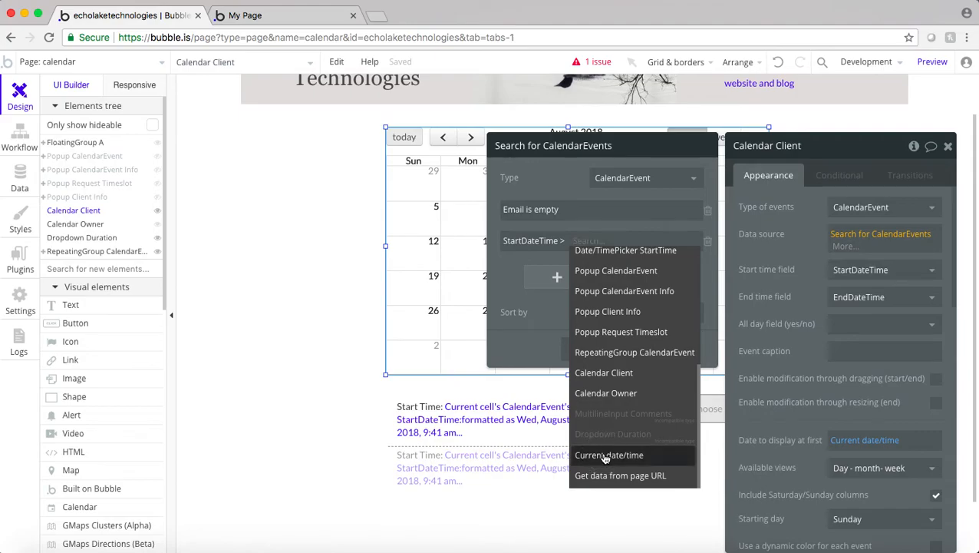
left_click(608, 454)
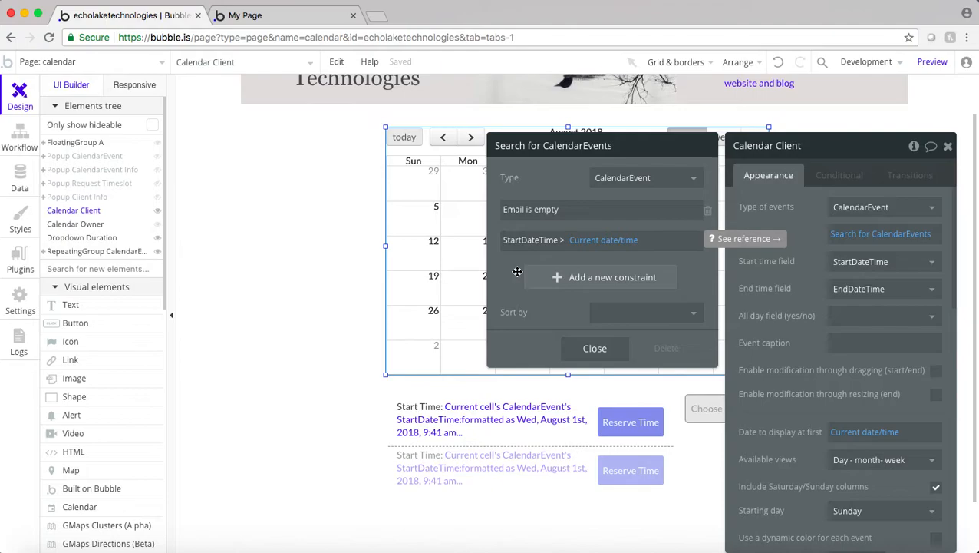
left_click(596, 347)
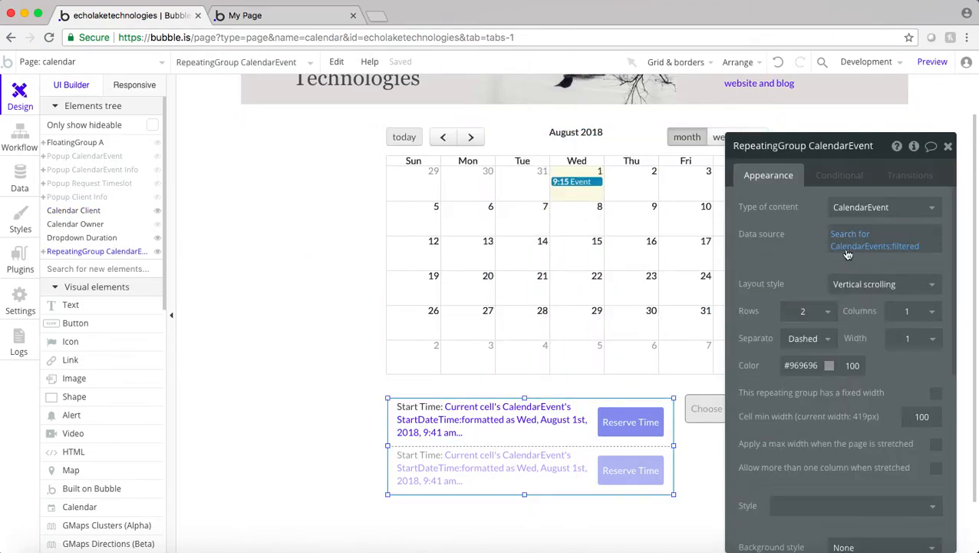
Step: Constrain the repeating event list's search to StartDateTime > Current date/time and close the editor
left_click(875, 239)
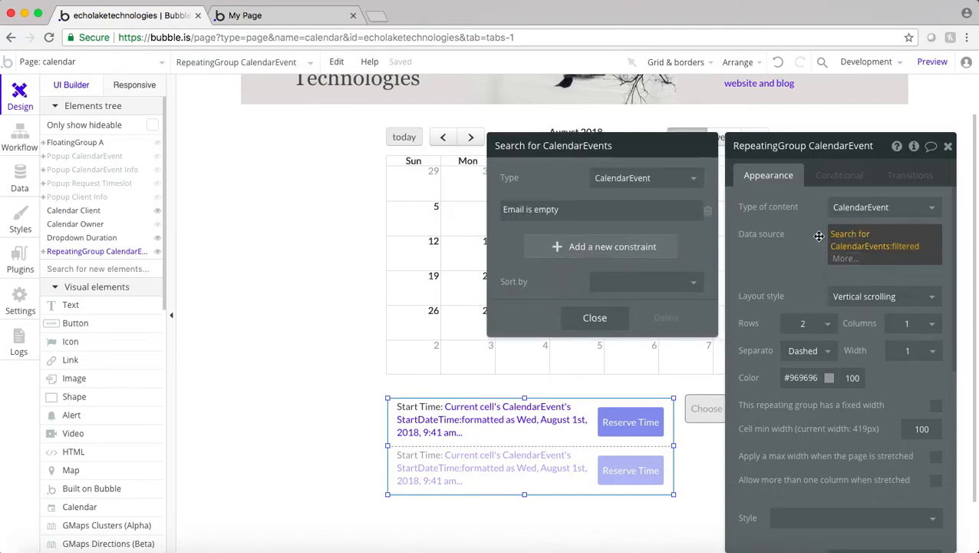
left_click(601, 240)
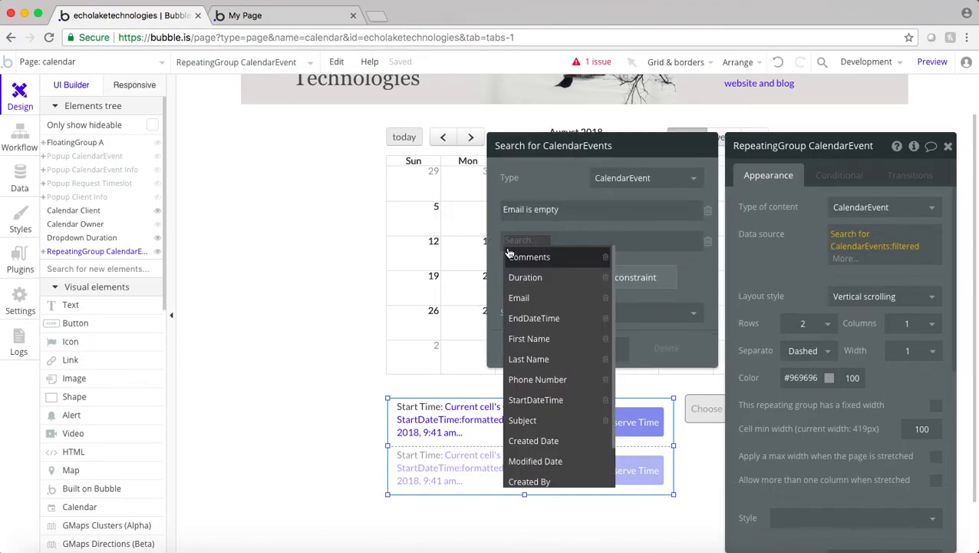
left_click(535, 399)
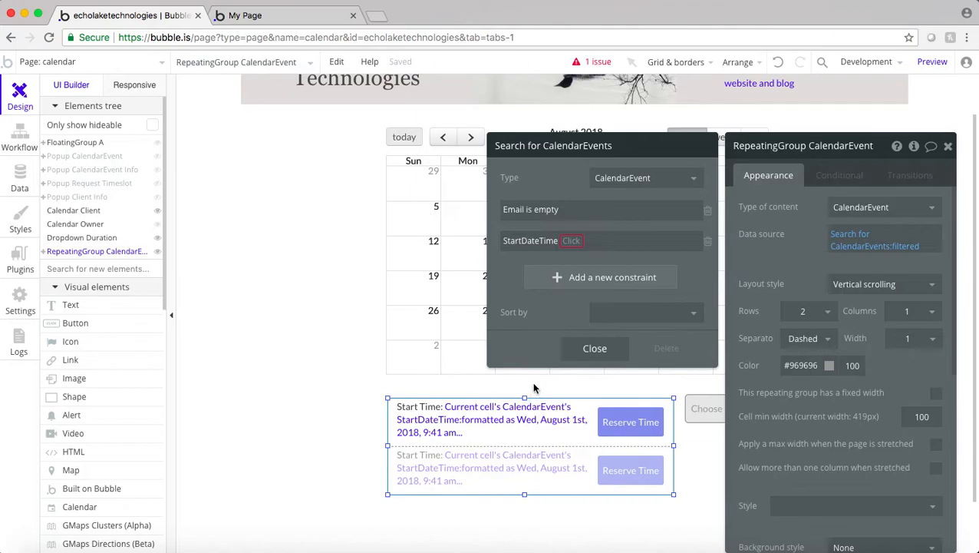
left_click(571, 239)
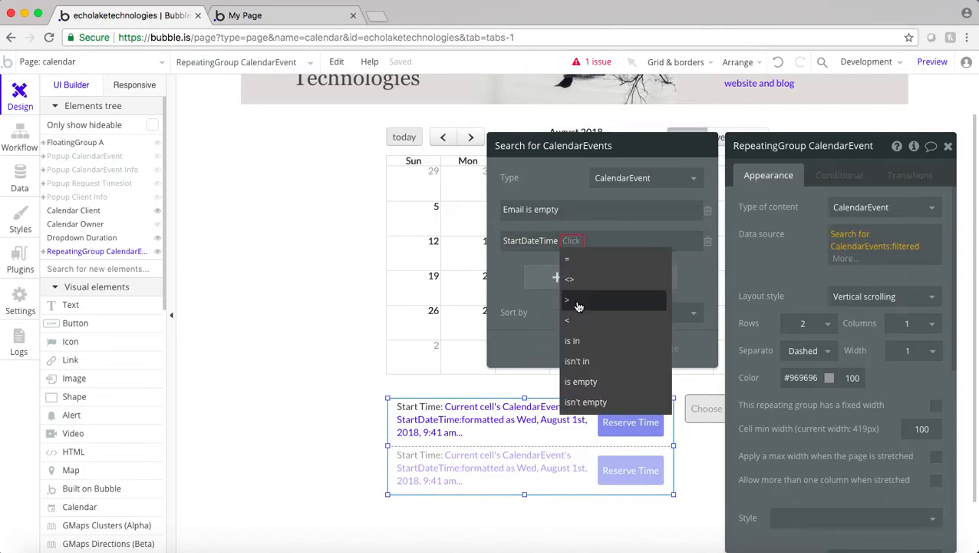
left_click(566, 300)
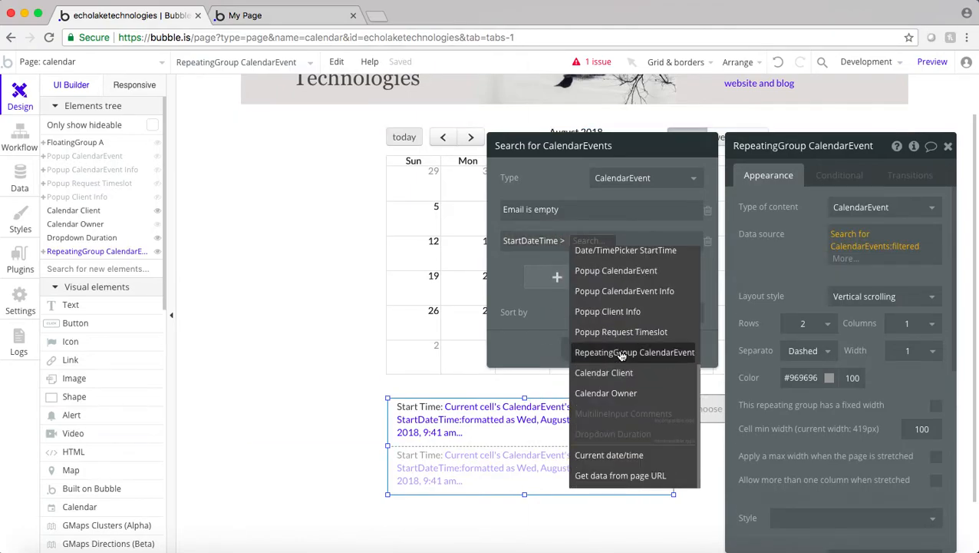
left_click(608, 454)
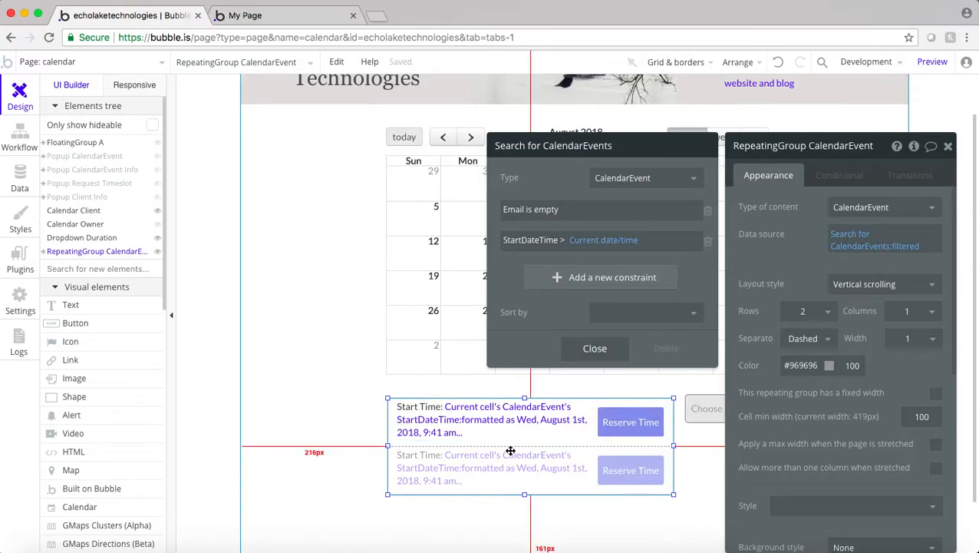
mouse_move(494, 461)
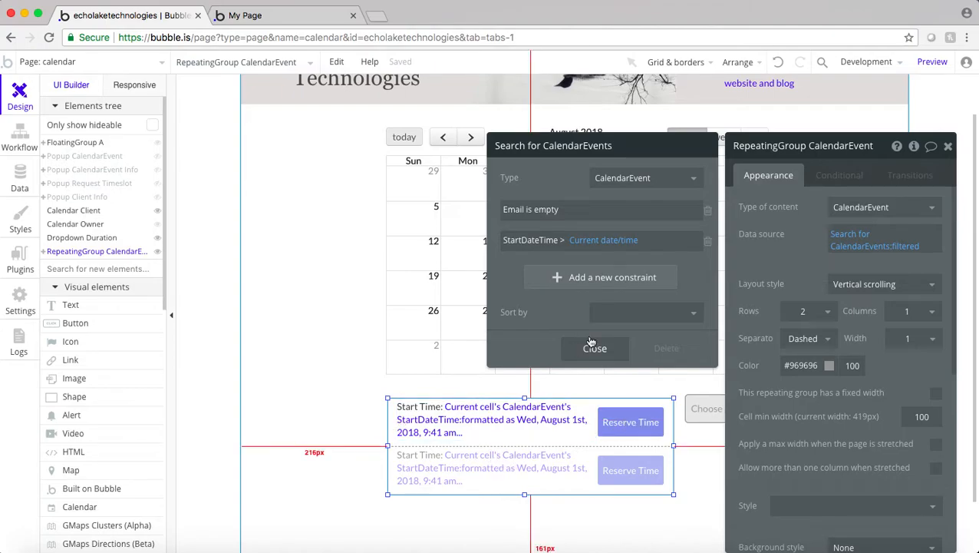
left_click(595, 347)
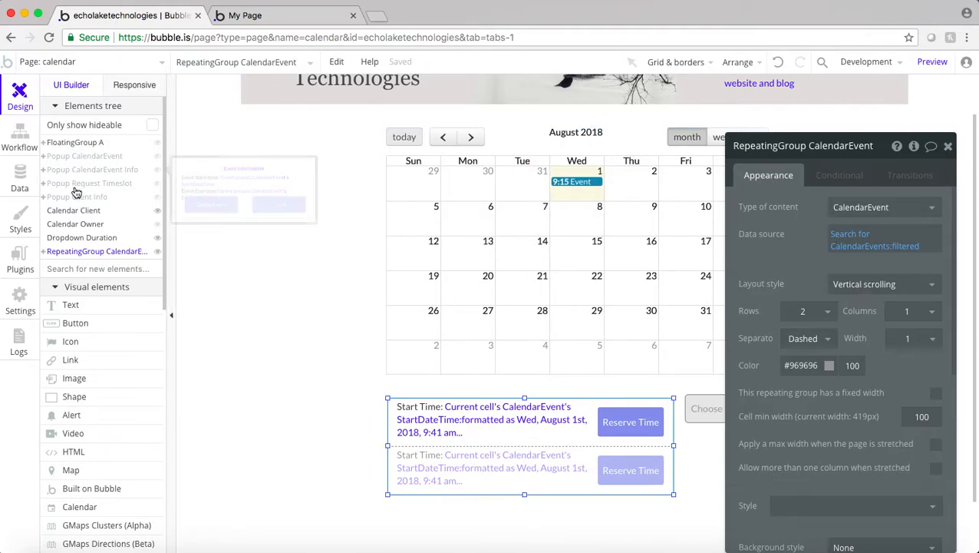
Step: Select the Request Timeslot popup's button and open its click workflow
left_click(89, 183)
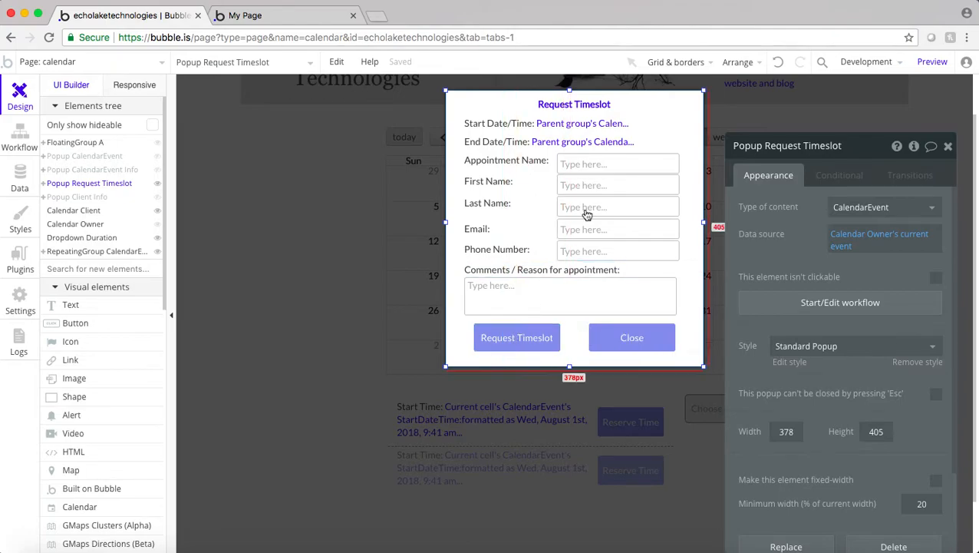
left_click(516, 338)
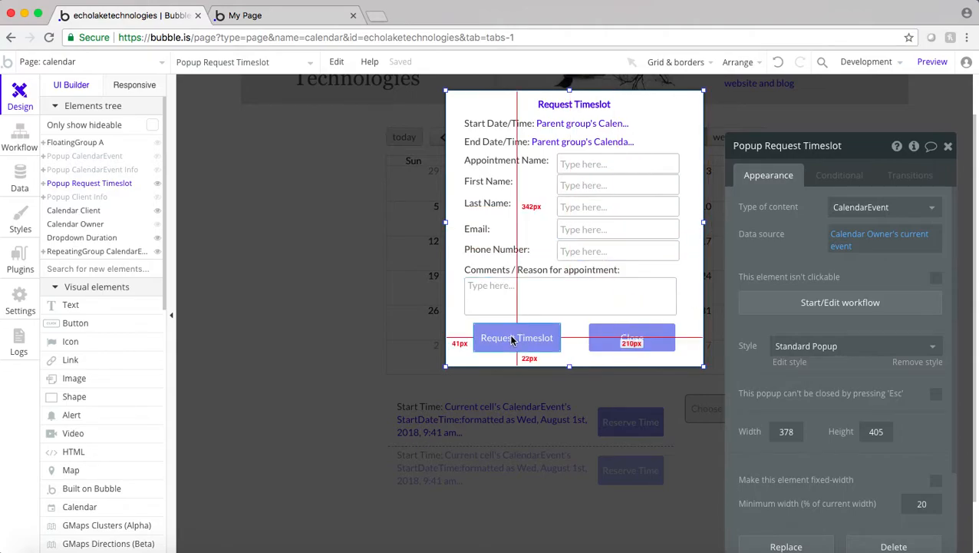
left_click(509, 338)
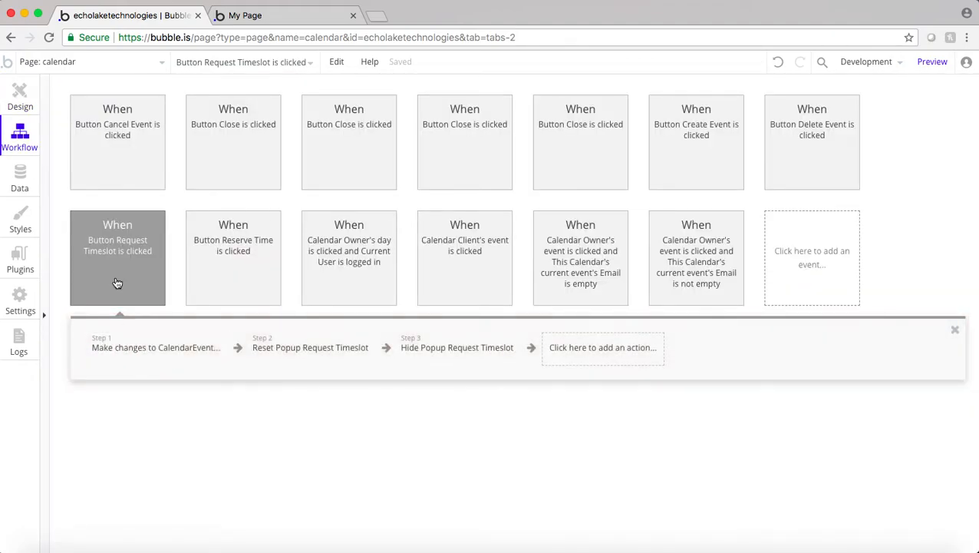
Step: Insert a Send email action after the reset-popup step of the workflow
left_click(310, 347)
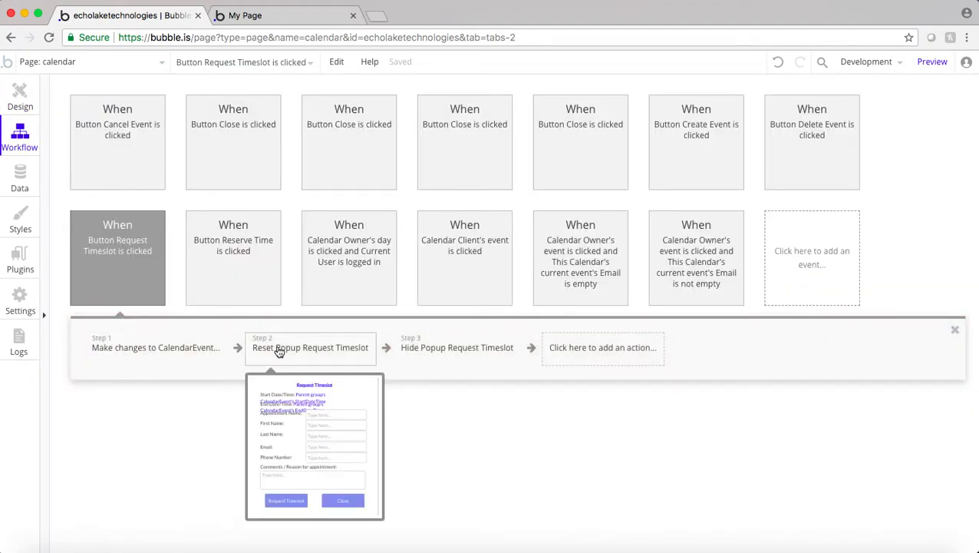
right_click(310, 347)
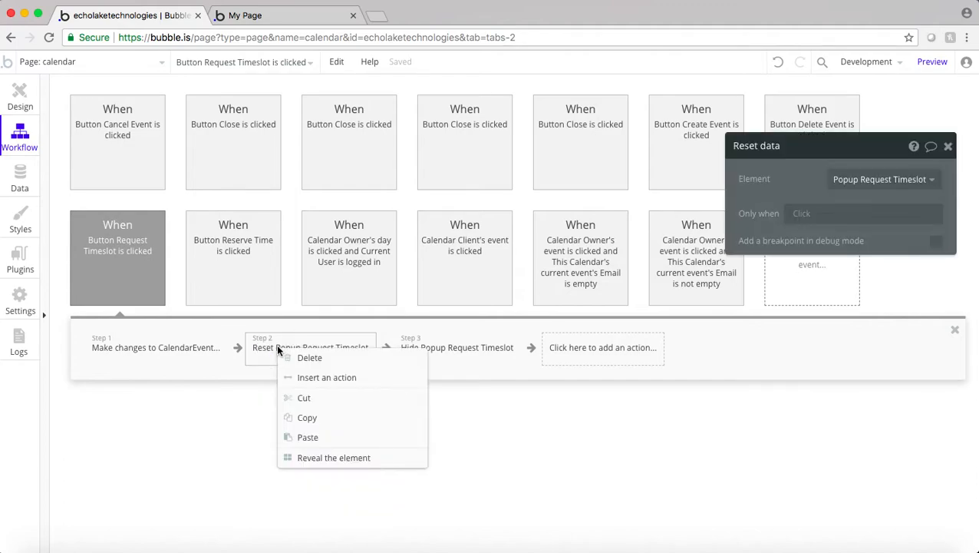
mouse_move(322, 380)
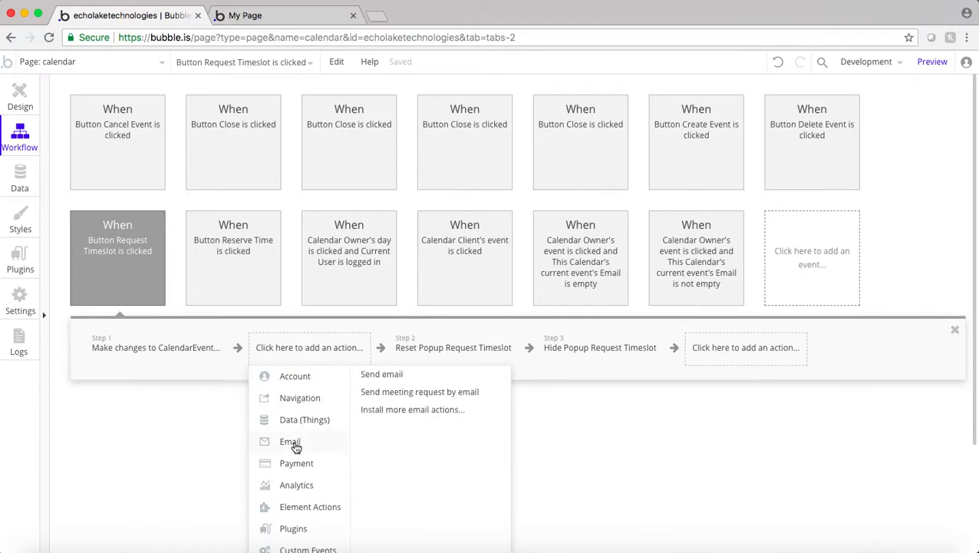
mouse_move(387, 377)
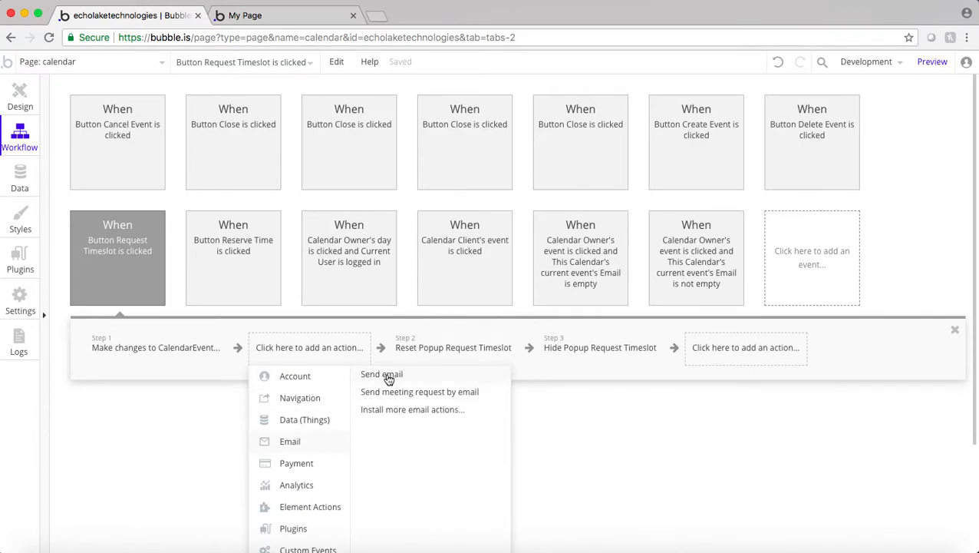
mouse_move(420, 391)
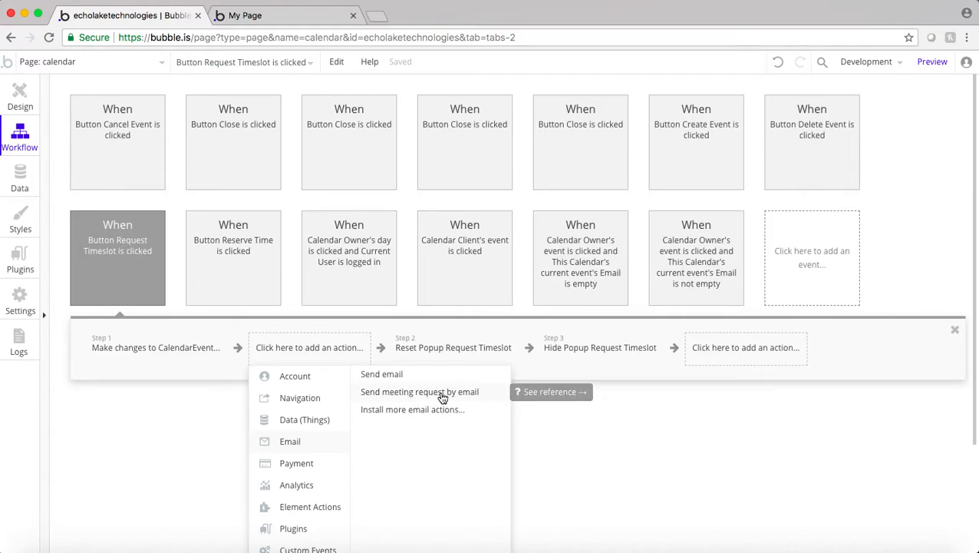
mouse_move(374, 377)
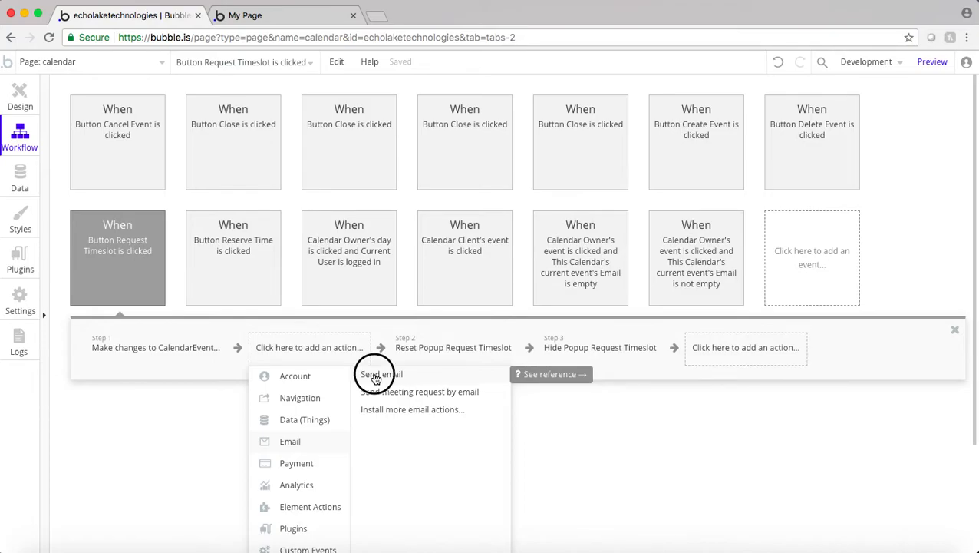
left_click(380, 375)
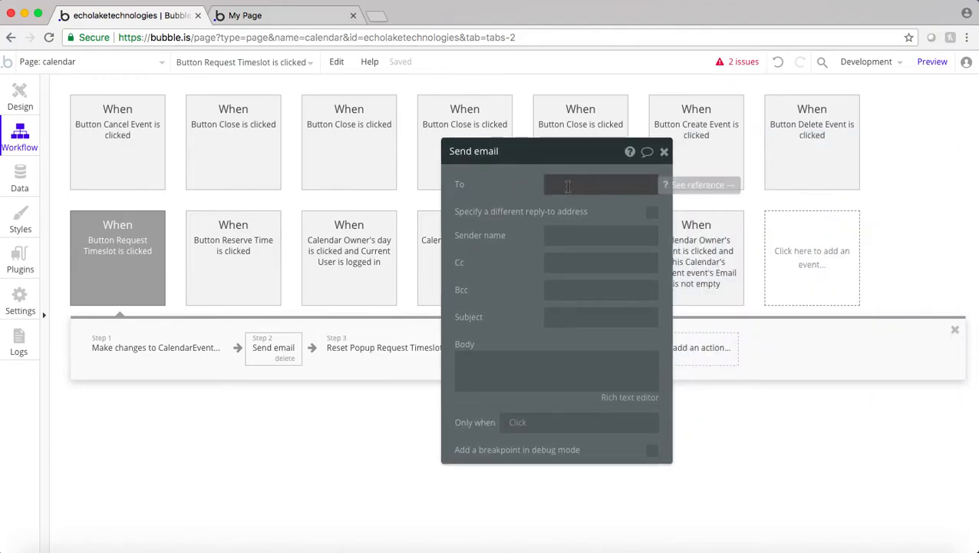
Step: Set the email's To field to Input Email's value
left_click(602, 184)
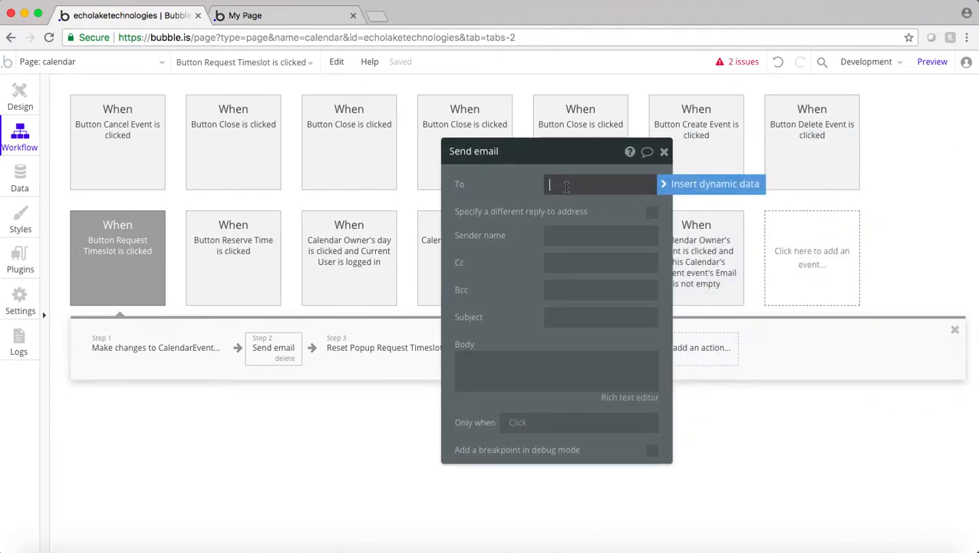
left_click(714, 184)
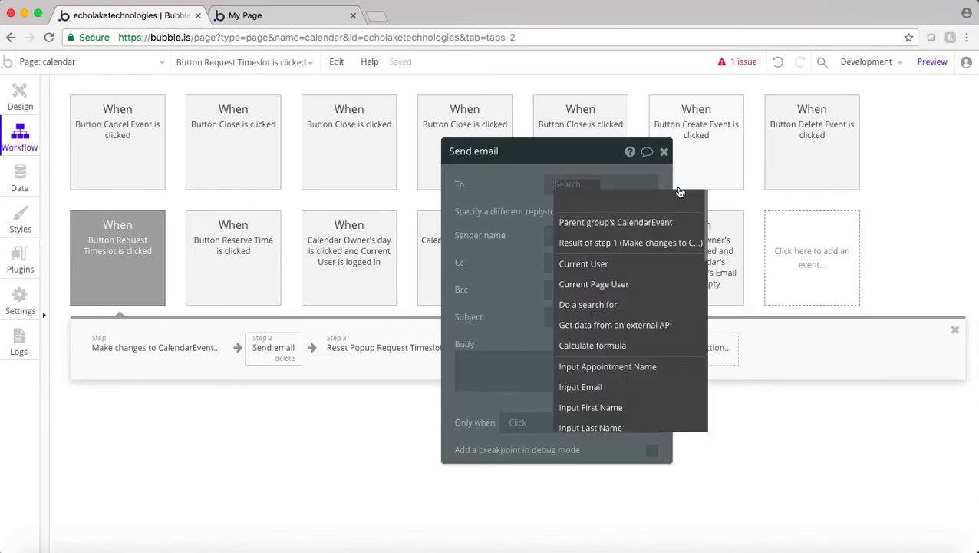
mouse_move(608, 365)
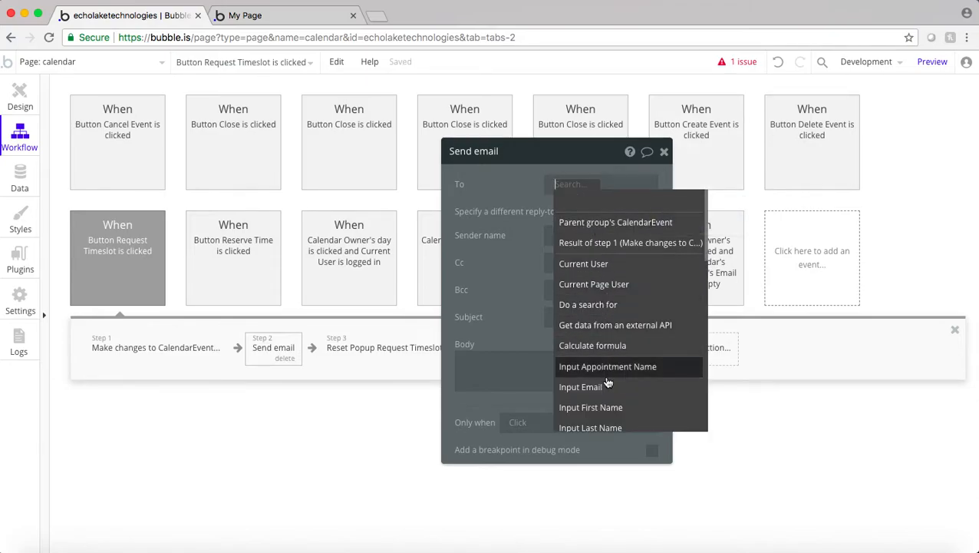
left_click(580, 387)
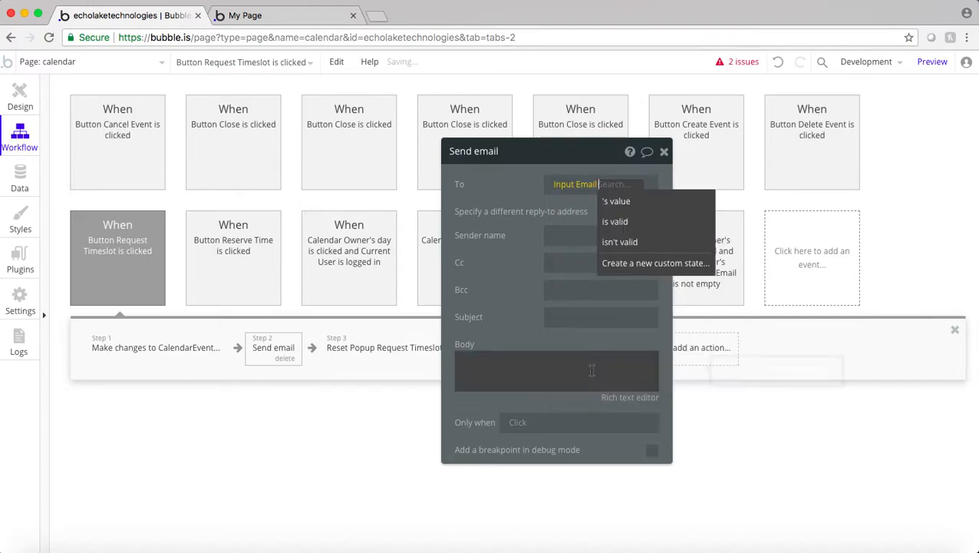
left_click(617, 200)
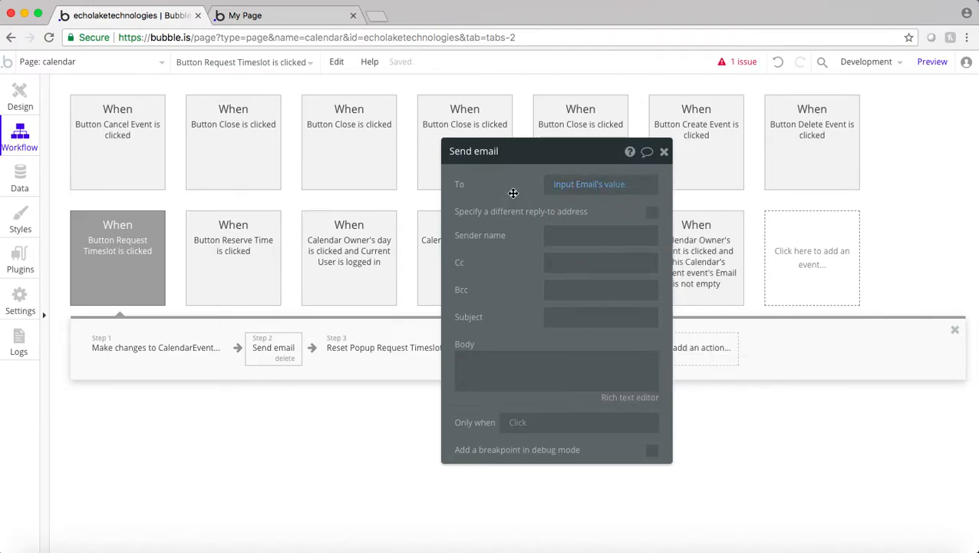
mouse_move(542, 240)
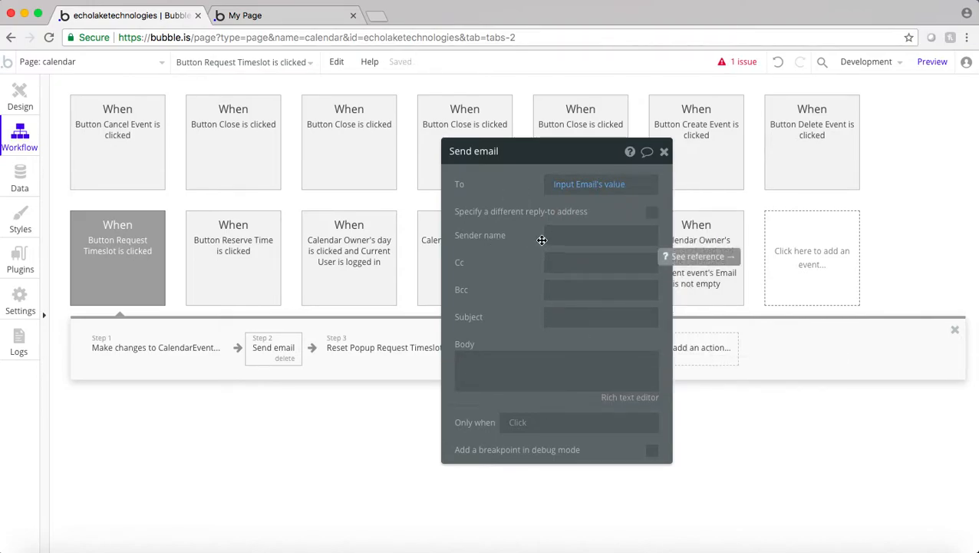
Step: Set the sender name to Input First Name's value followed by Input Last Name's value
left_click(602, 235)
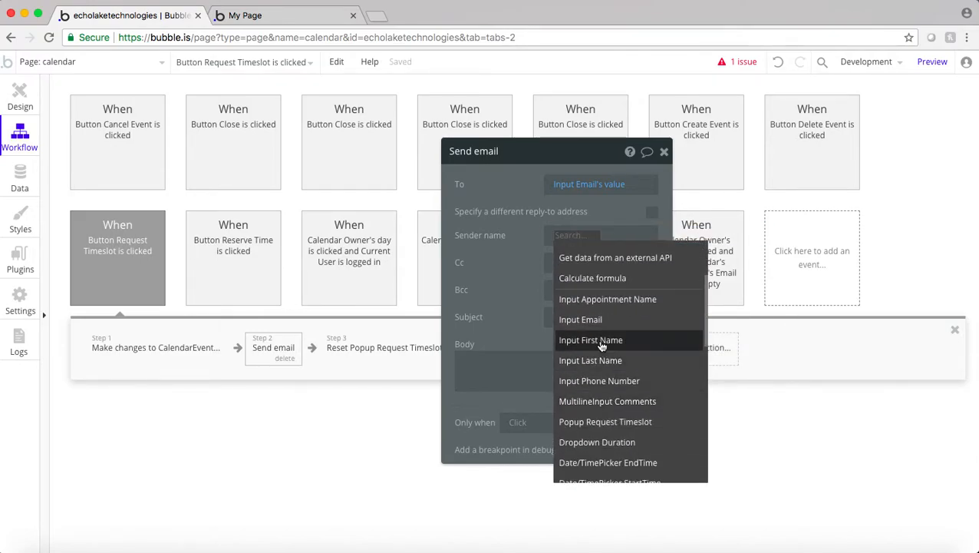
left_click(591, 339)
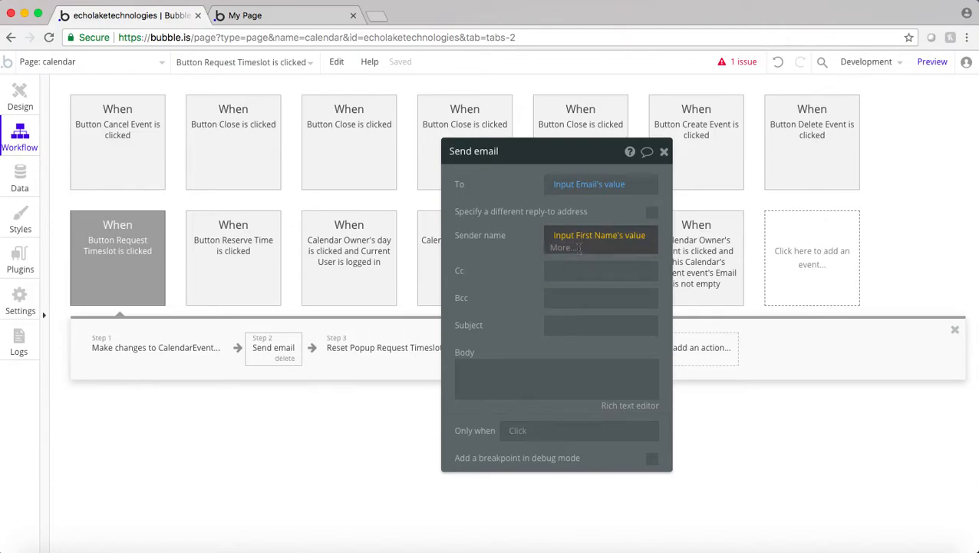
left_click(601, 234)
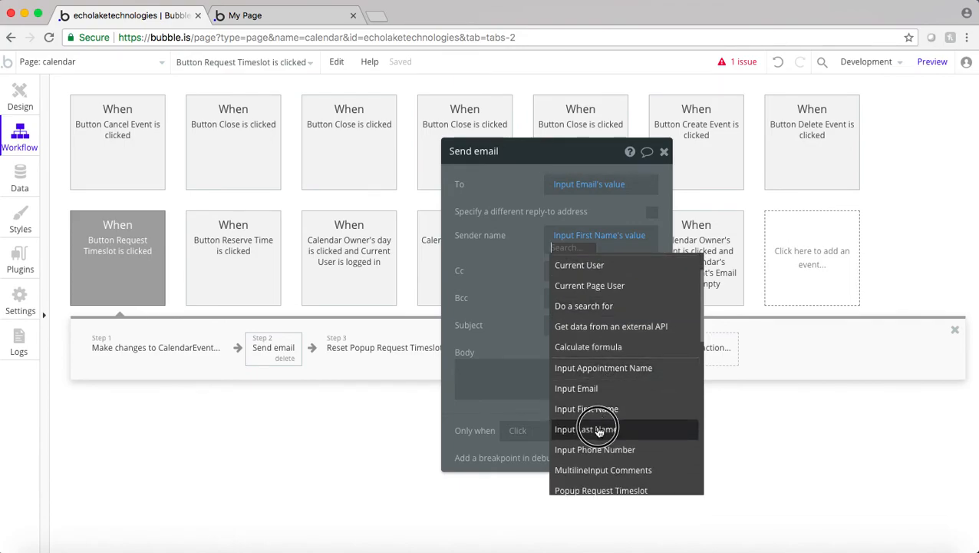
left_click(586, 429)
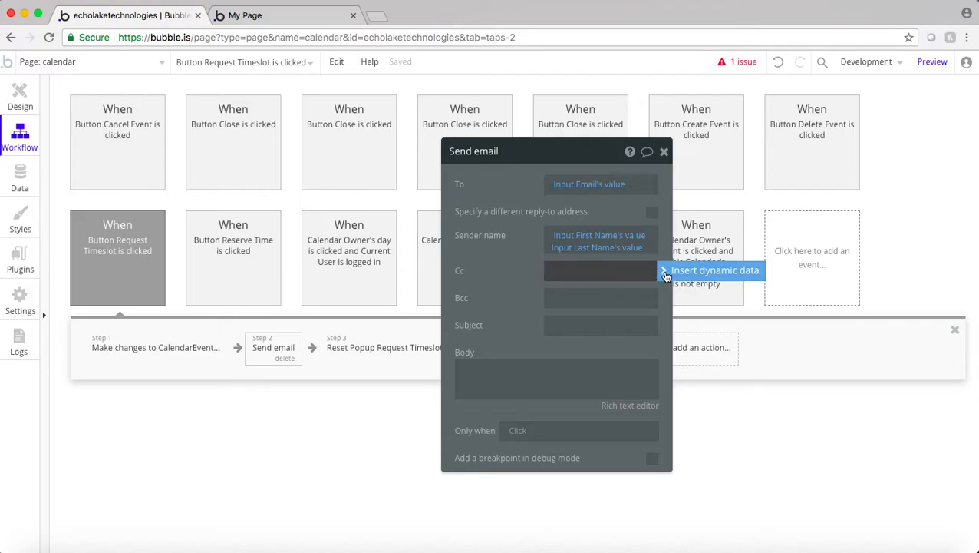
left_click(712, 270)
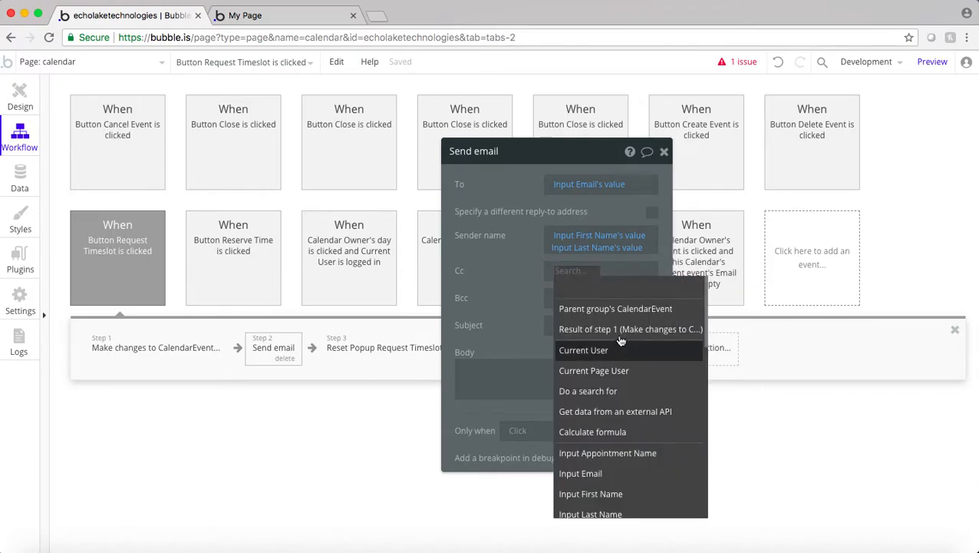
left_click(616, 309)
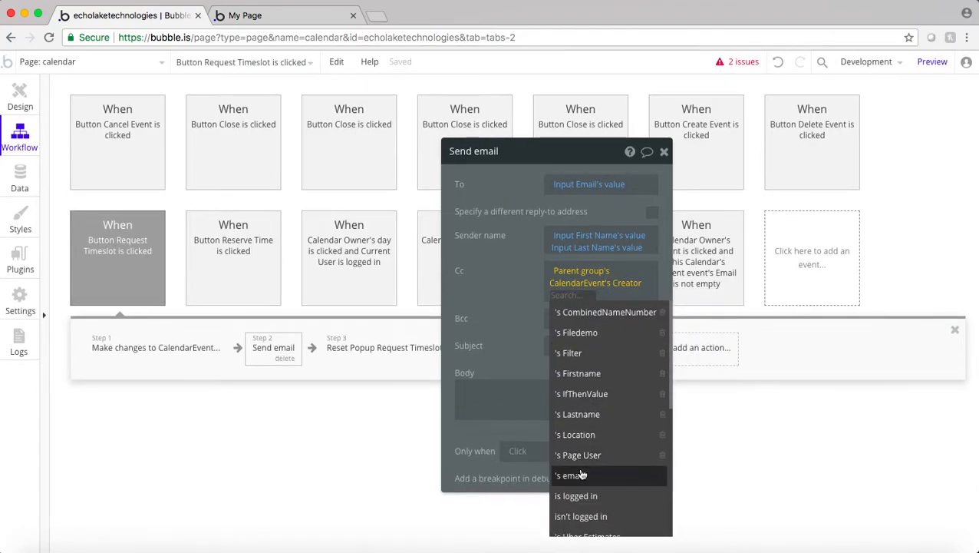
left_click(569, 476)
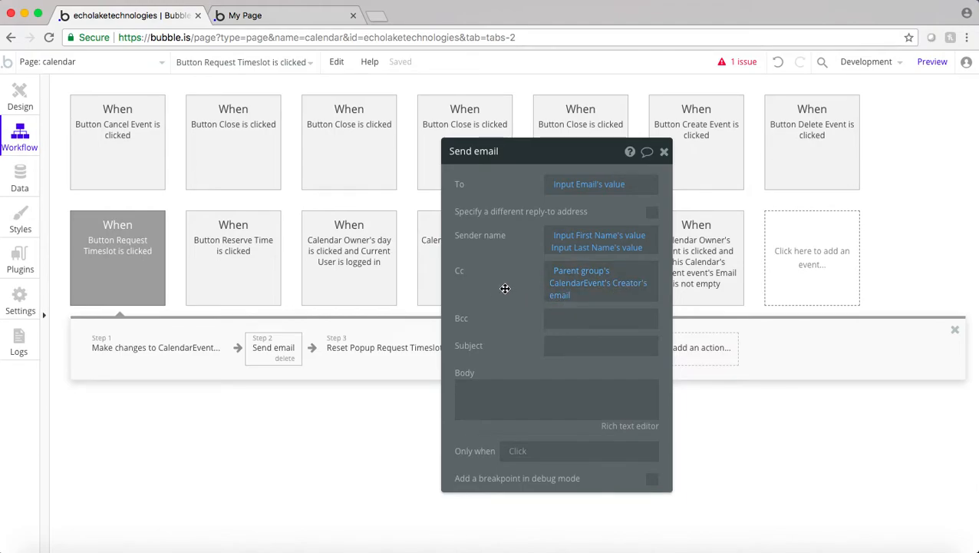
left_click(602, 345)
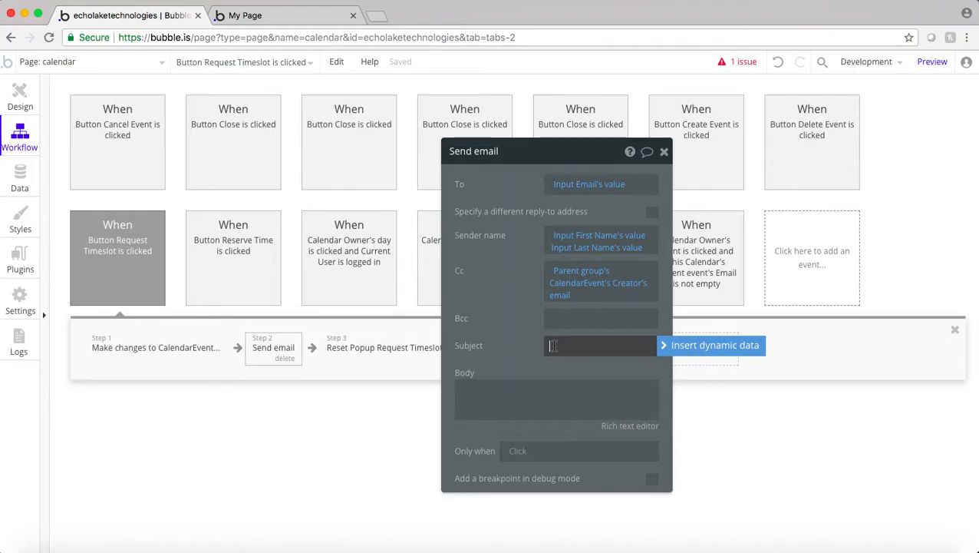
Step: Write subject 'Confirm Appointment on' plus the CalendarEvent's StartDateTime formatted as 8/01/18
type("Co")
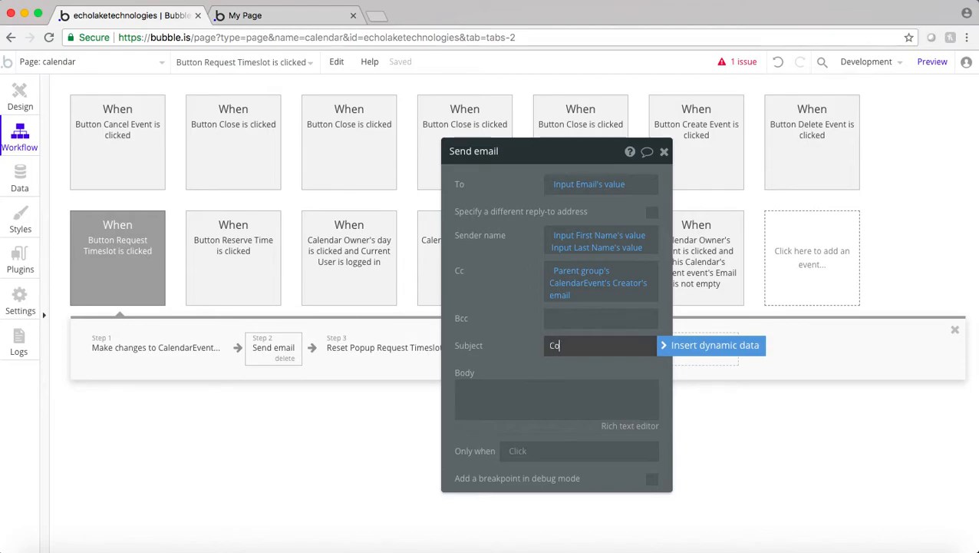
type("Confirm A")
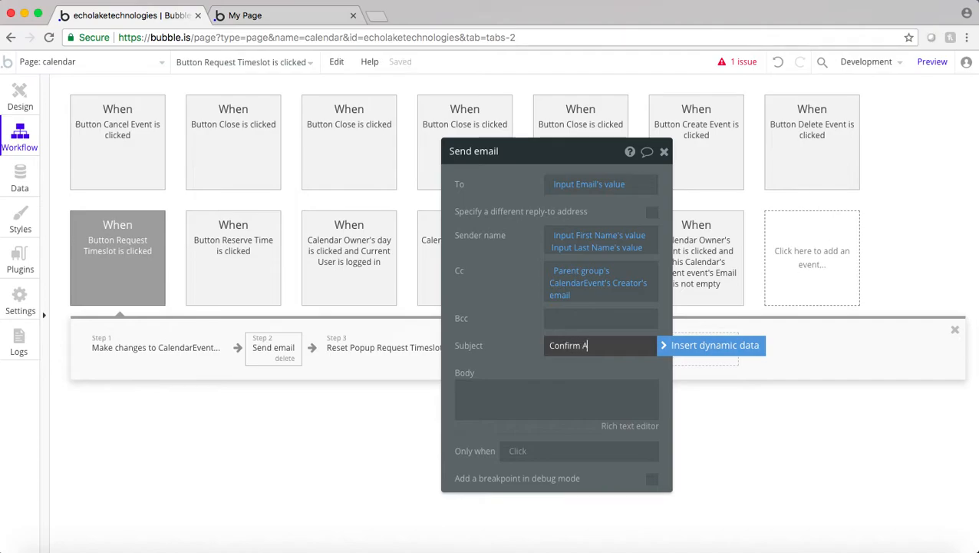
type("ppointment on")
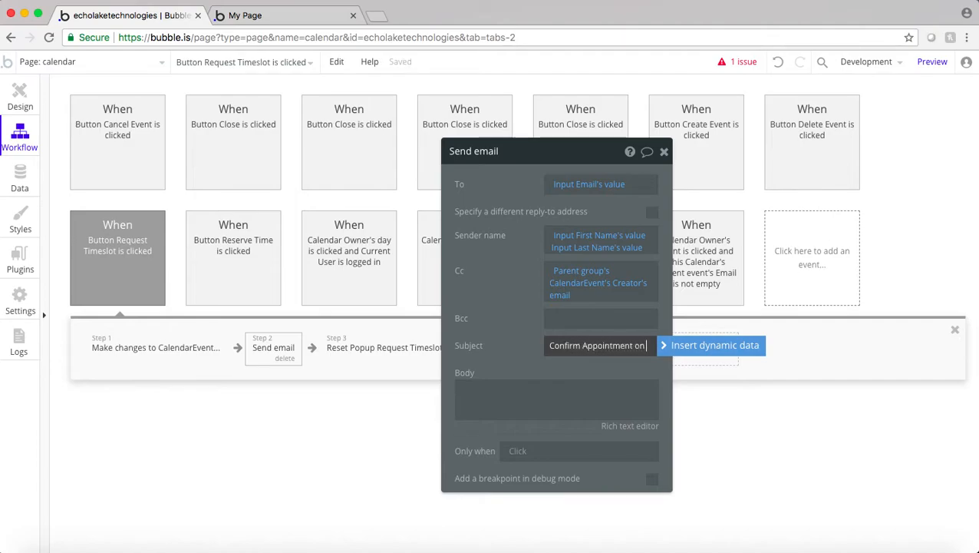
left_click(713, 343)
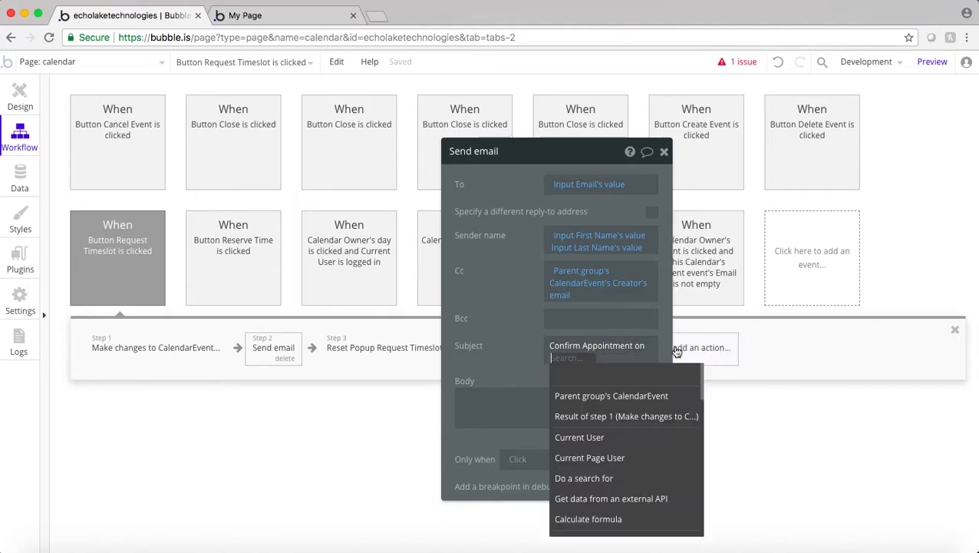
mouse_move(610, 396)
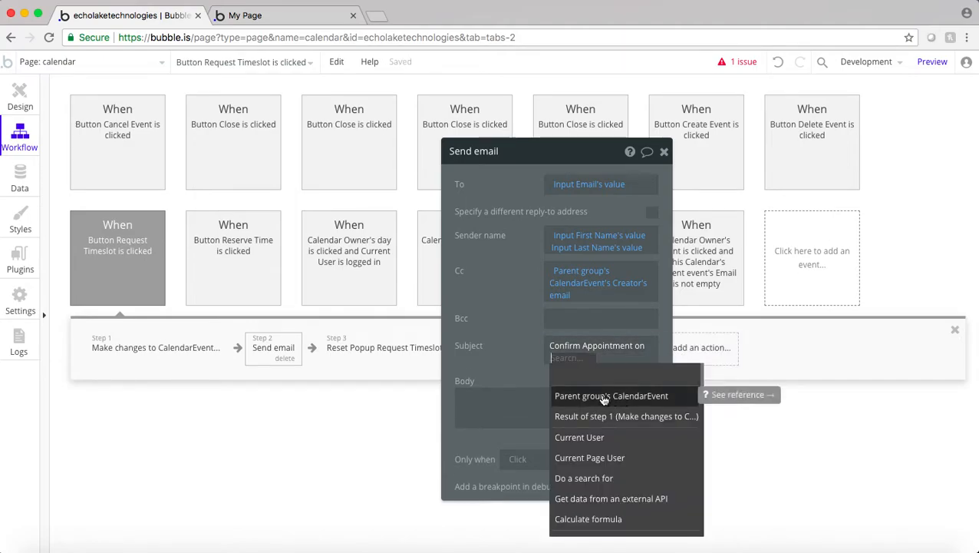
left_click(611, 396)
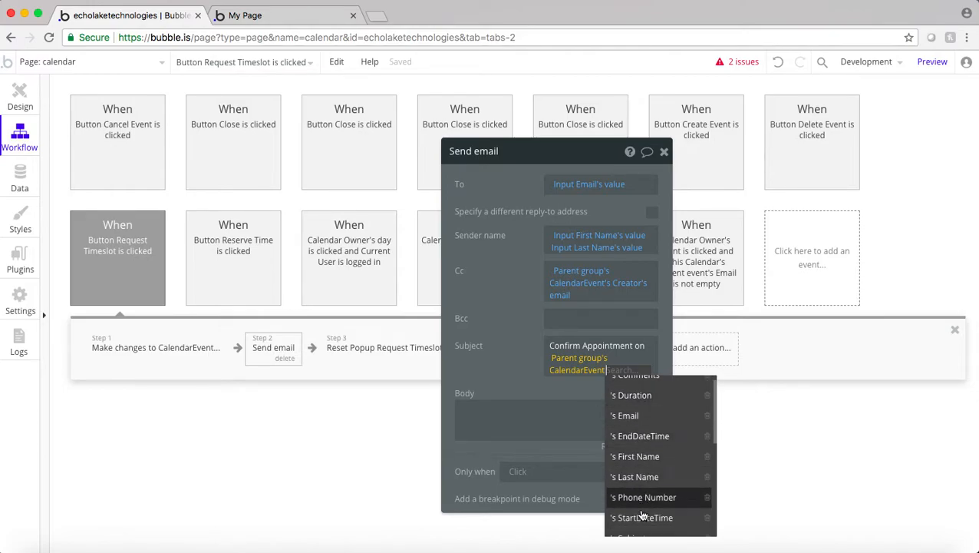
left_click(642, 517)
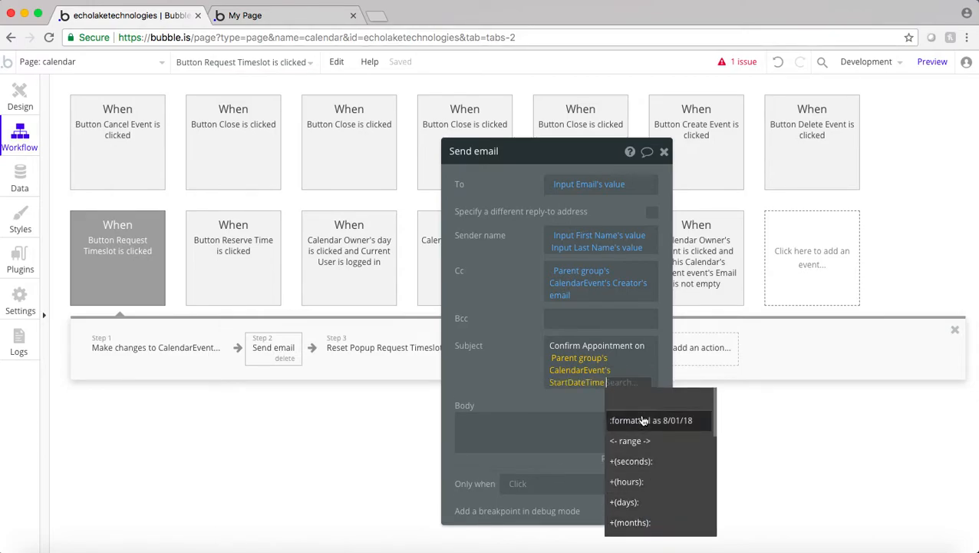
left_click(651, 421)
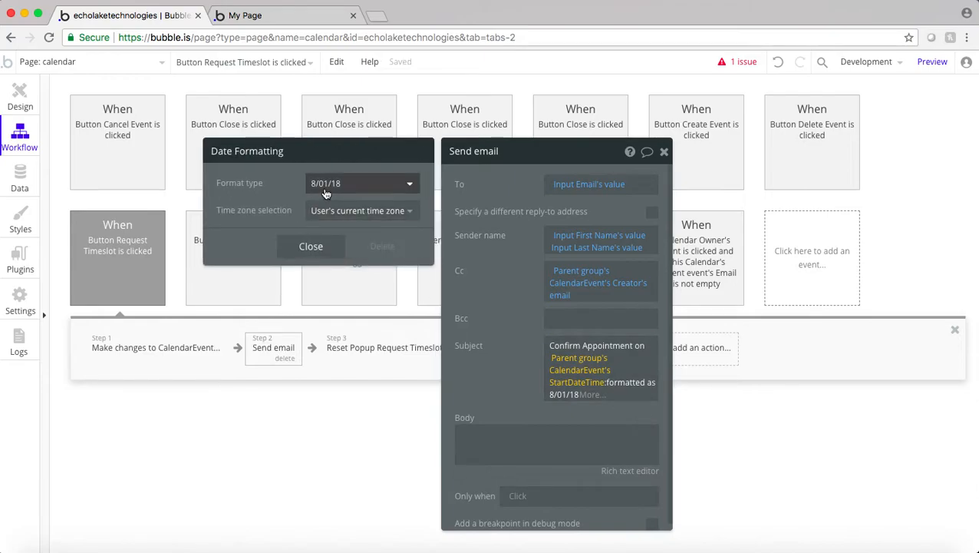
mouse_move(326, 192)
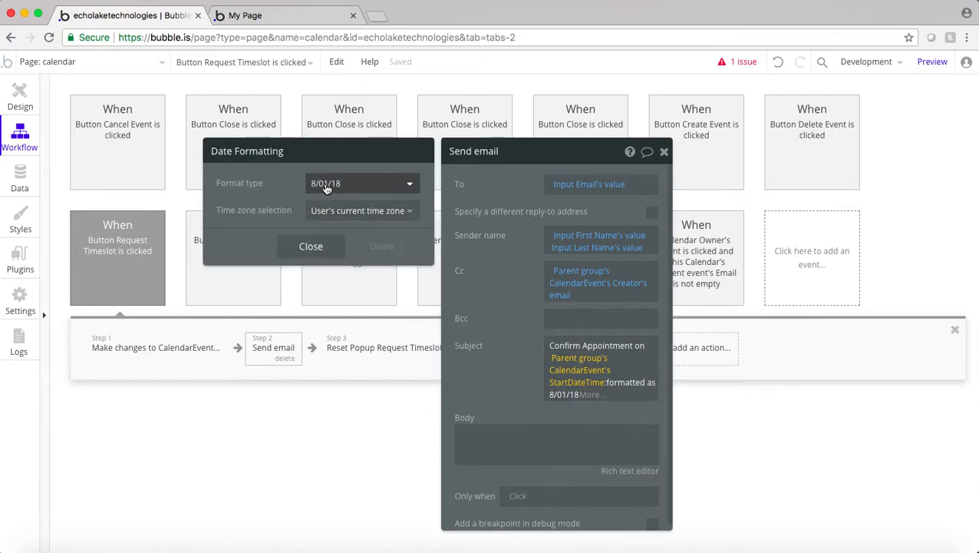
Step: Switch the StartDateTime to a custom format like 'ddd, mmmm dS, yyyy, h:MM tt' and close the dialog
left_click(361, 183)
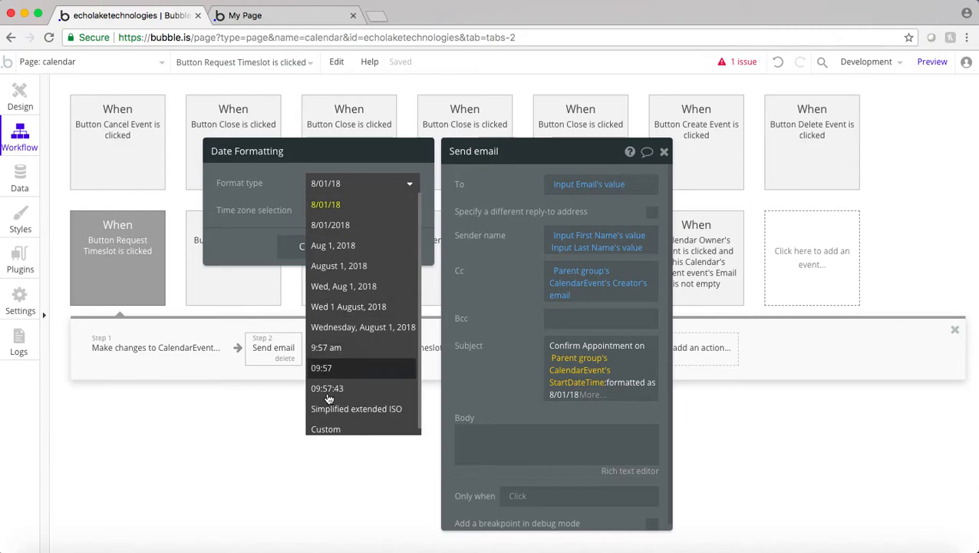
left_click(325, 428)
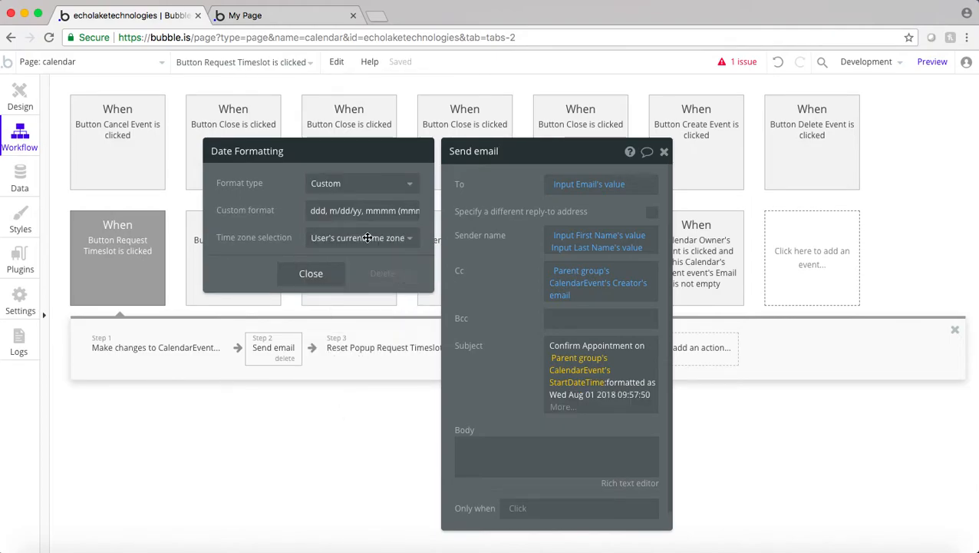
double_click(333, 210)
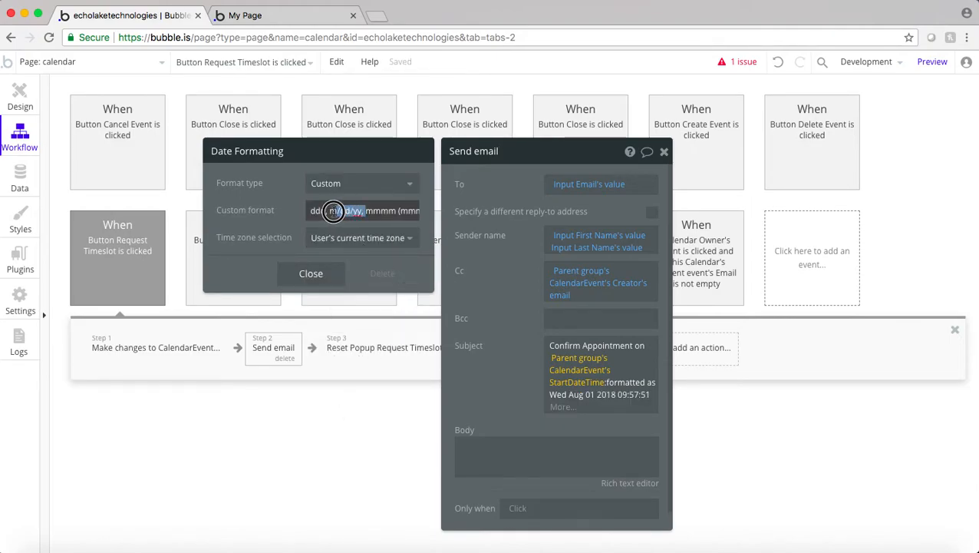
type("ddd, mmmm (mmm) dS, yyyy")
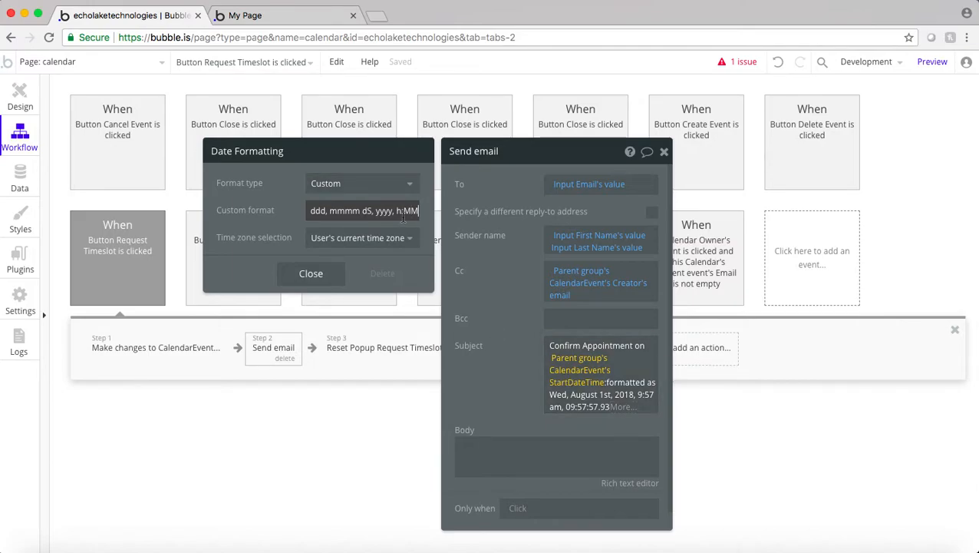
type("S, yyyy, h:MM tt, HH:MM:ss.L")
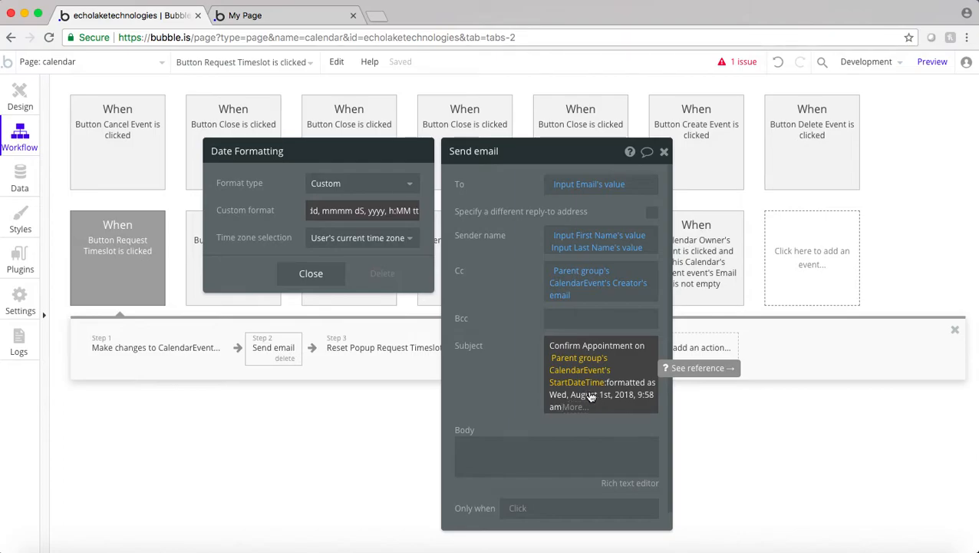
mouse_move(510, 356)
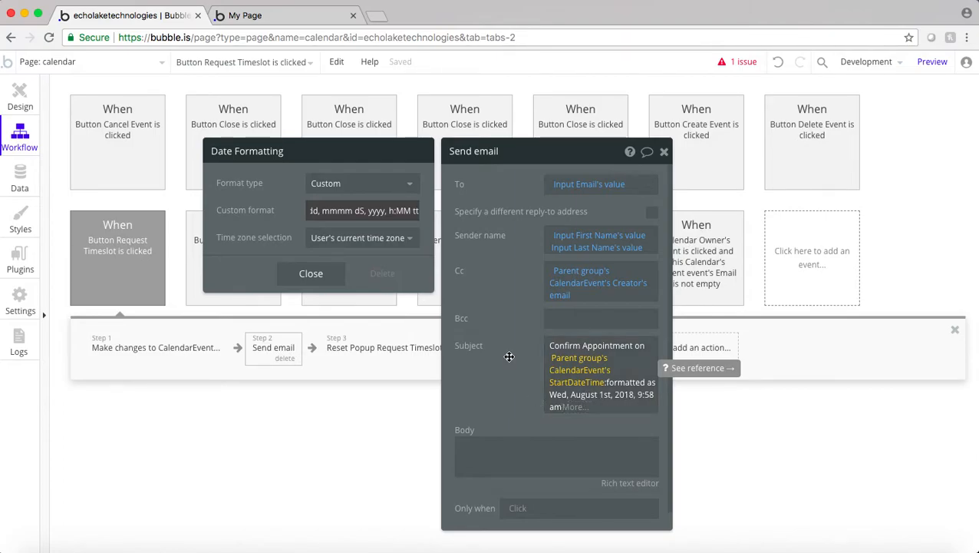
left_click(310, 273)
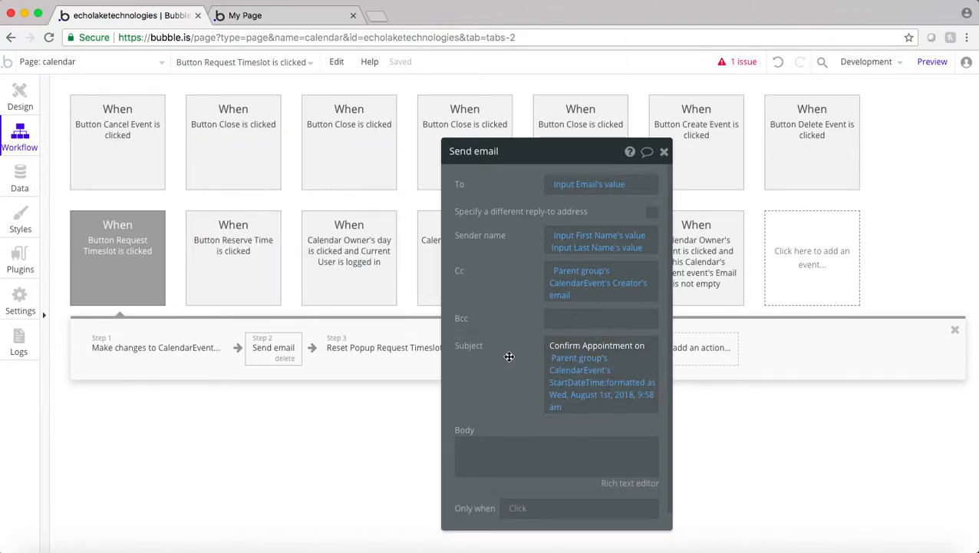
Step: Begin the body with 'Hi' plus Input First Name's value and 'This email confirms your appointment'
left_click(537, 437)
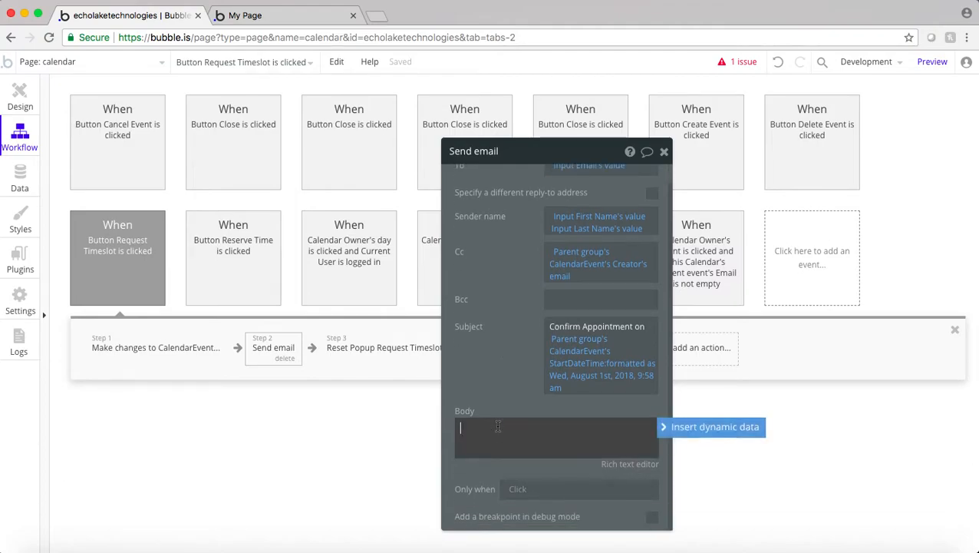
type("Hi")
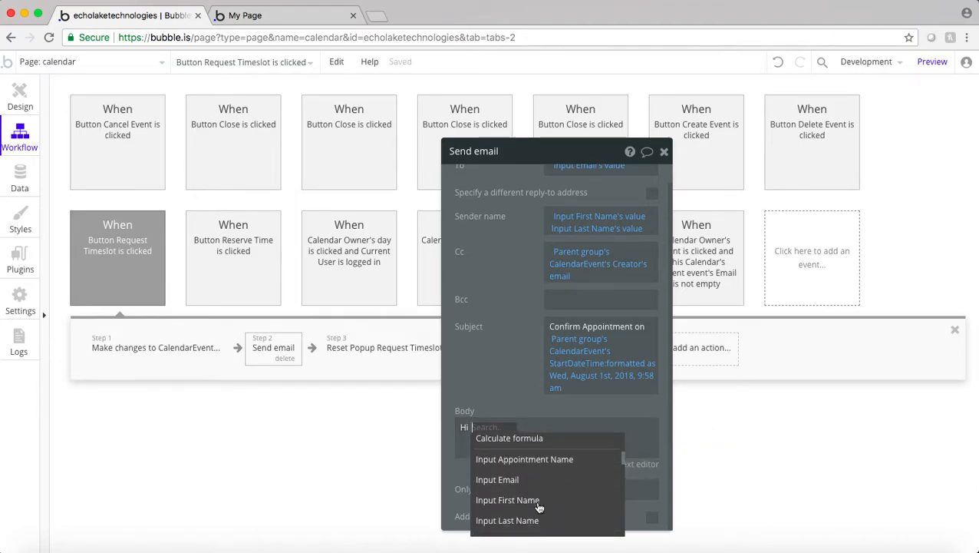
left_click(506, 501)
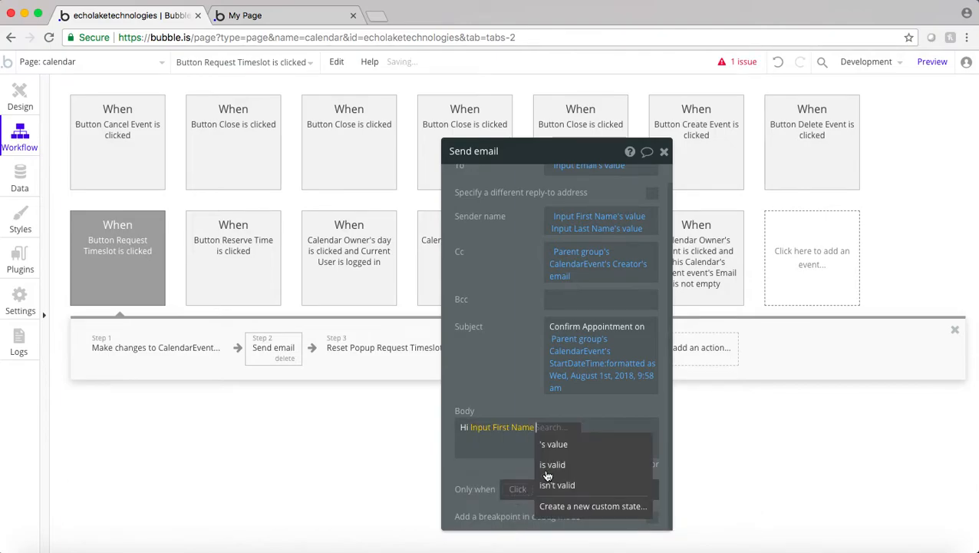
left_click(552, 444)
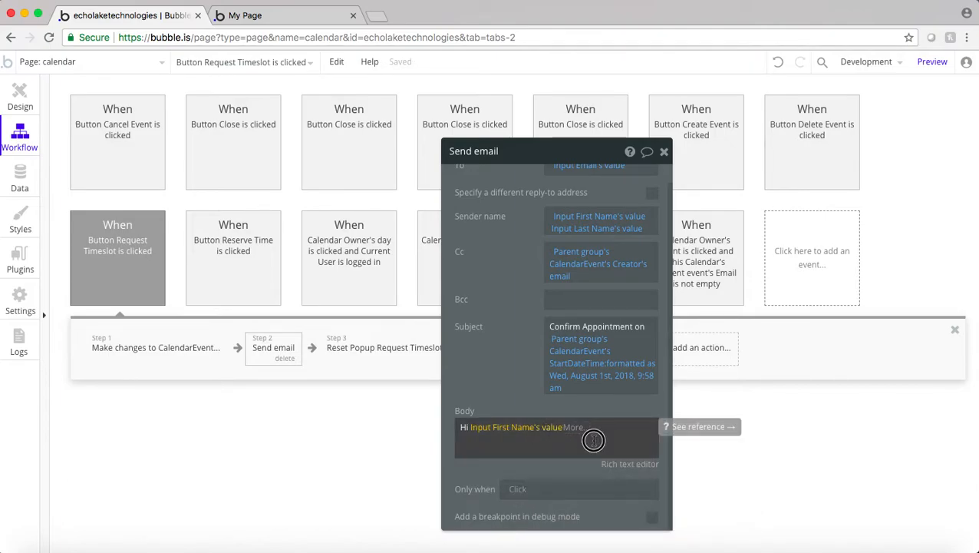
type("T")
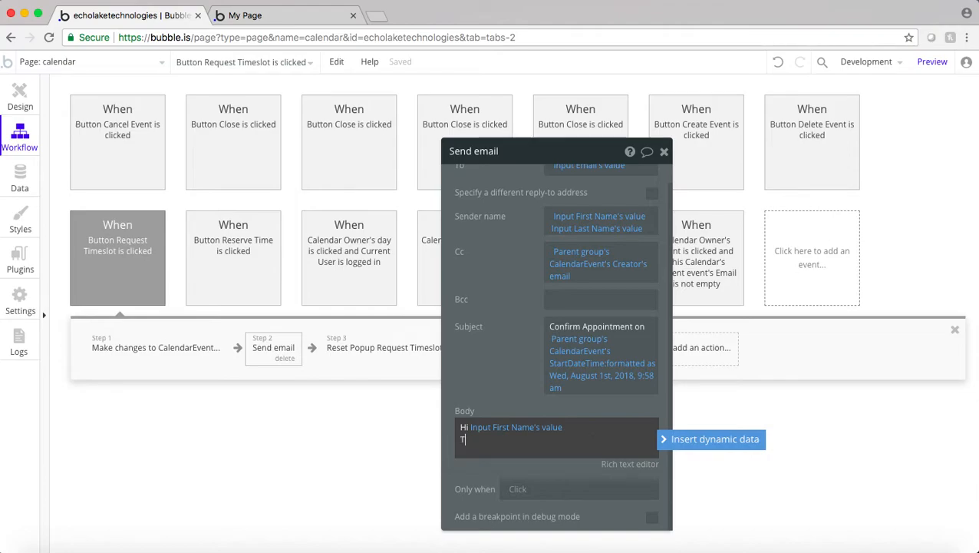
type("h")
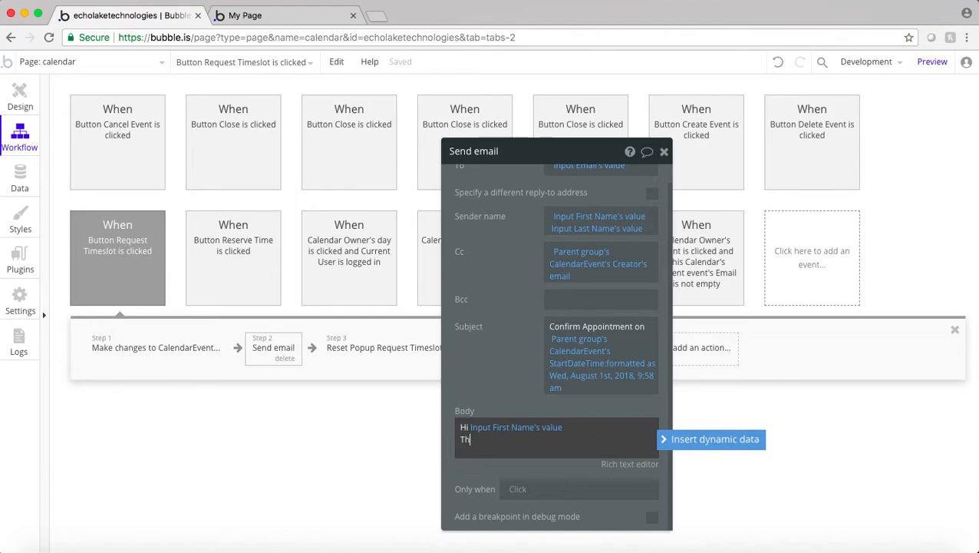
type("is")
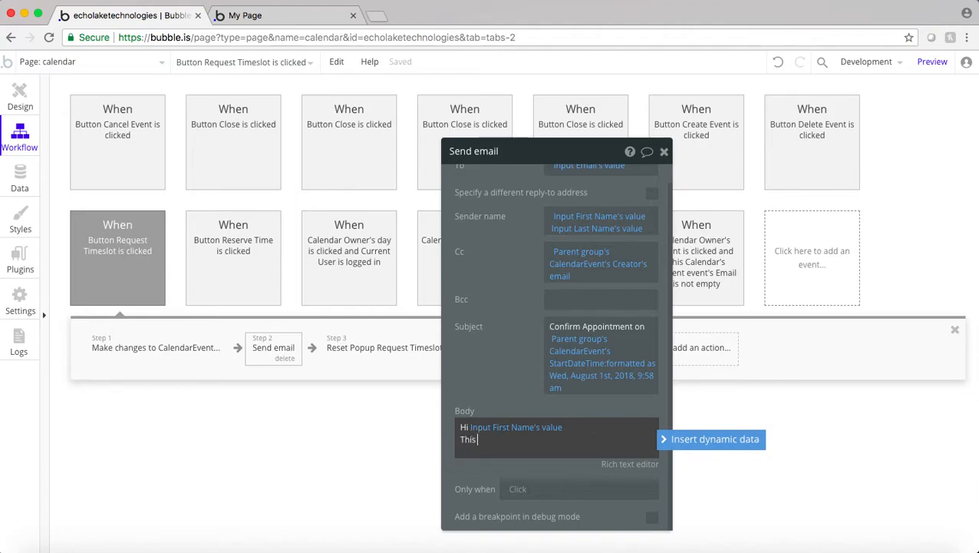
type("email confirms")
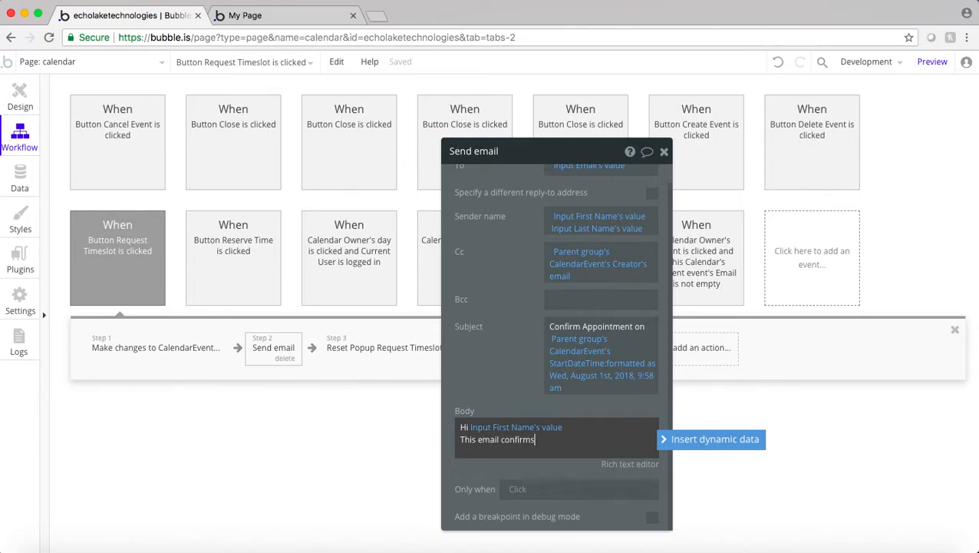
type("your appointment.")
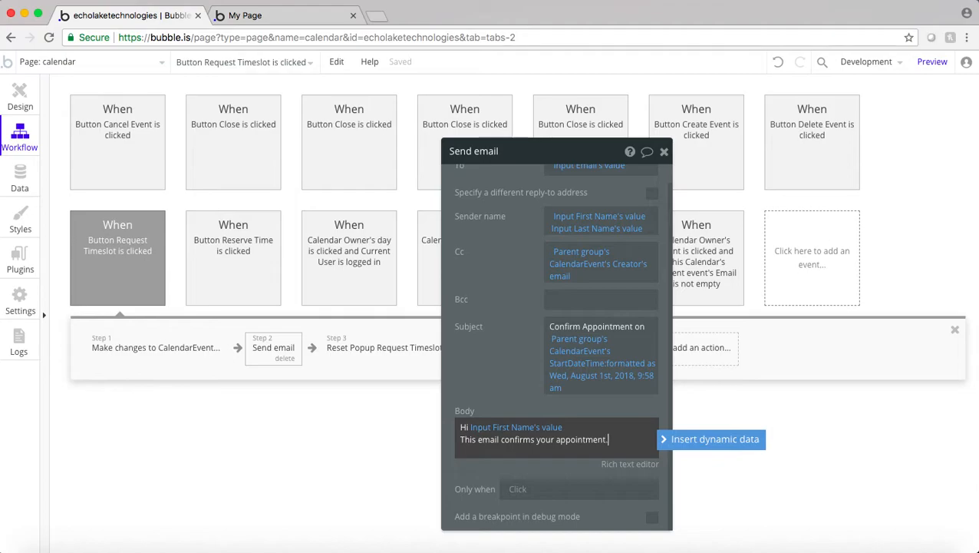
key("enter")
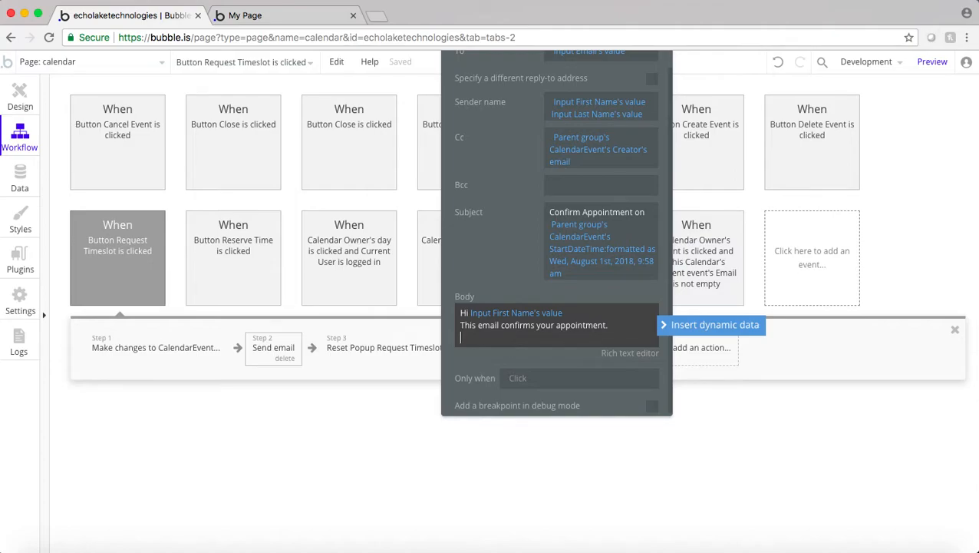
Step: Add the labels Email:, Phone #, Subject and Comments on new lines
type("Email:")
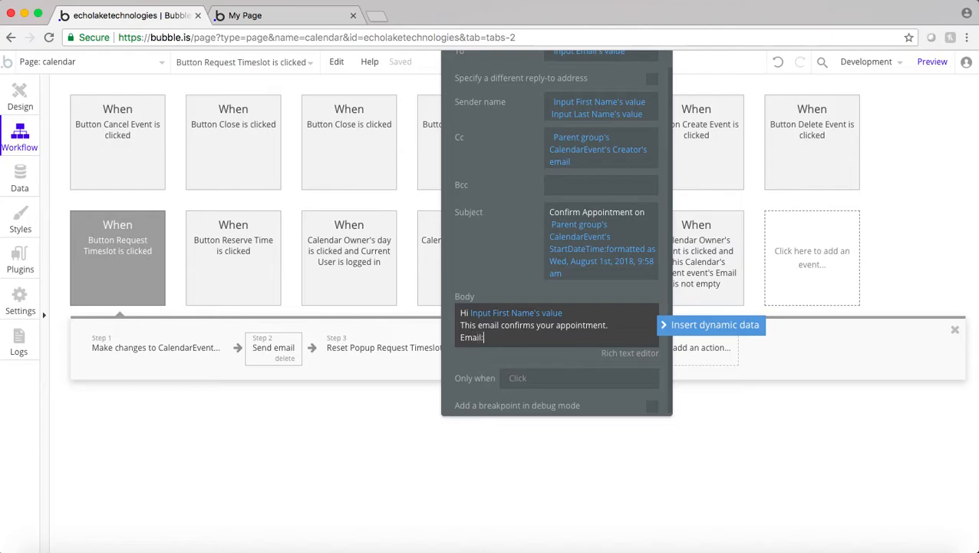
type("Phone #:")
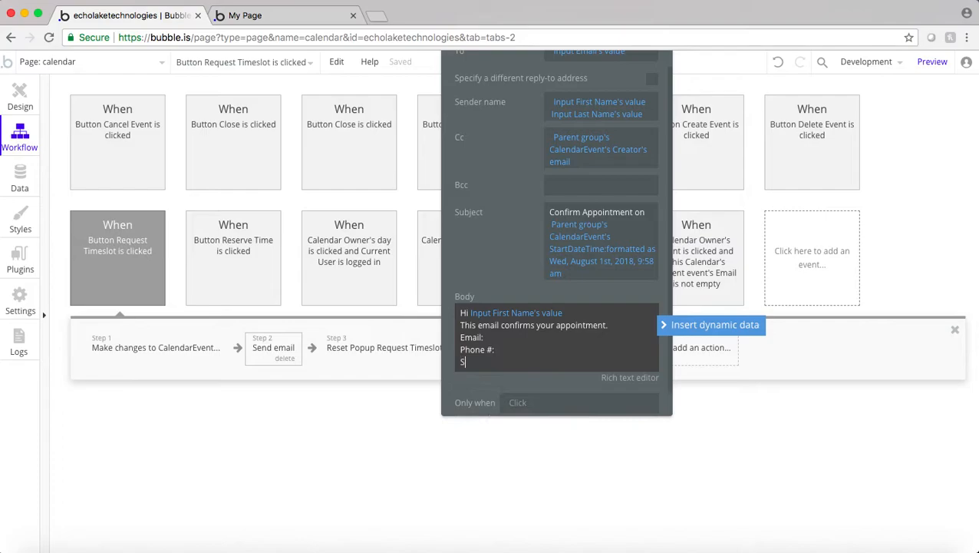
type("ubject:")
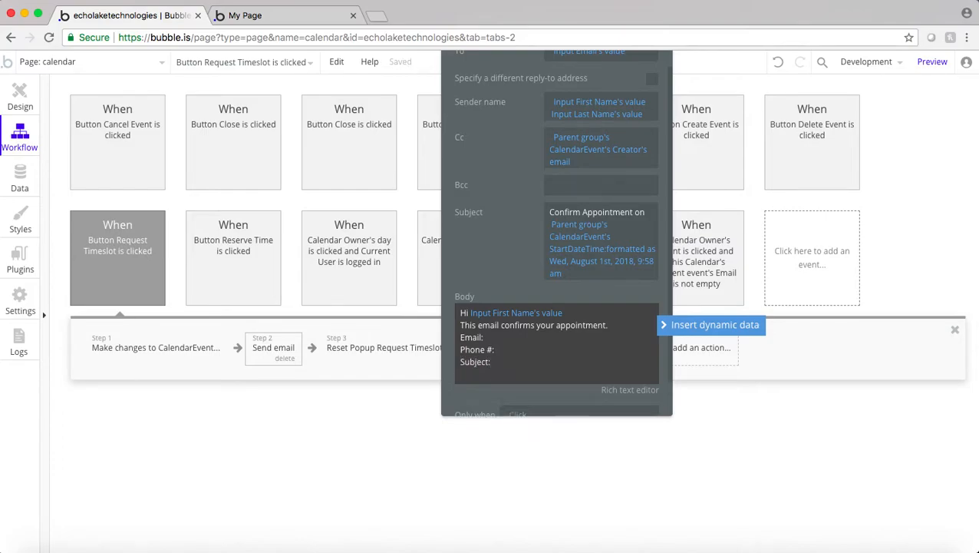
type("Comments:")
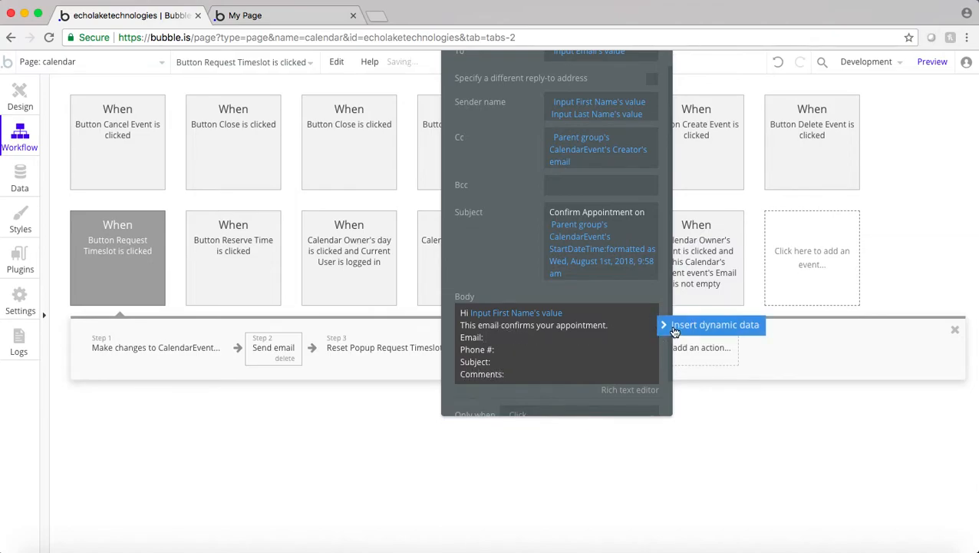
Step: Insert the email, phone number, appointment name and multiline comments input values after each label
left_click(714, 323)
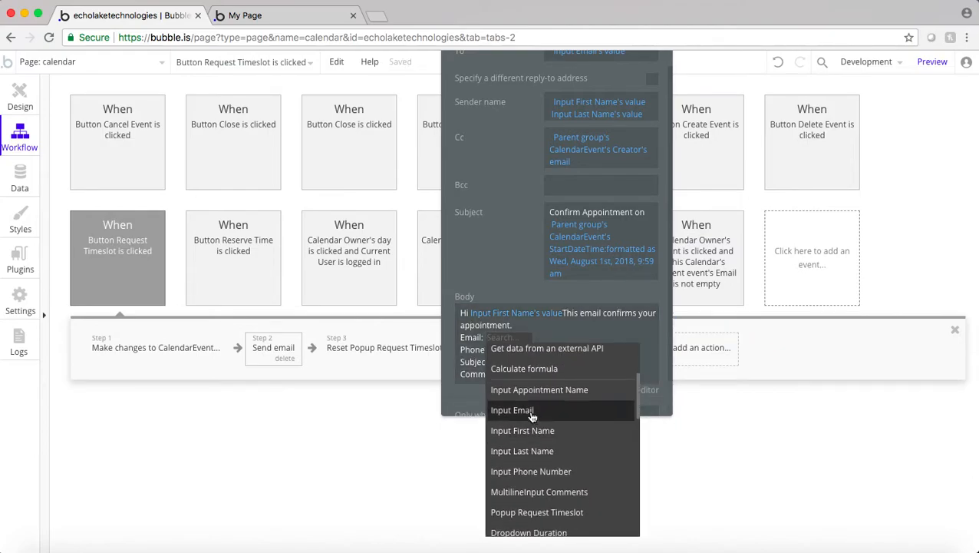
left_click(513, 408)
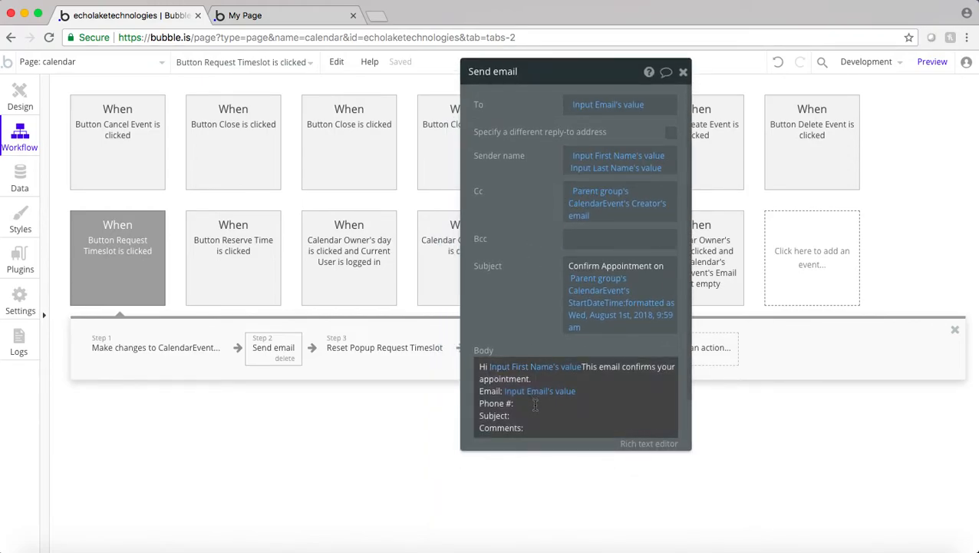
left_click(537, 403)
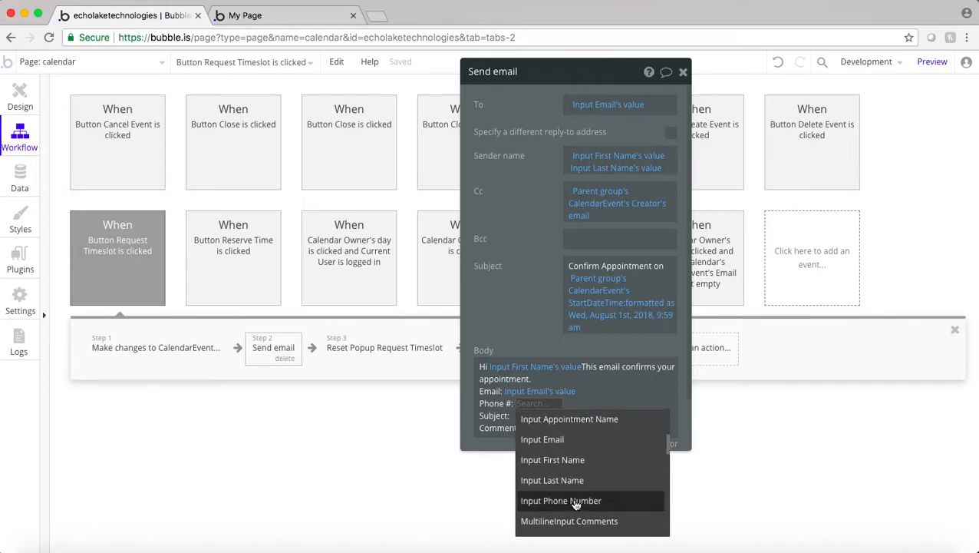
left_click(562, 500)
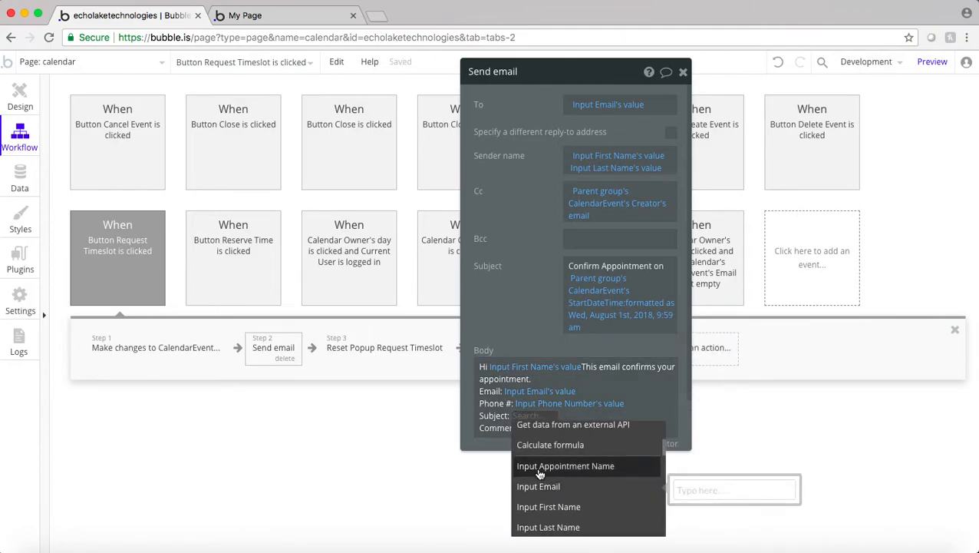
left_click(565, 467)
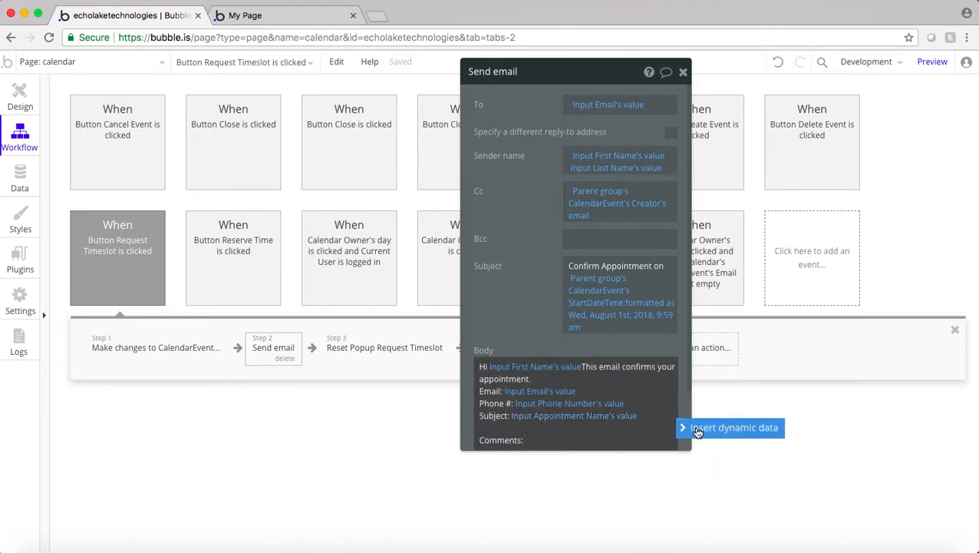
left_click(733, 426)
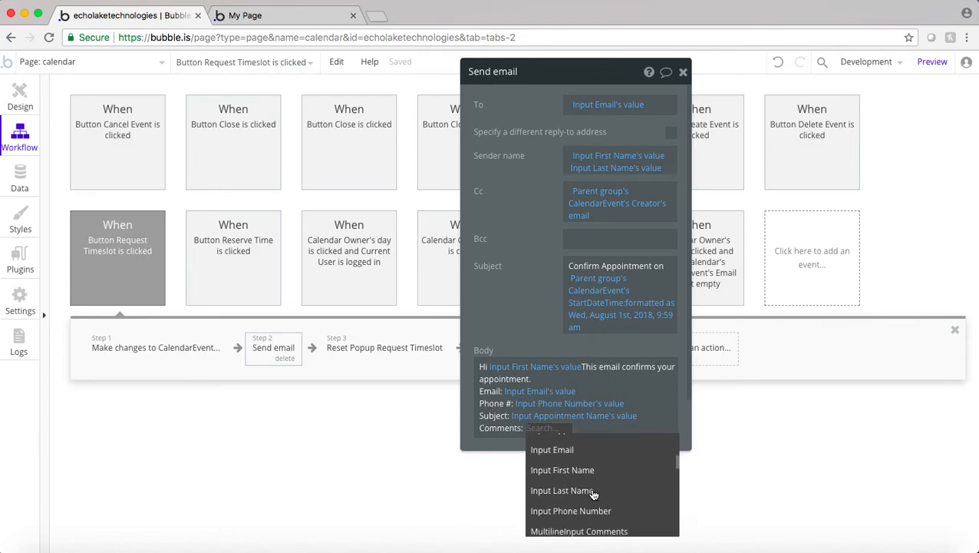
scroll("down", 3)
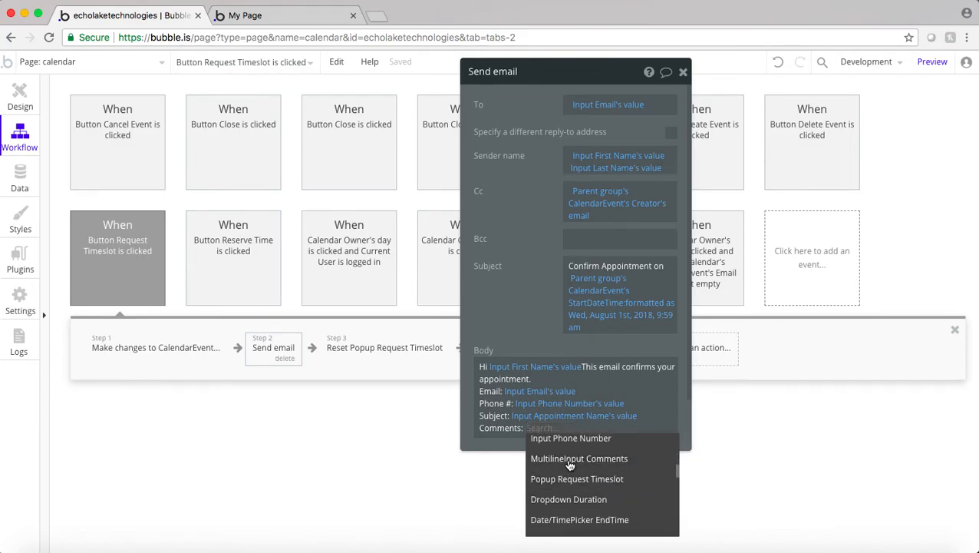
left_click(579, 458)
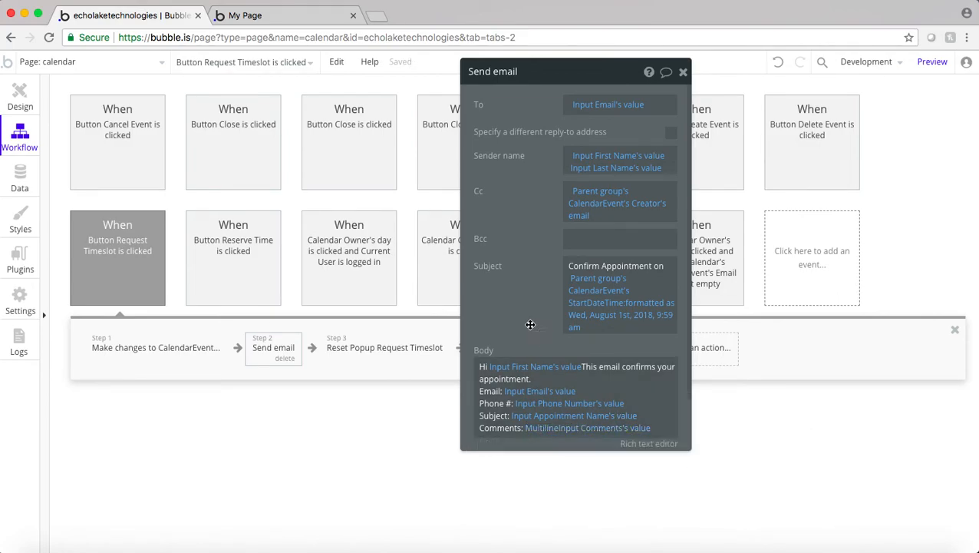
Step: Add a cancellation note ending 'click on the link below.' followed by Parent group's CalendarEvent's link
scroll("down", 3)
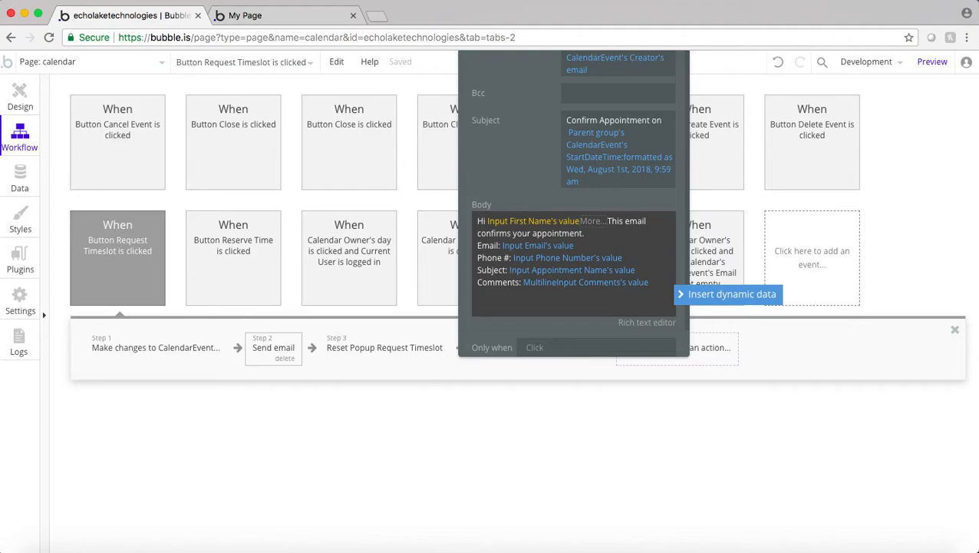
type("In the event you need to cancel this")
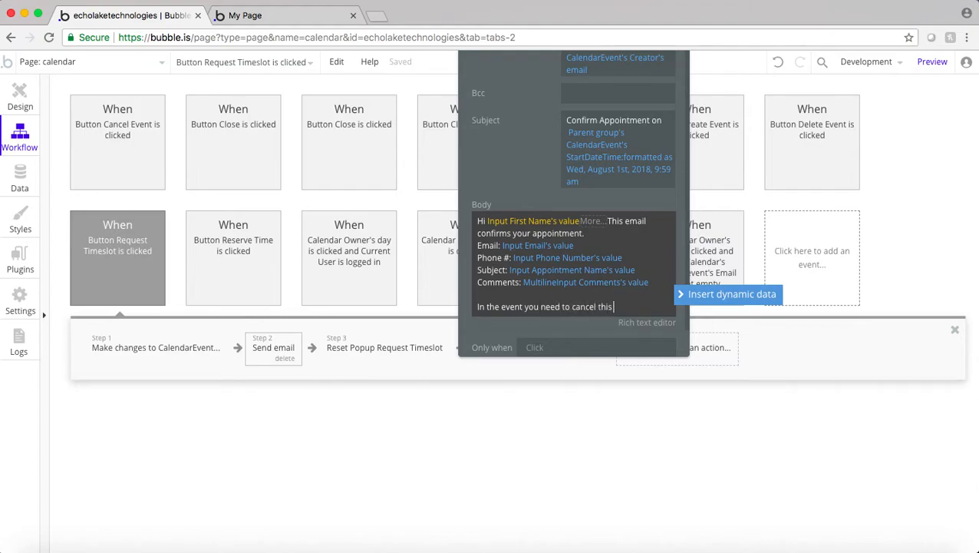
type("appointment, please")
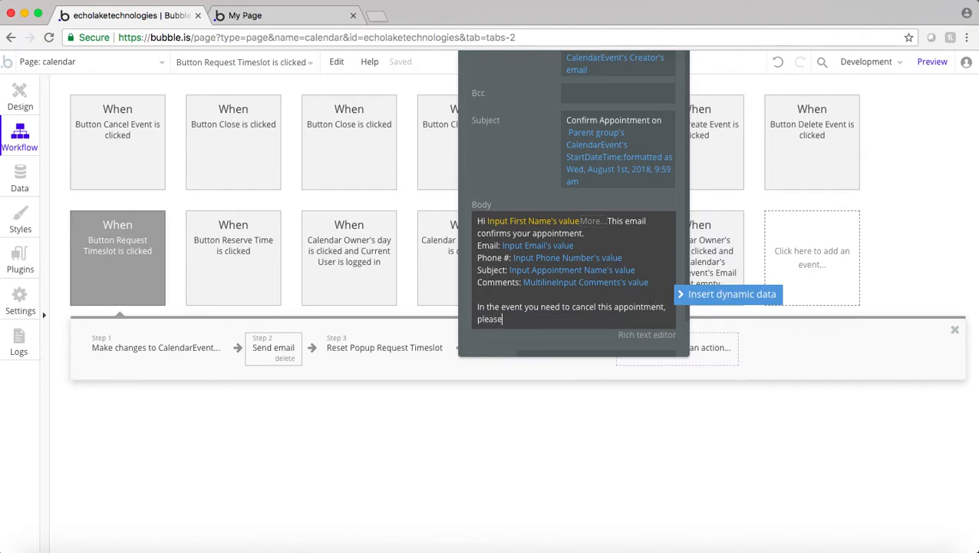
type("click on th")
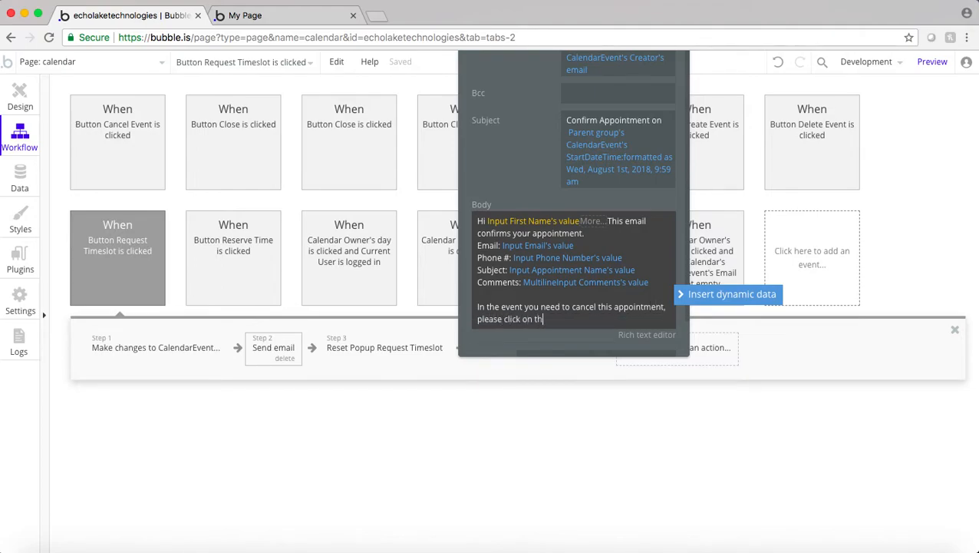
type("e link")
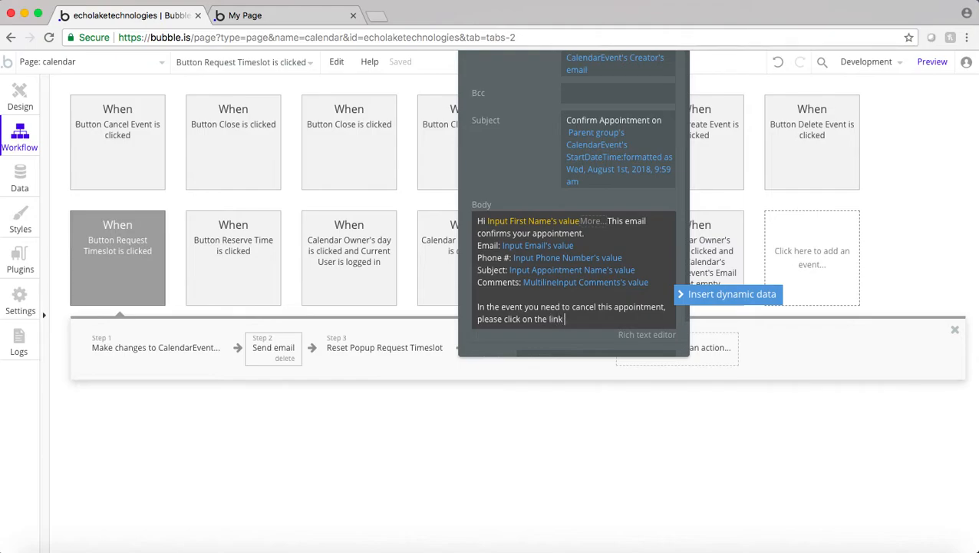
type("below.")
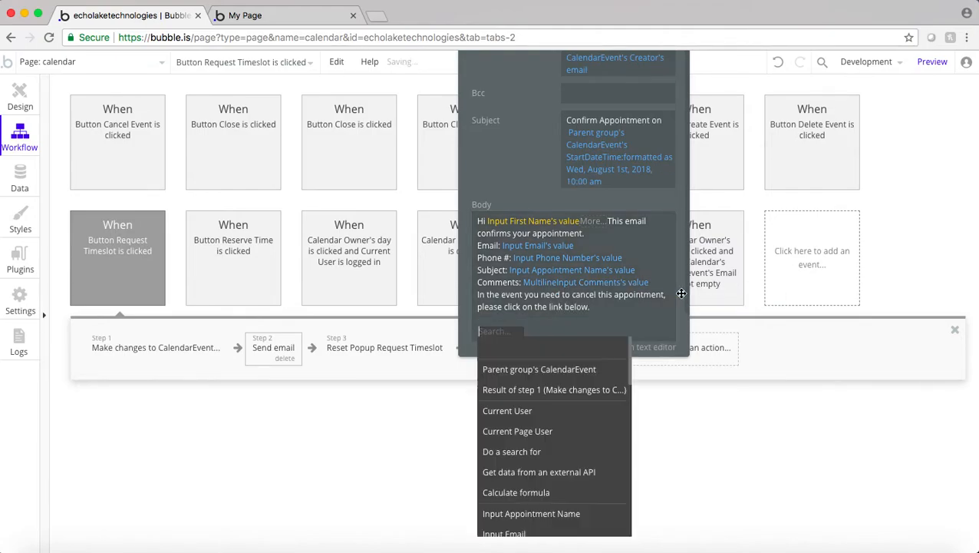
left_click(539, 368)
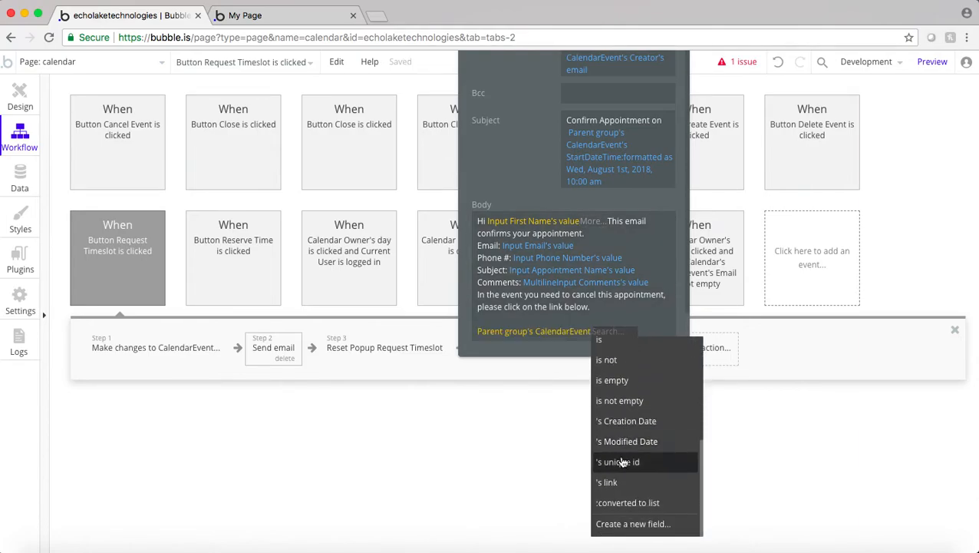
left_click(606, 482)
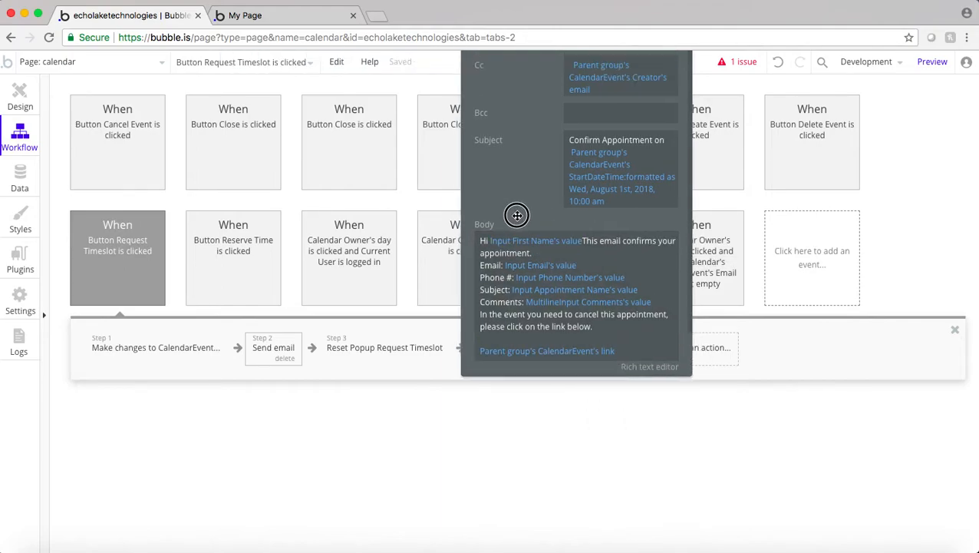
left_click(546, 350)
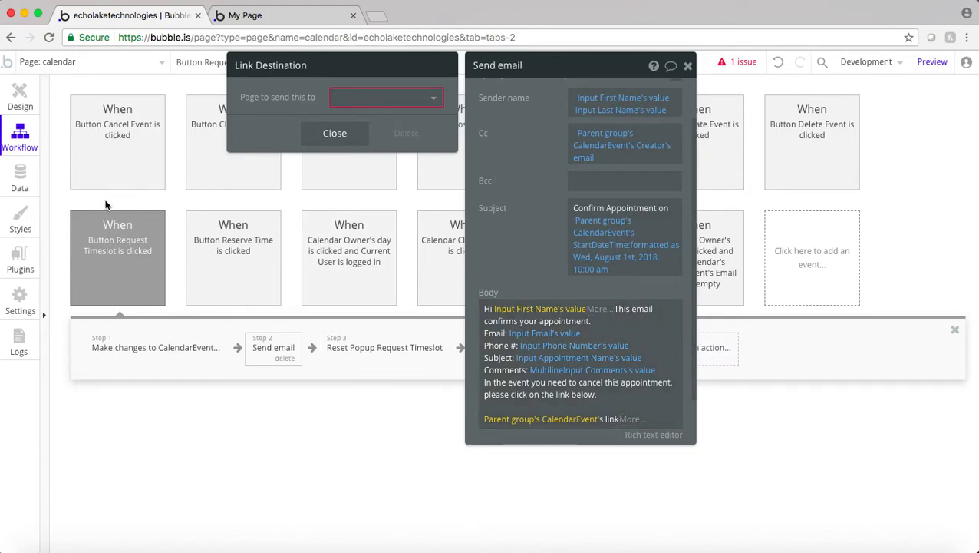
left_click(20, 176)
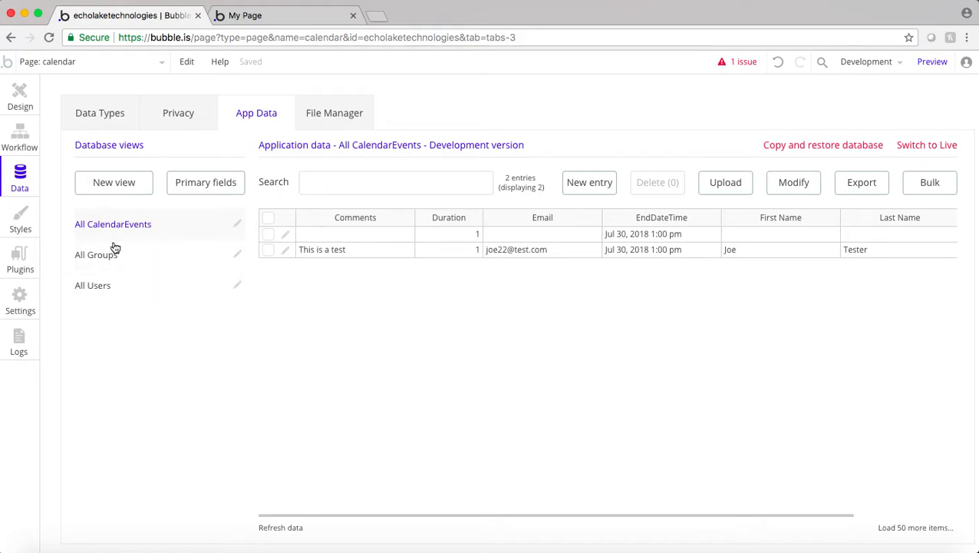
mouse_move(97, 231)
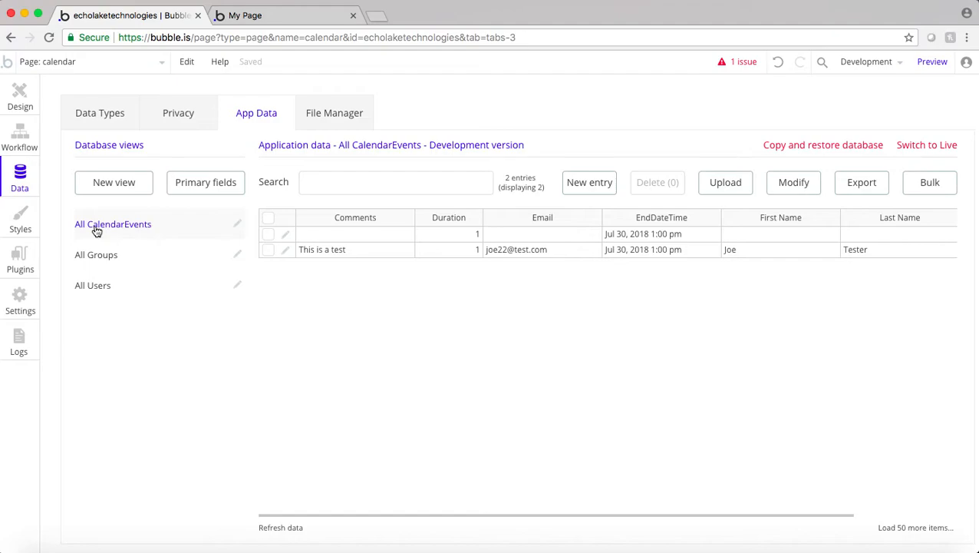
mouse_move(54, 176)
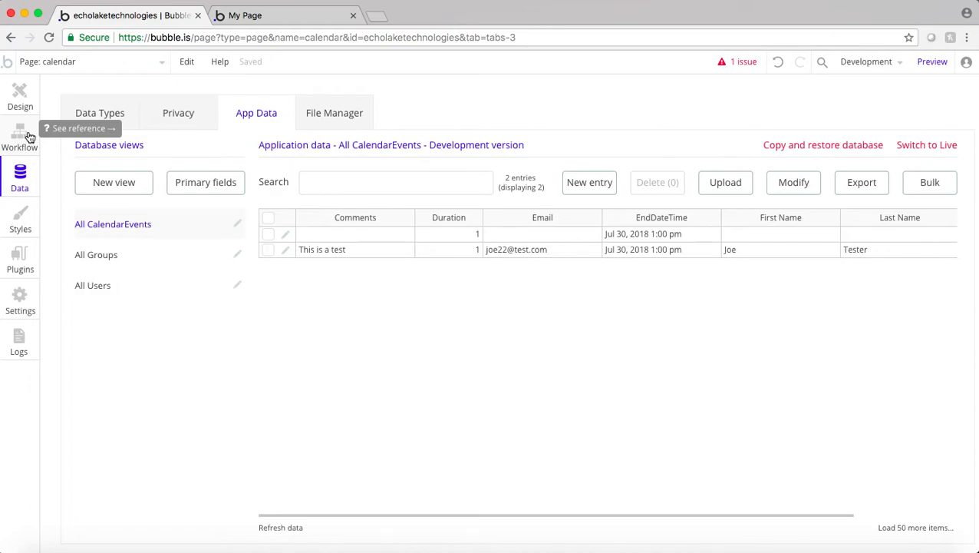
mouse_move(102, 255)
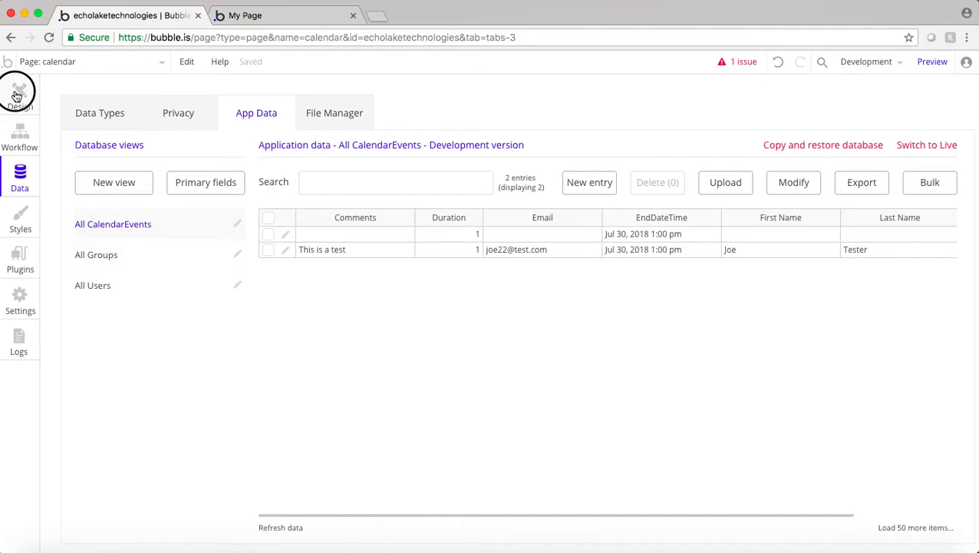
left_click(20, 137)
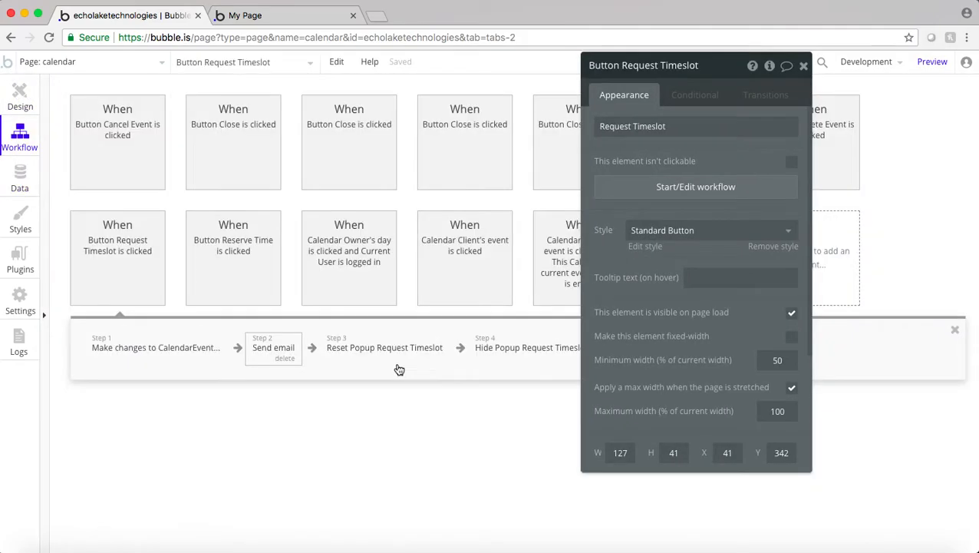
Step: Reopen the Send email step and bring up the app's page list for the link destination
left_click(273, 346)
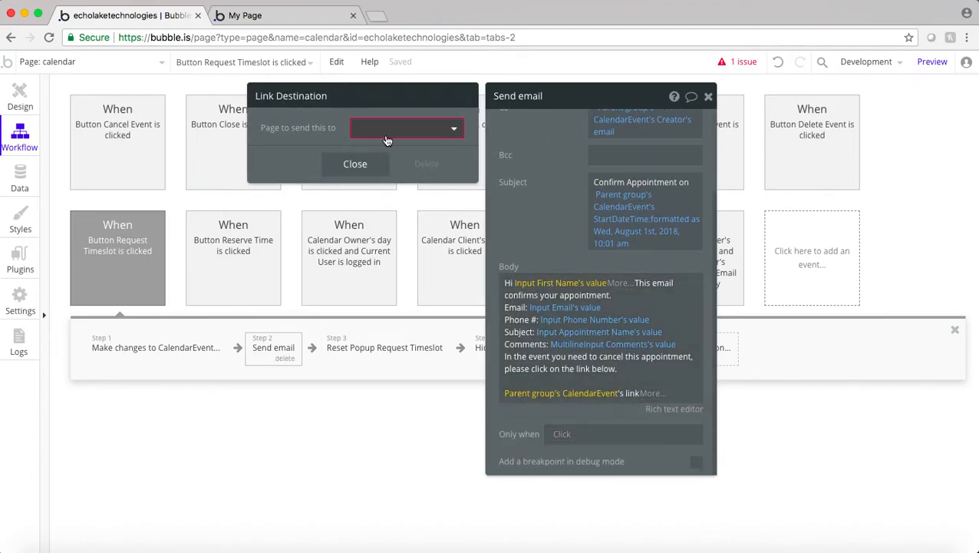
mouse_move(367, 129)
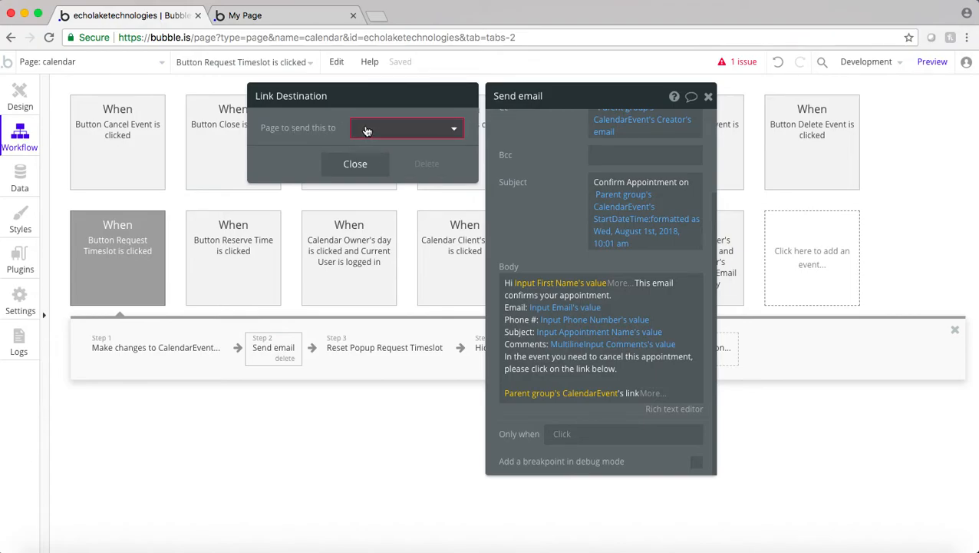
left_click(407, 128)
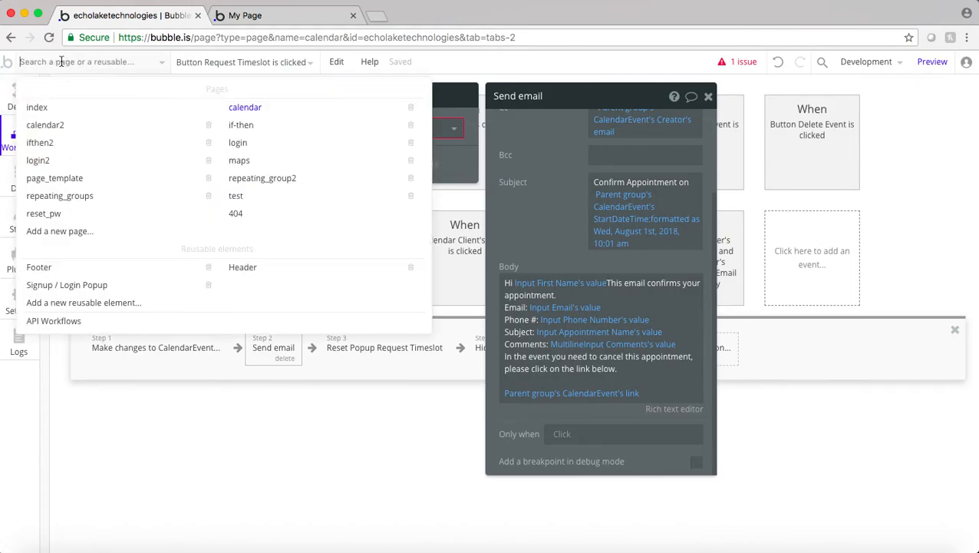
Step: Create a new page named Delete Appointment, cloned from page_template
left_click(58, 230)
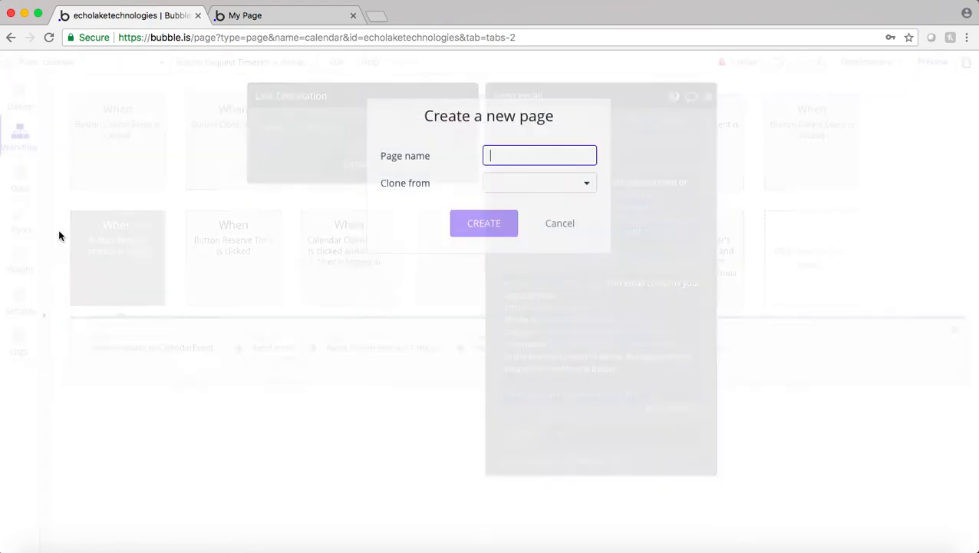
left_click(540, 155)
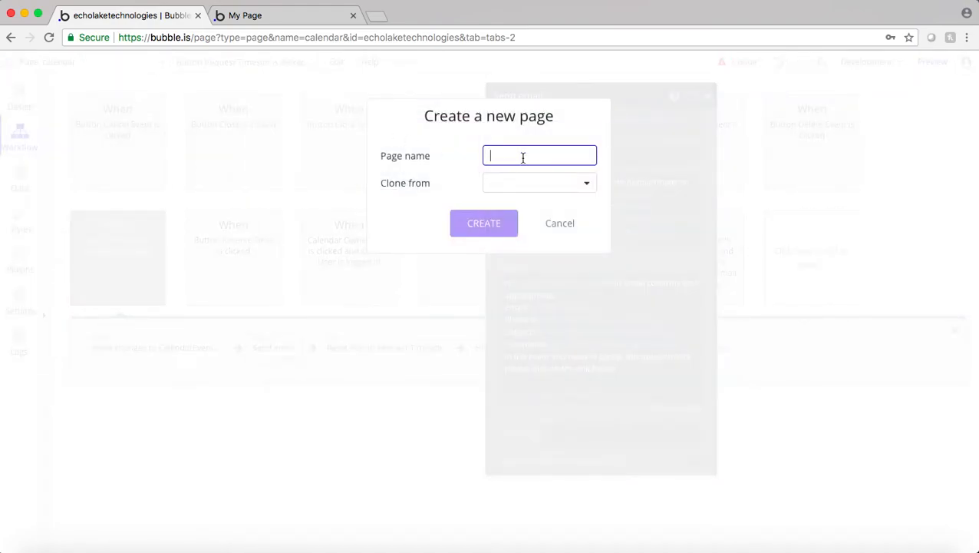
type("Delete Appointment")
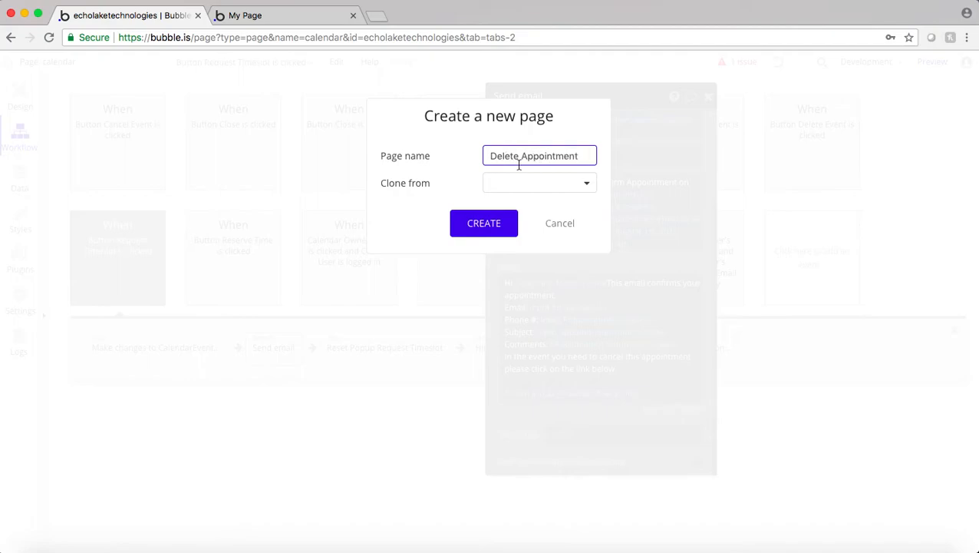
left_click(539, 183)
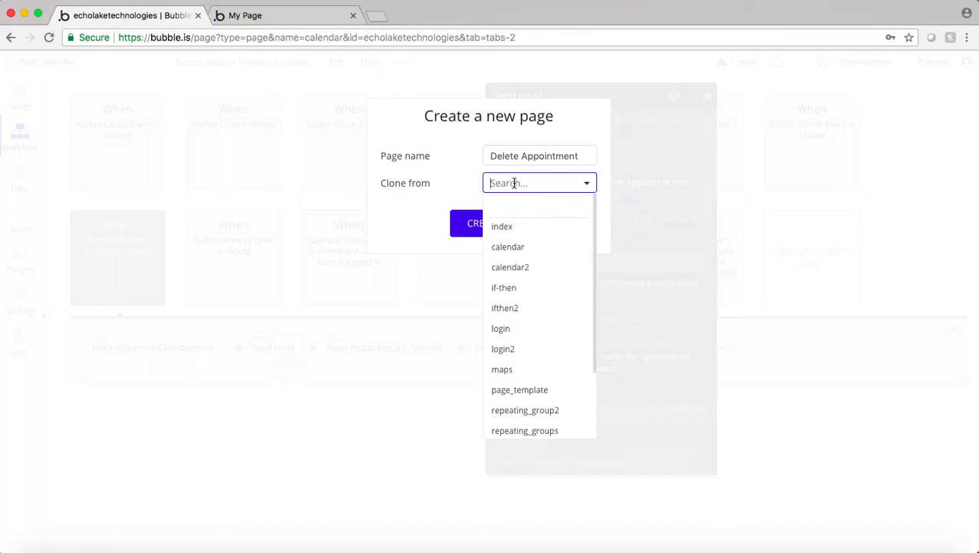
scroll("down", 3)
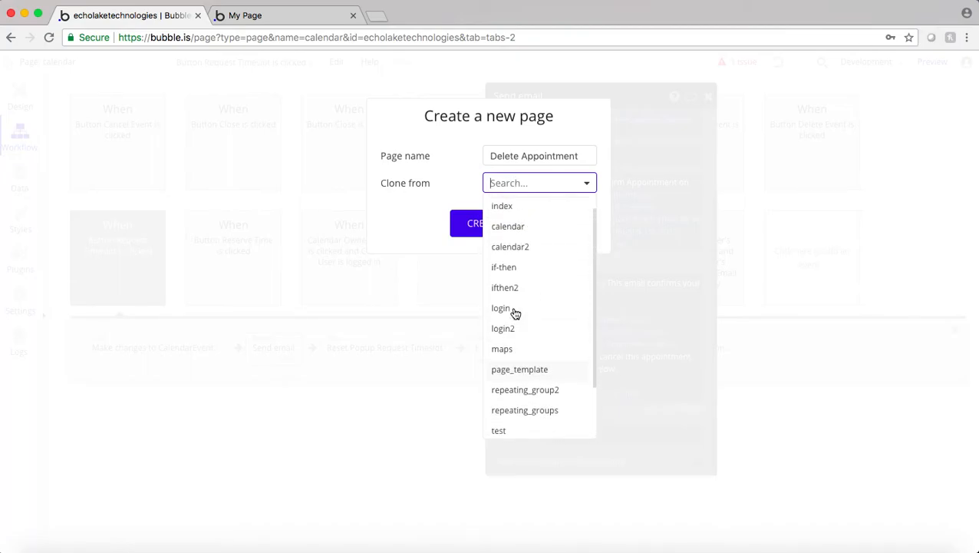
scroll("down", 3)
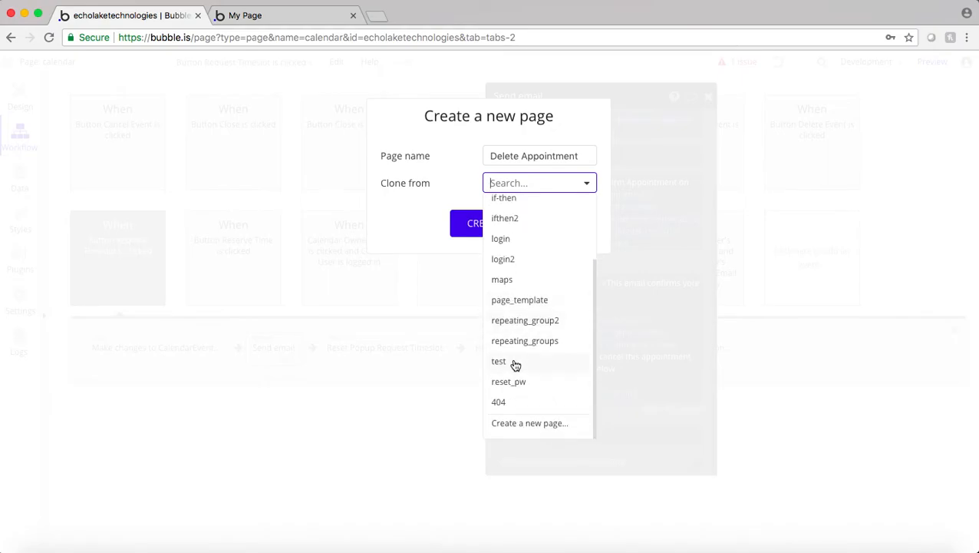
left_click(519, 299)
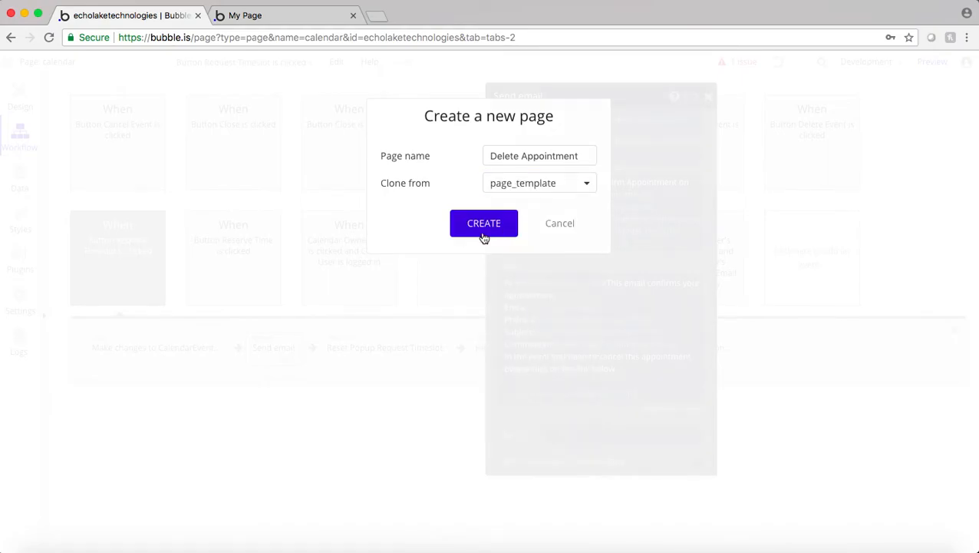
left_click(483, 222)
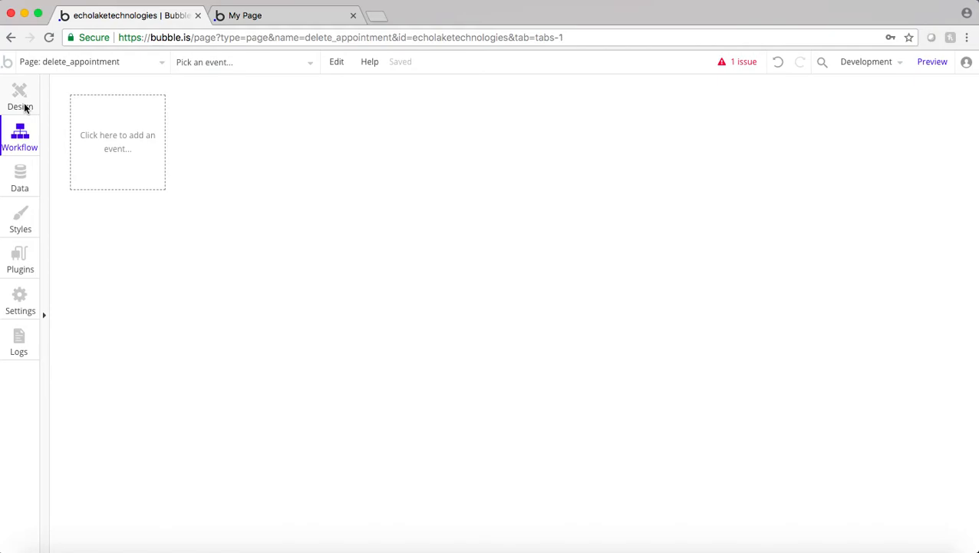
Step: Set the delete_appointment page's Type of content to CalendarEvent, then return to the calendar page
left_click(20, 95)
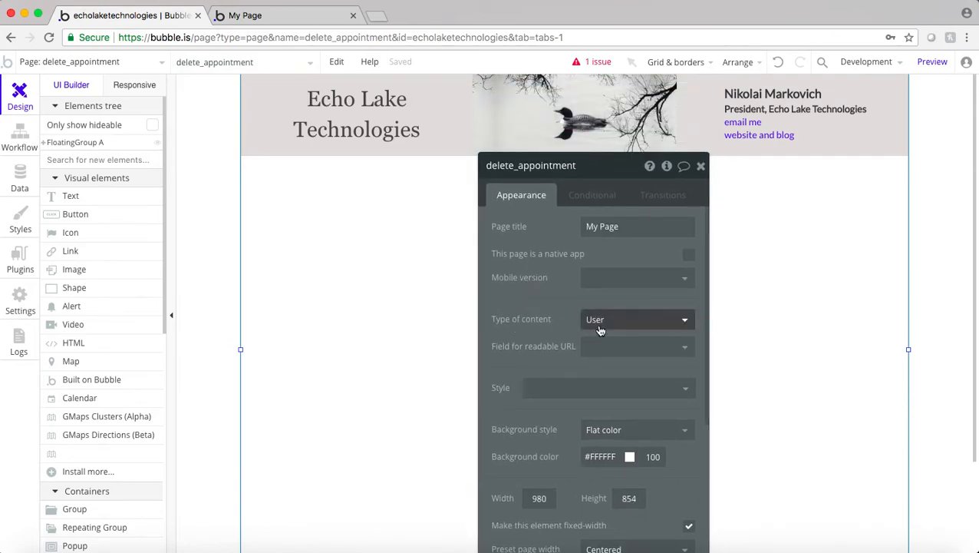
left_click(637, 318)
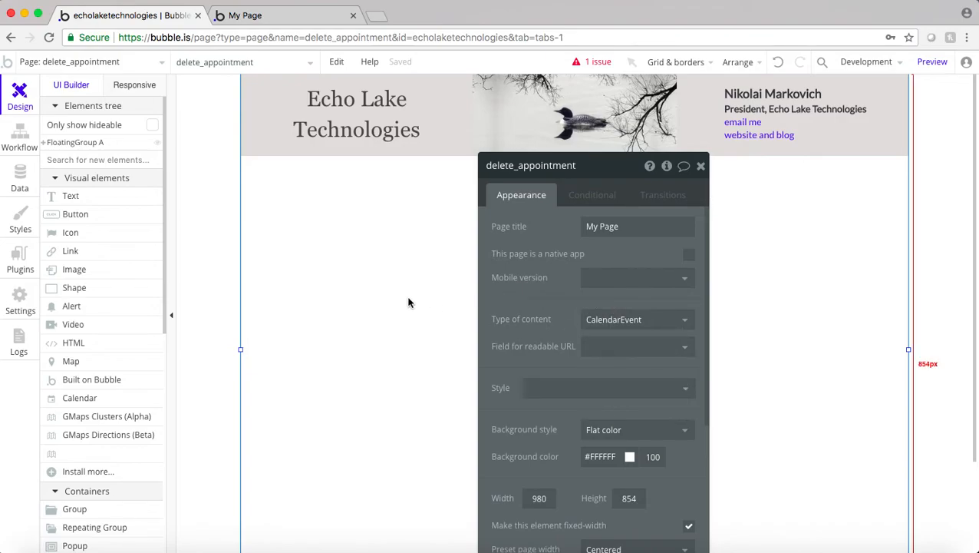
left_click(85, 62)
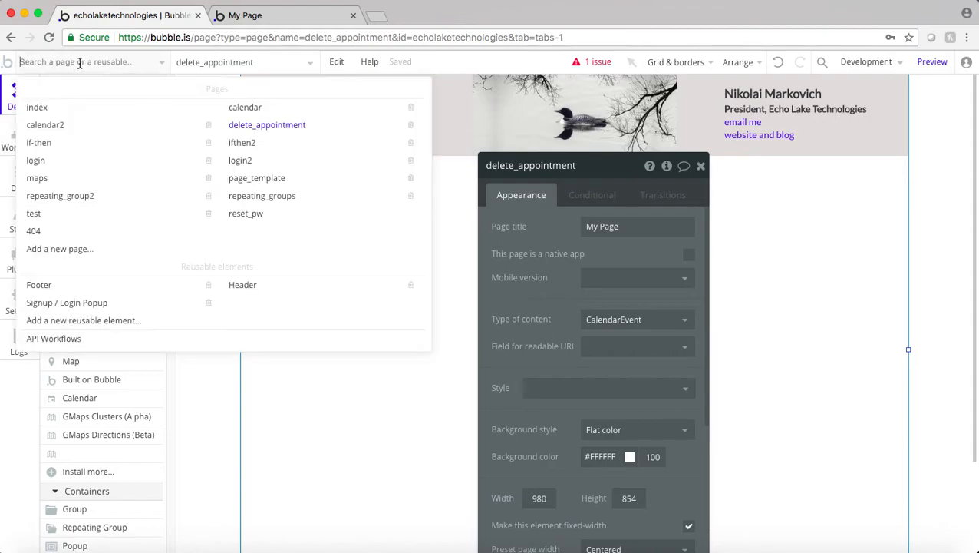
left_click(245, 107)
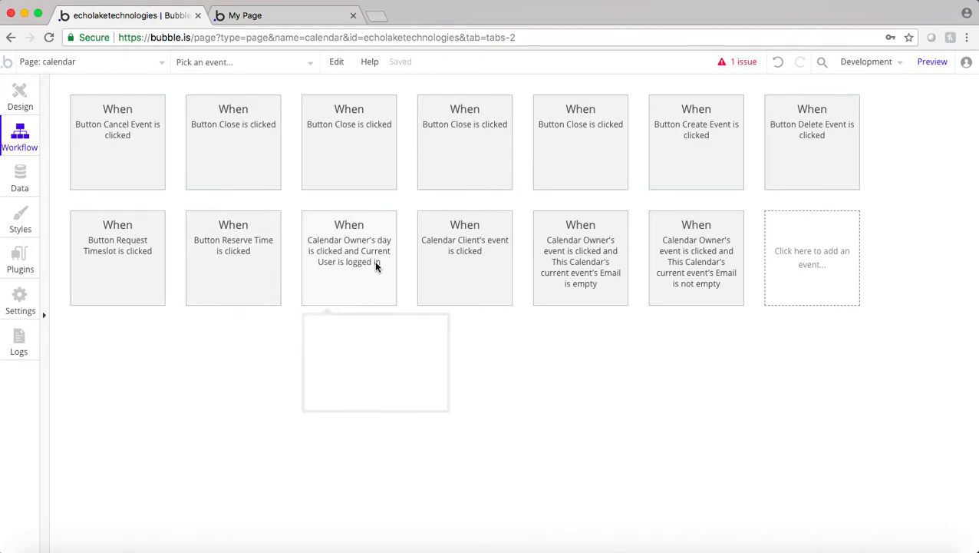
Step: Review the calendar page's Request Timeslot popup and its button's workflow
left_click(349, 252)
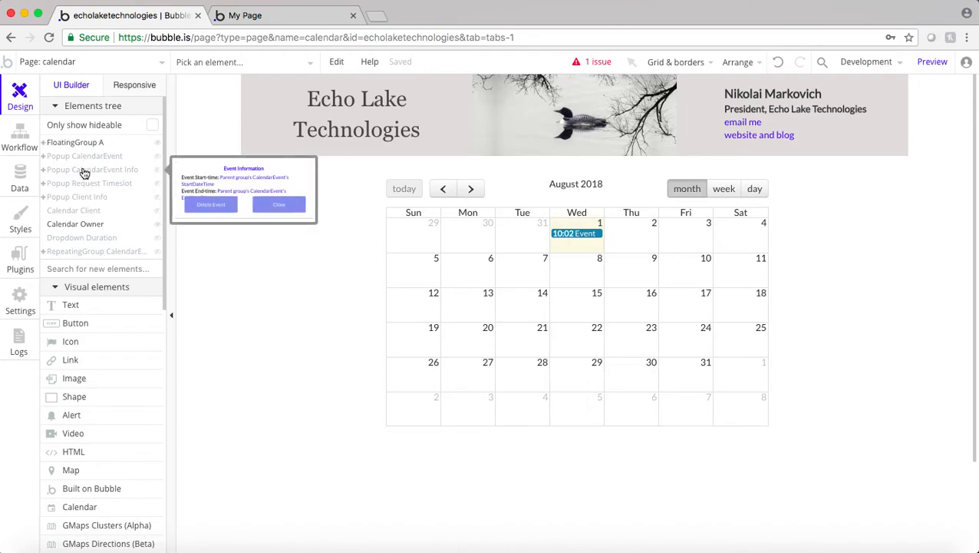
left_click(89, 183)
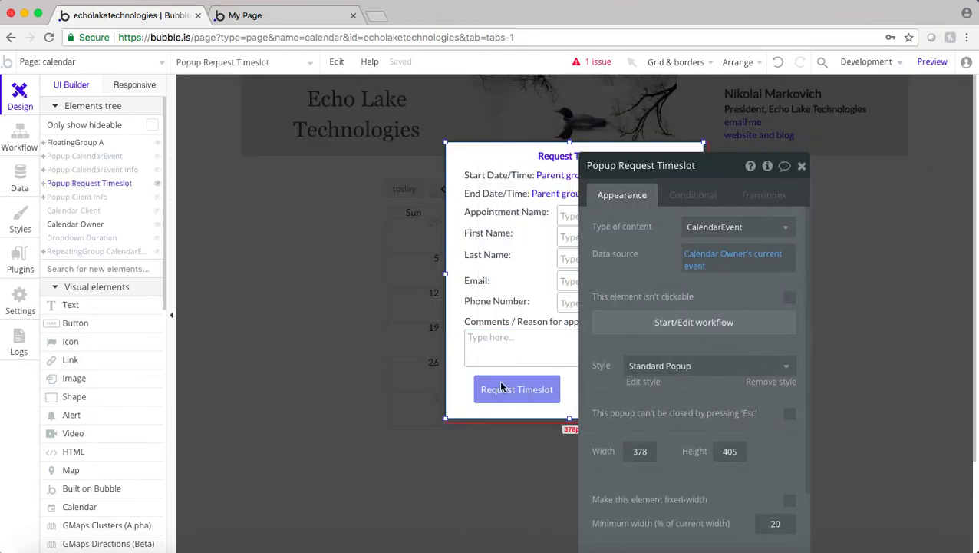
left_click(20, 135)
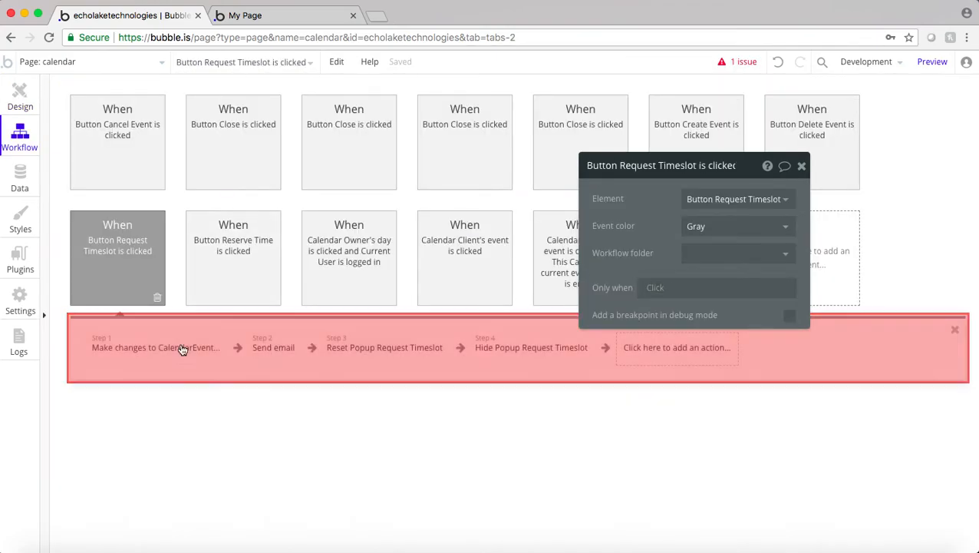
left_click(273, 347)
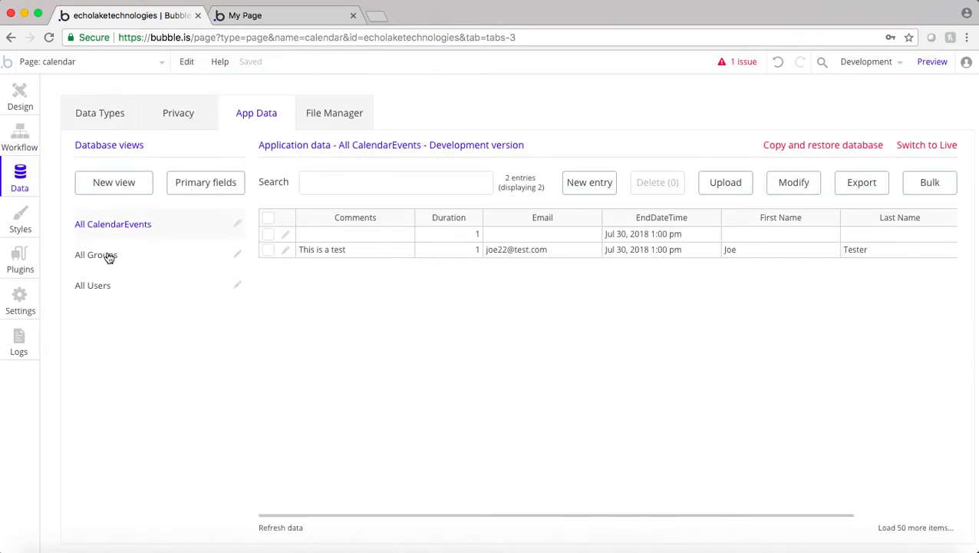
mouse_move(20, 95)
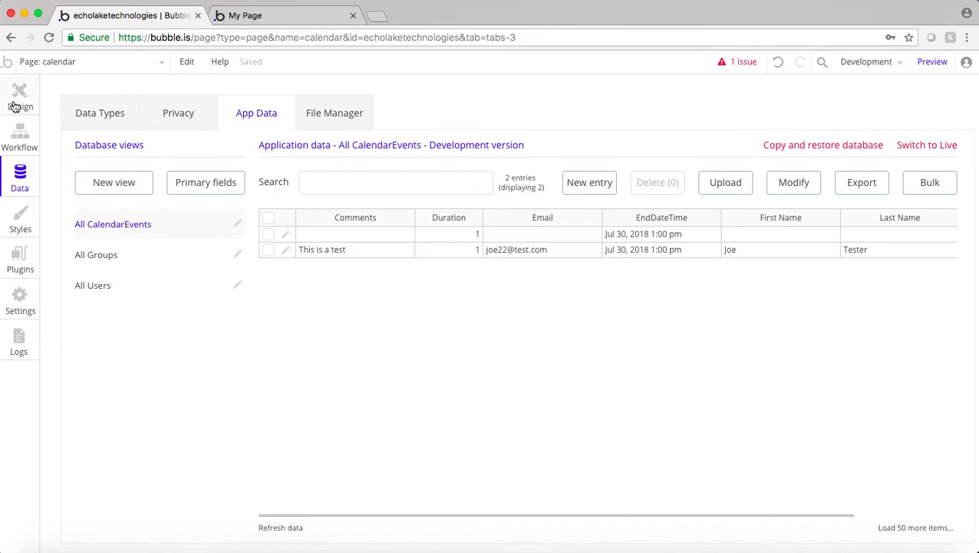
Step: Switch back to the calendar page and select the Request Timeslot popup in the Elements tree
left_click(84, 61)
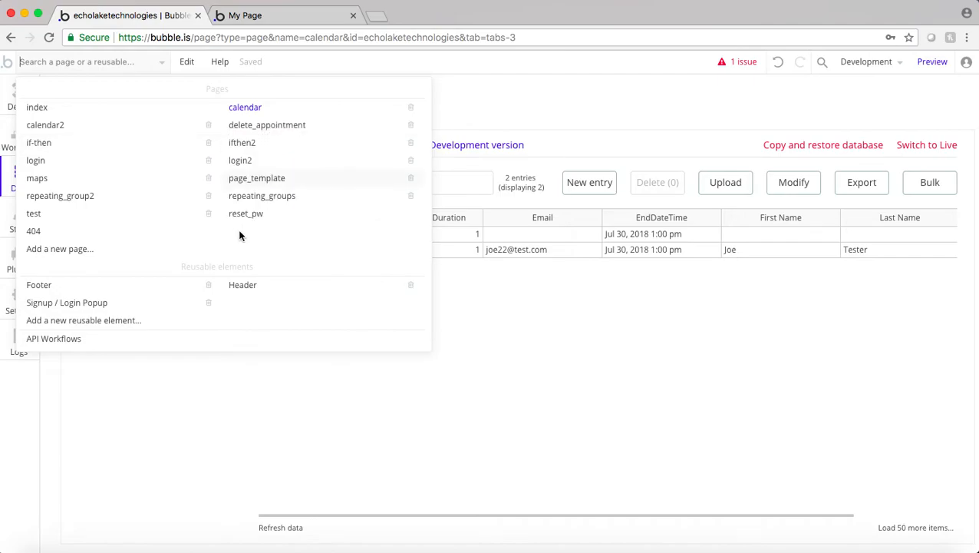
left_click(267, 125)
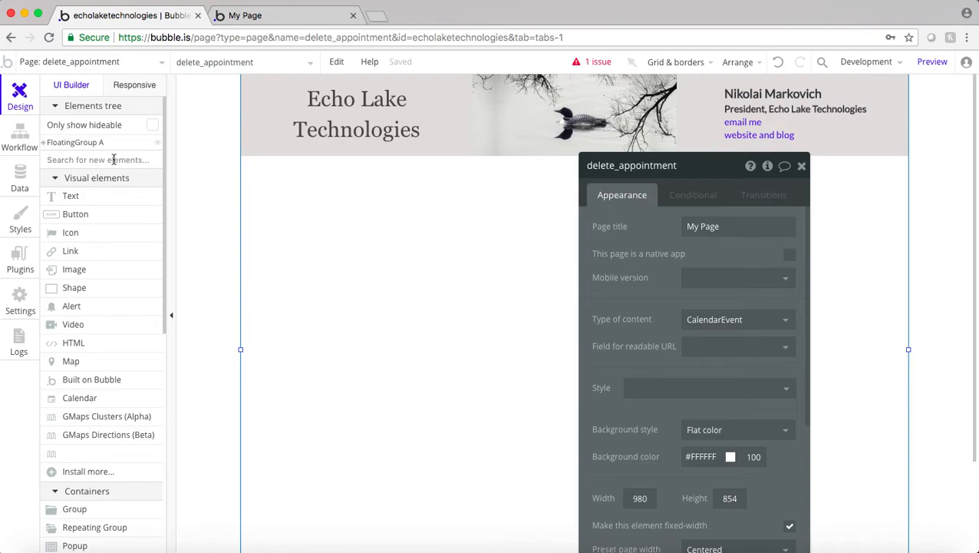
left_click(85, 61)
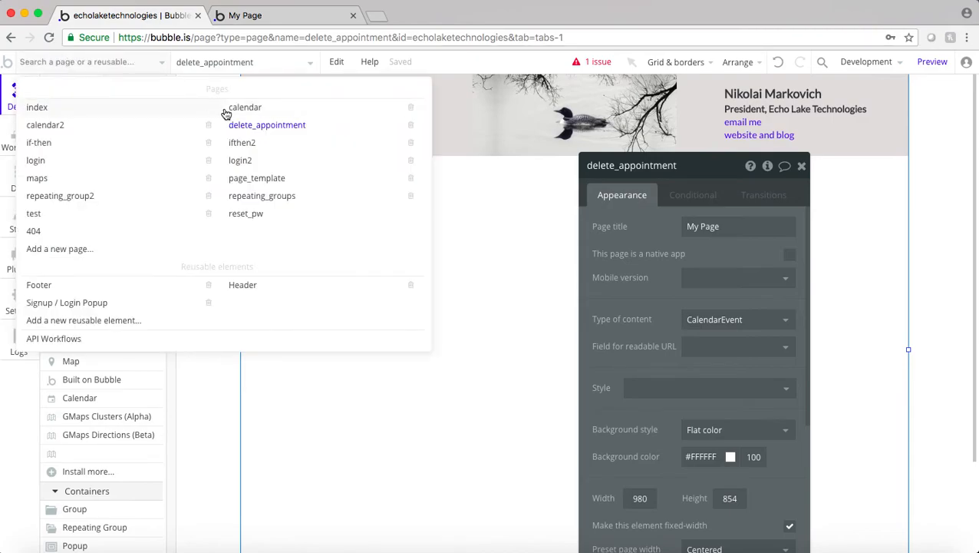
left_click(245, 108)
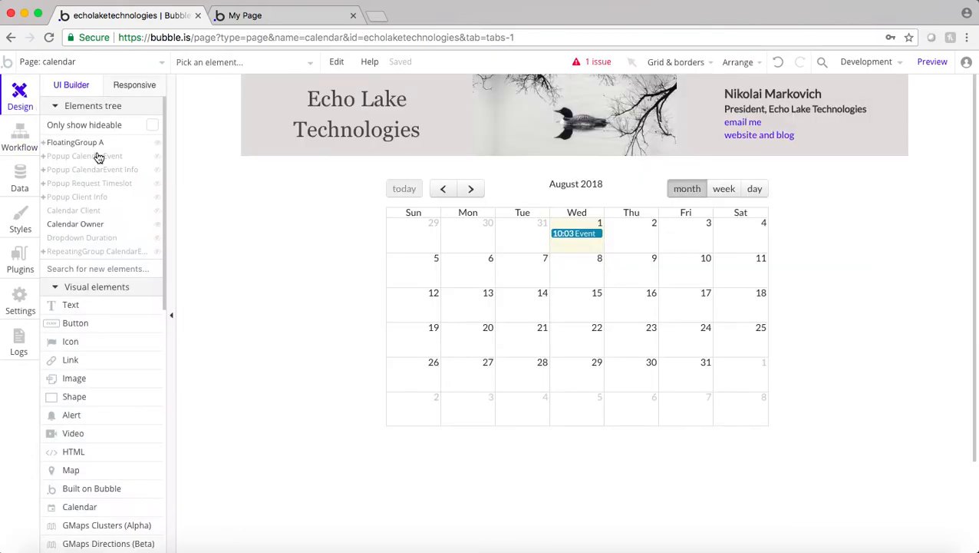
left_click(92, 169)
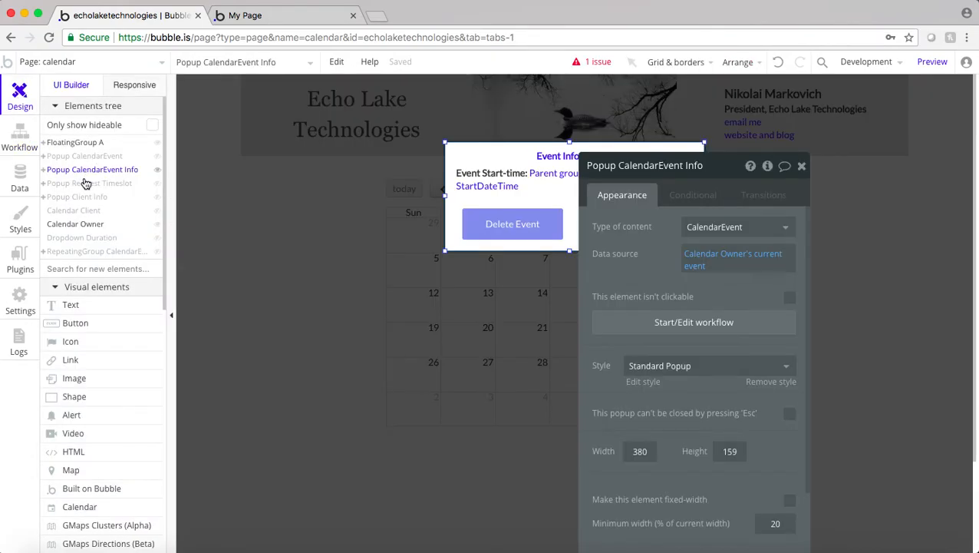
left_click(89, 182)
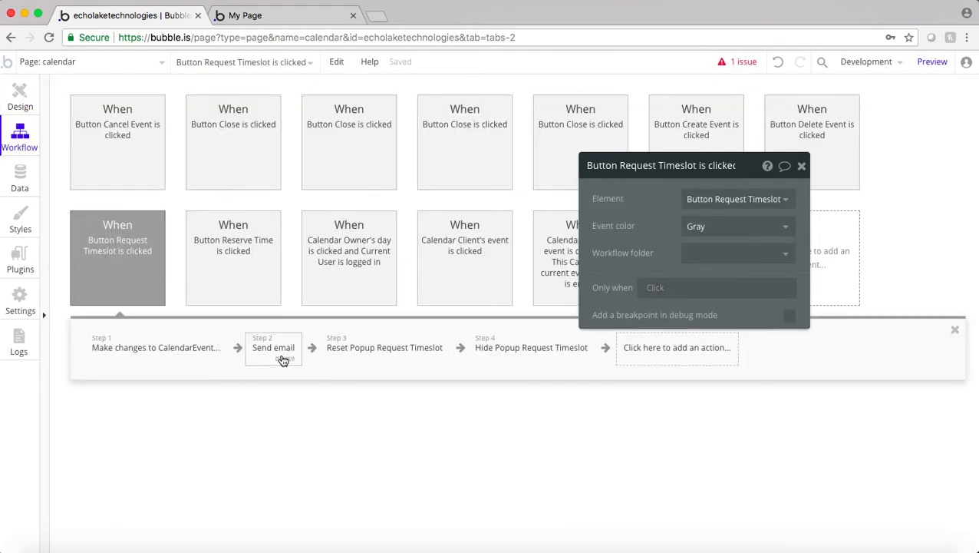
Step: Point the email's cancel link to the delete_appointment page and end the body with 'Thank you'
left_click(273, 347)
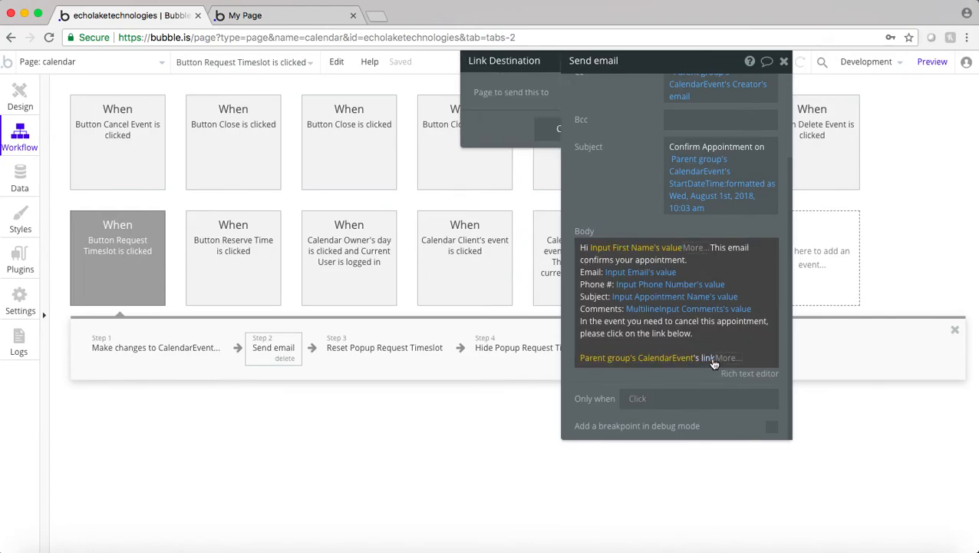
left_click(476, 92)
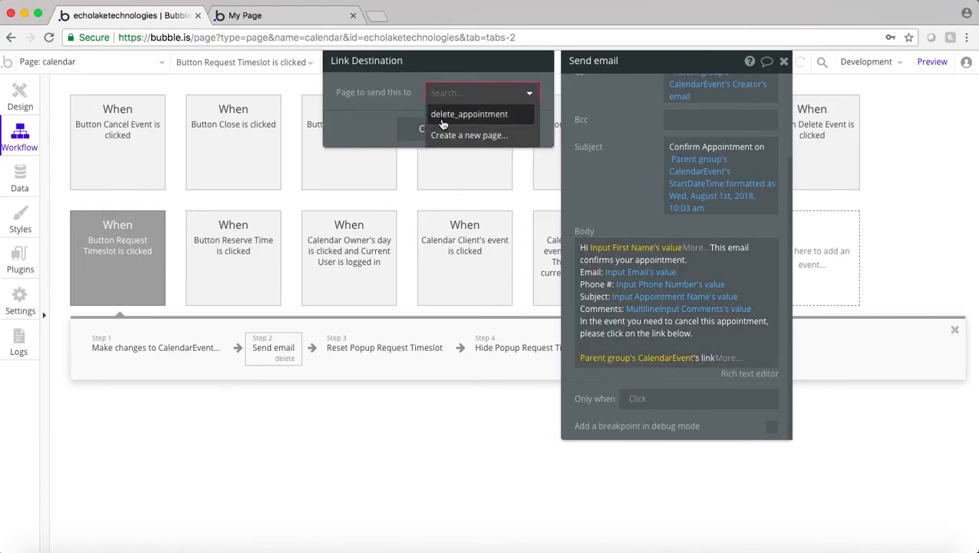
left_click(470, 114)
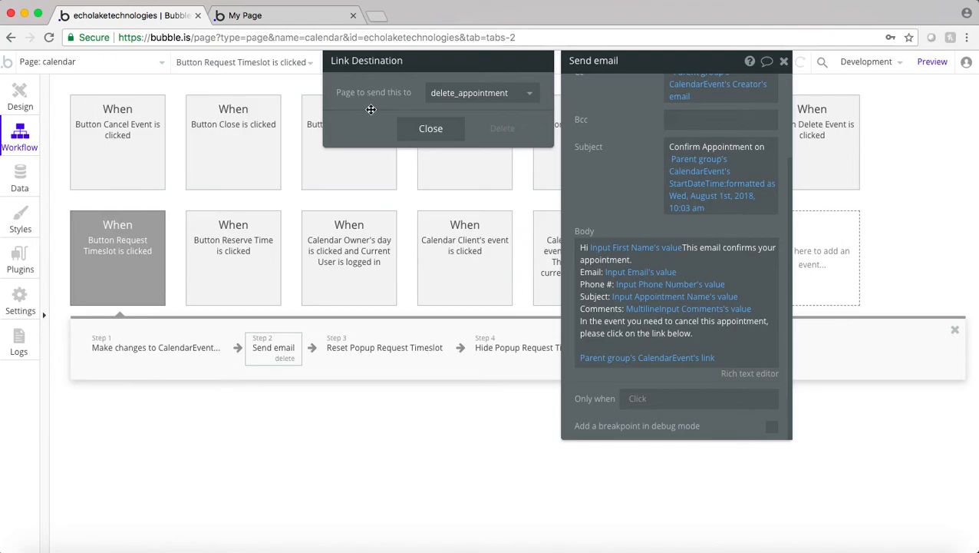
mouse_move(367, 118)
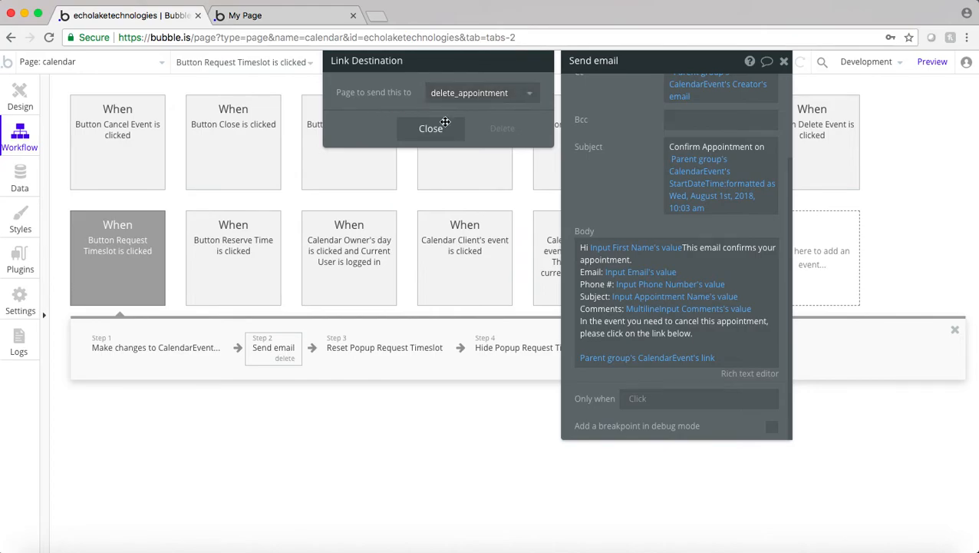
left_click(430, 129)
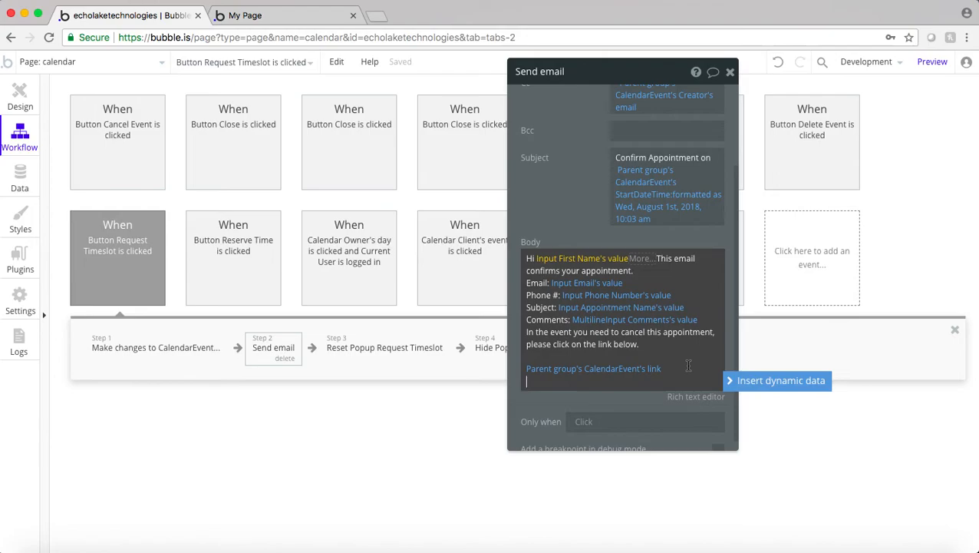
type("Thank you")
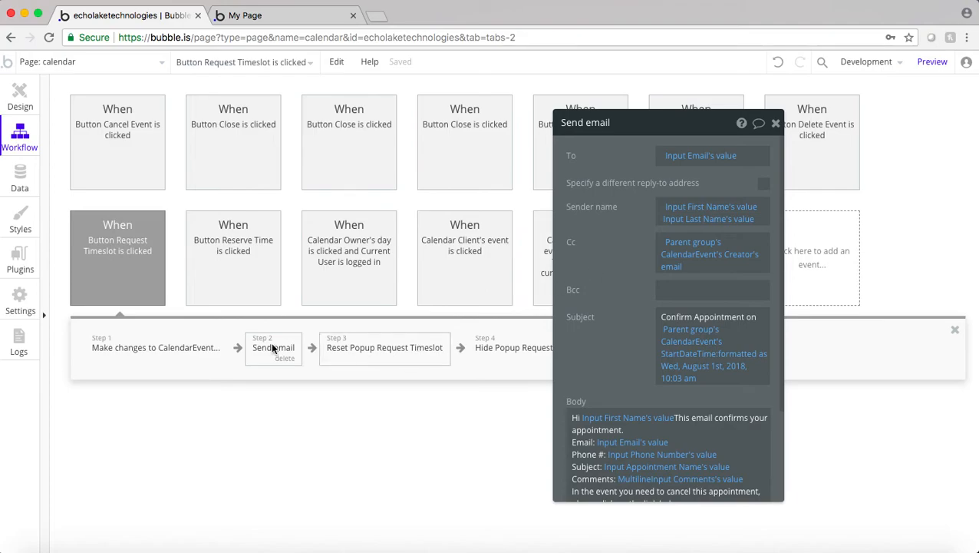
Step: Copy the Send email step and paste it as step 3 of the workflow
right_click(273, 347)
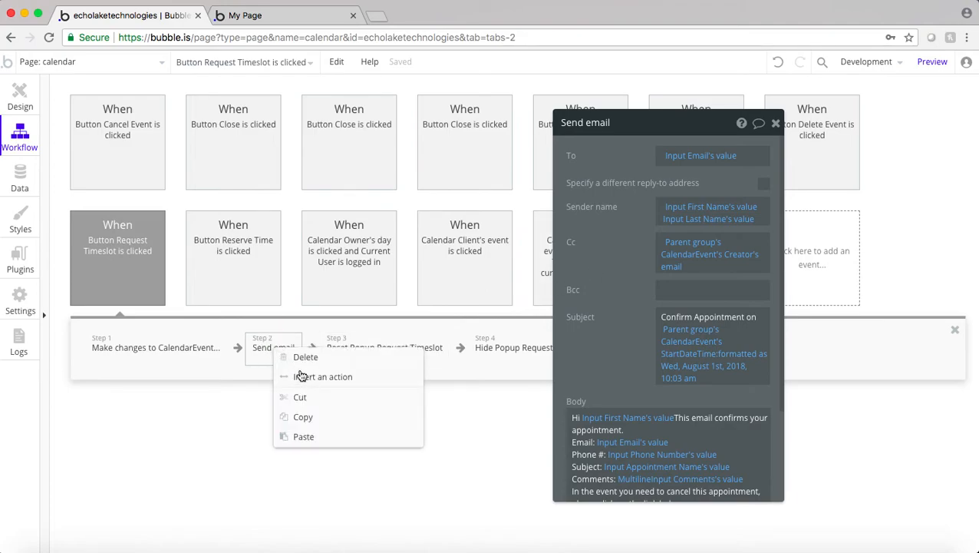
left_click(313, 350)
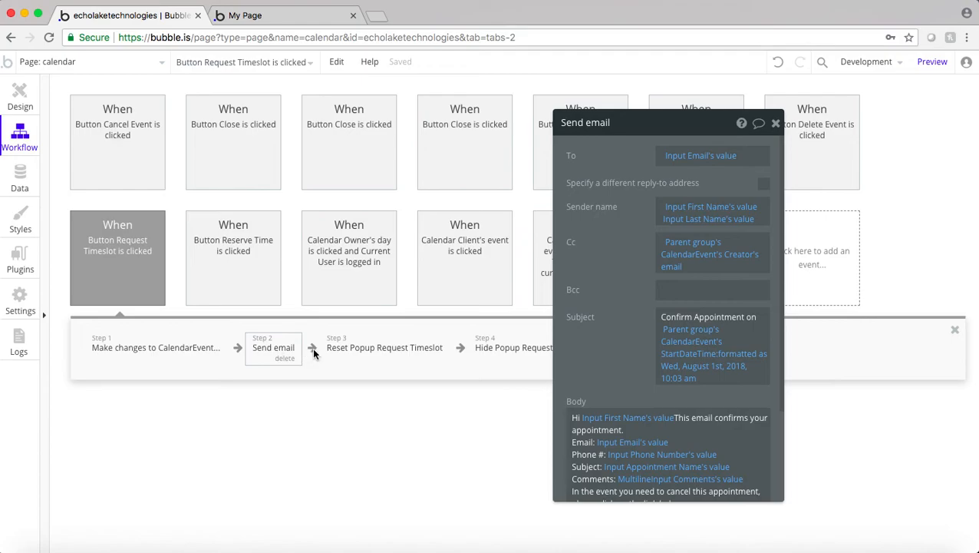
right_click(384, 347)
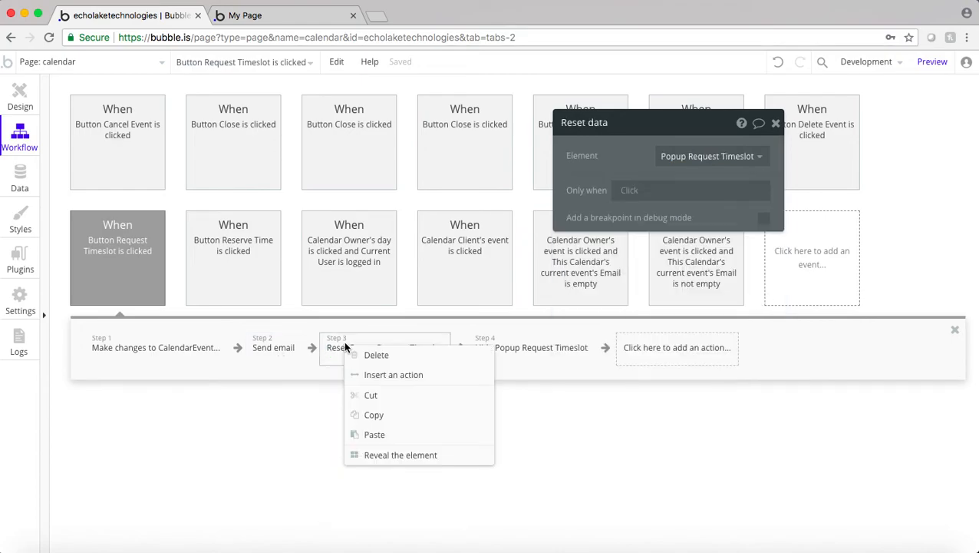
mouse_move(393, 374)
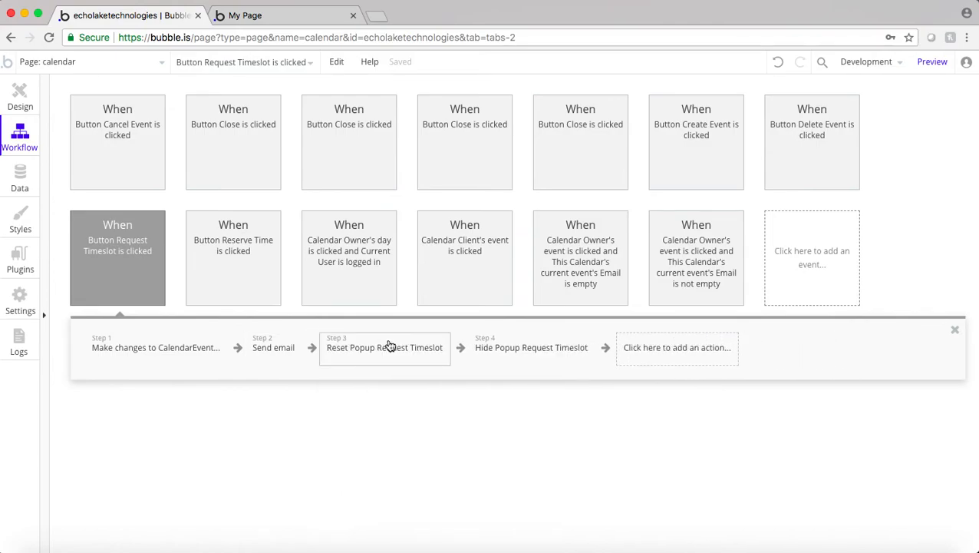
left_click(385, 347)
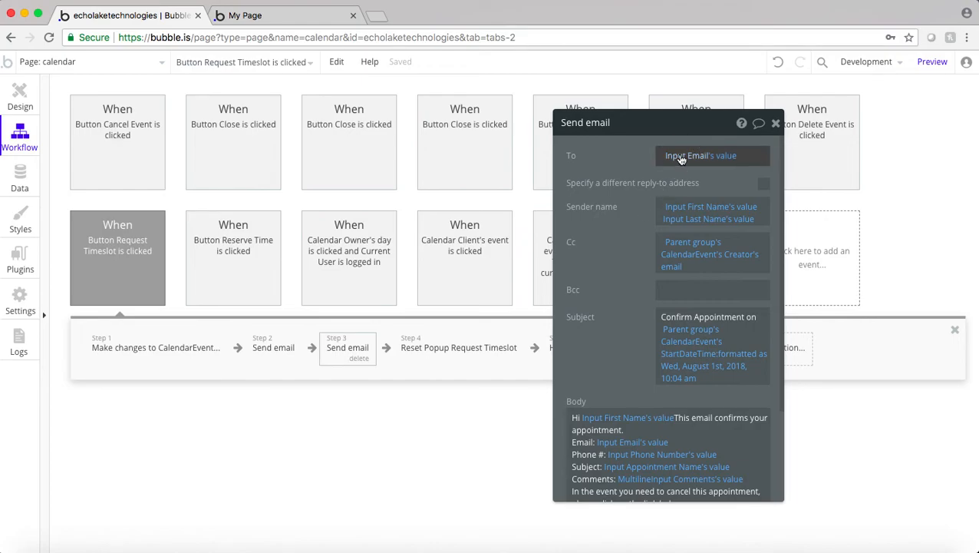
left_click(700, 155)
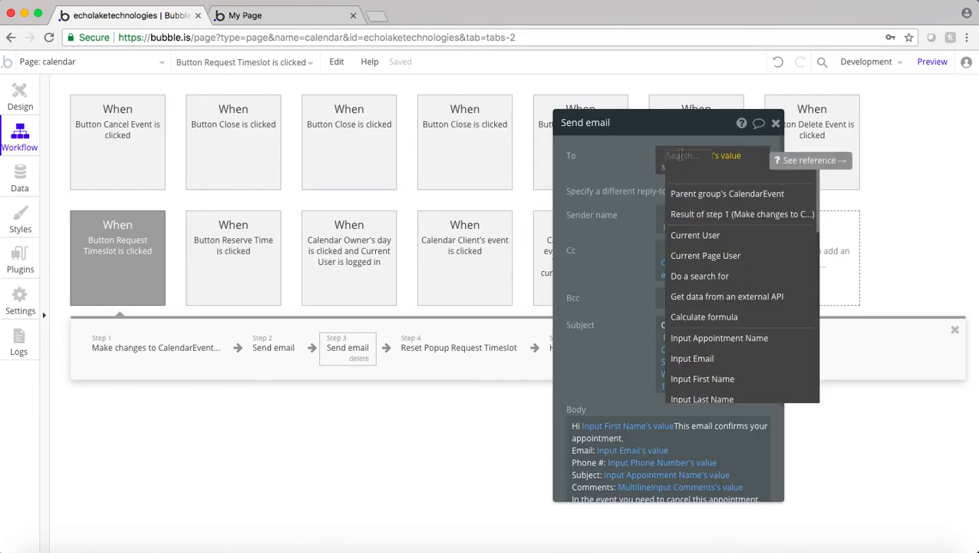
mouse_move(695, 235)
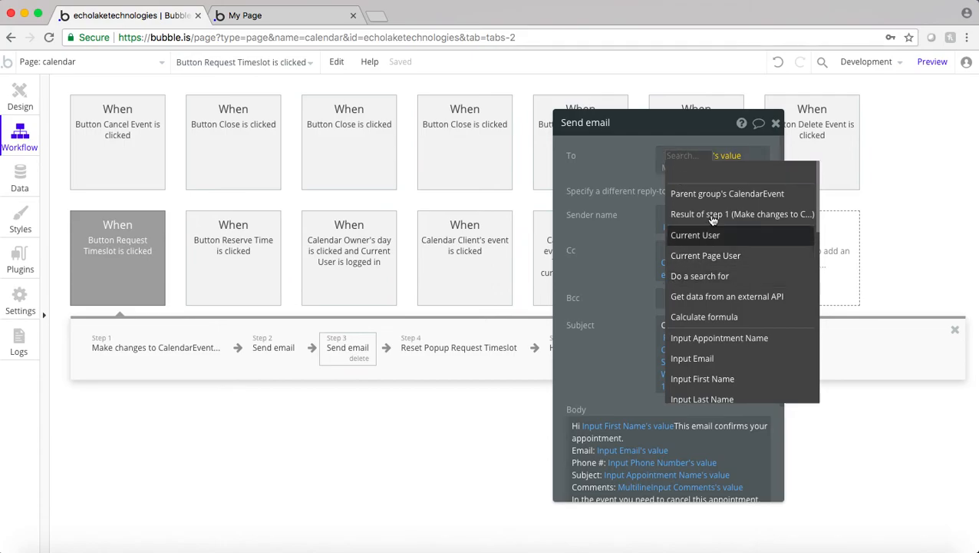
scroll("down", 3)
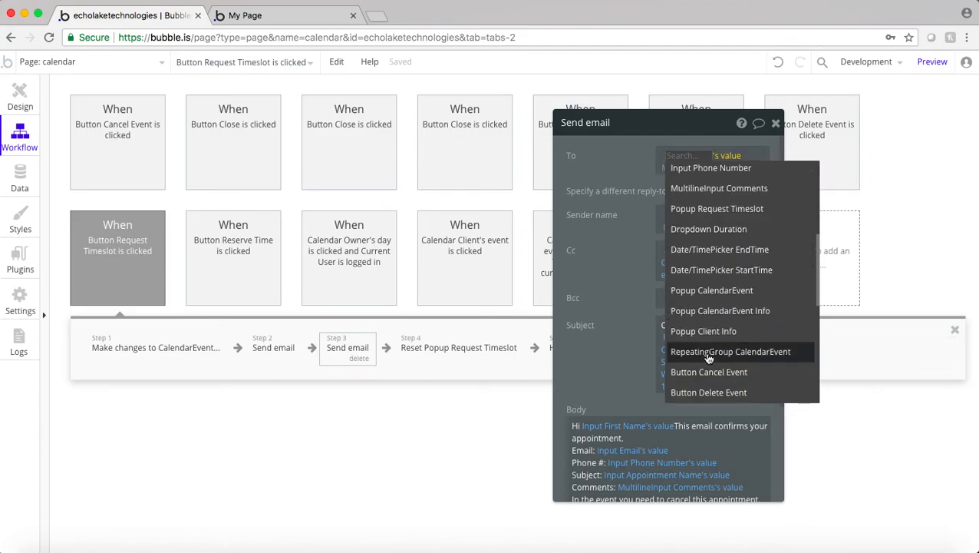
left_click(731, 350)
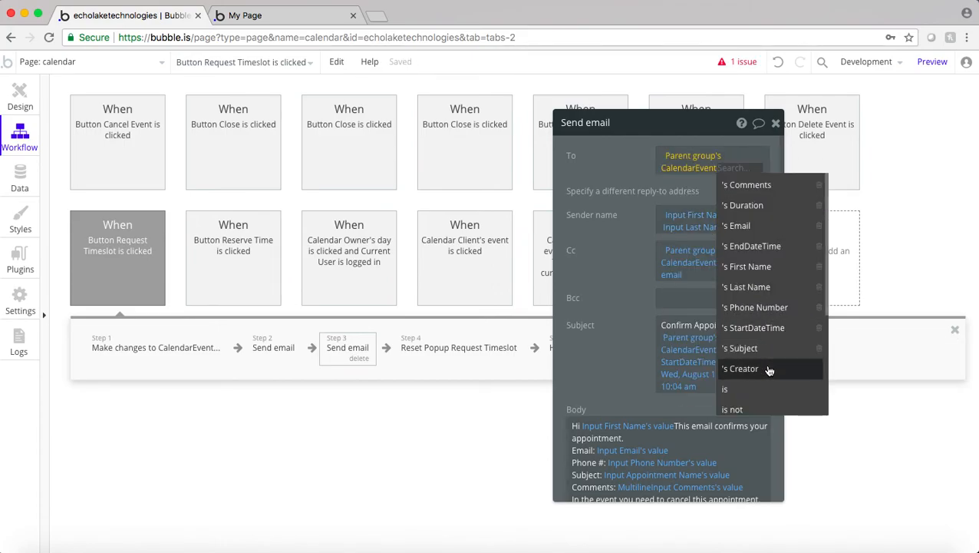
left_click(739, 369)
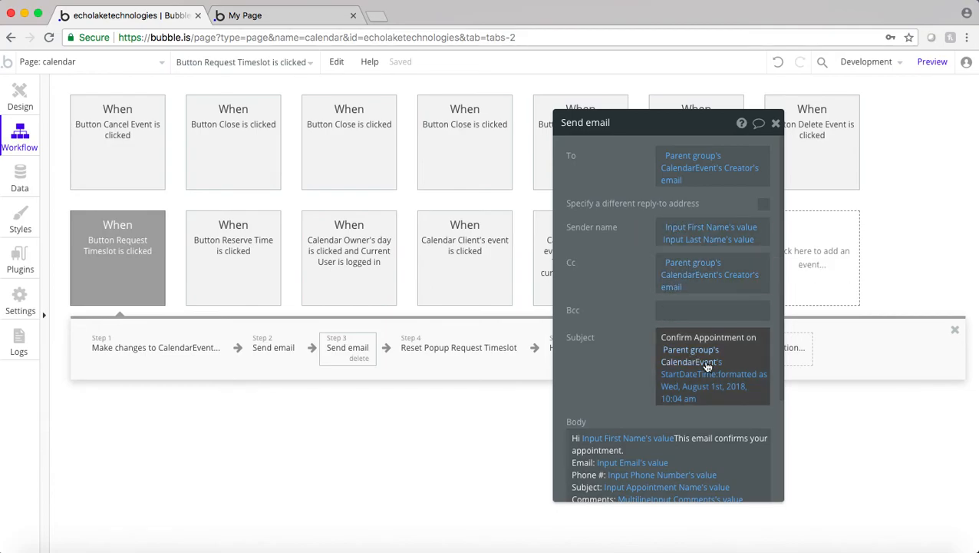
Step: Reword the body to 'Hi This email confirms appointment for' plus Input First Name's value
scroll("down", 3)
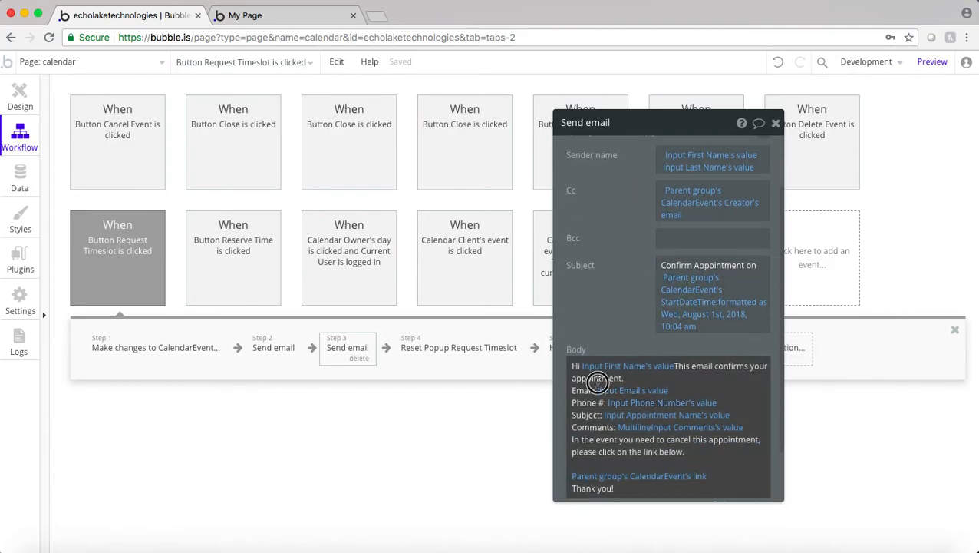
left_click(596, 365)
type(" for ")
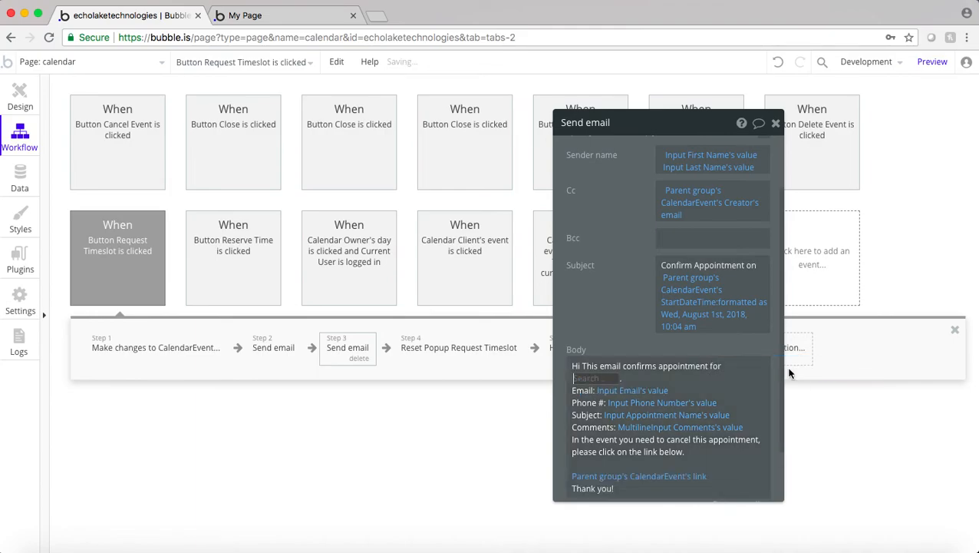
left_click(597, 378)
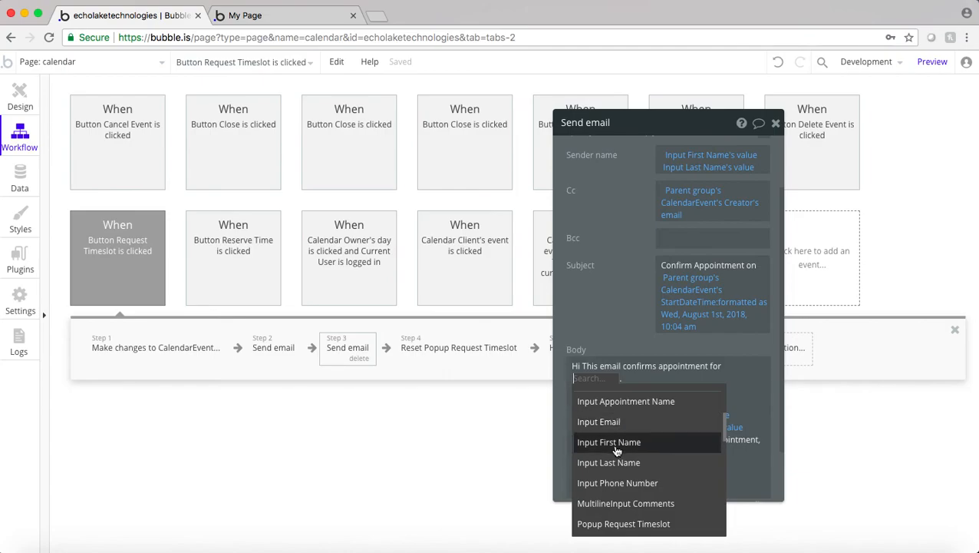
left_click(608, 442)
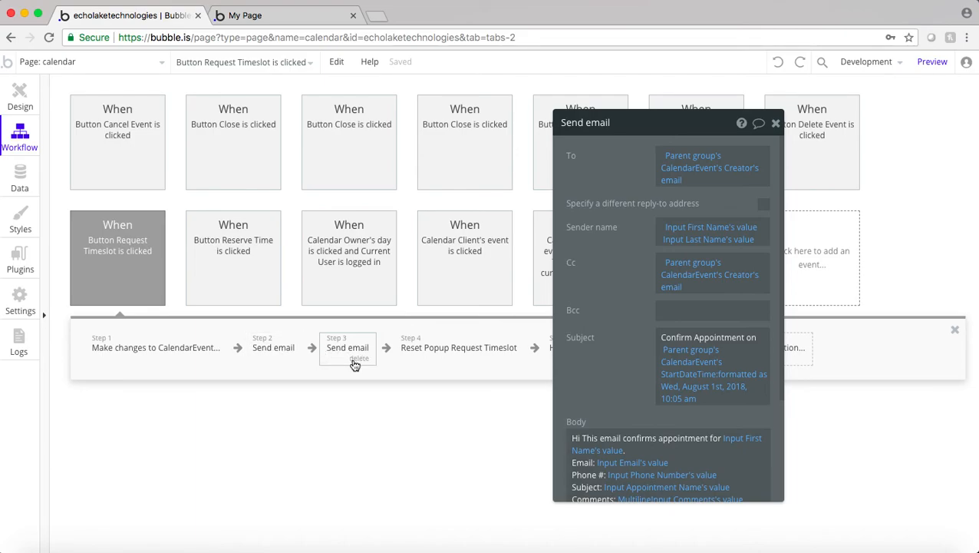
mouse_move(356, 368)
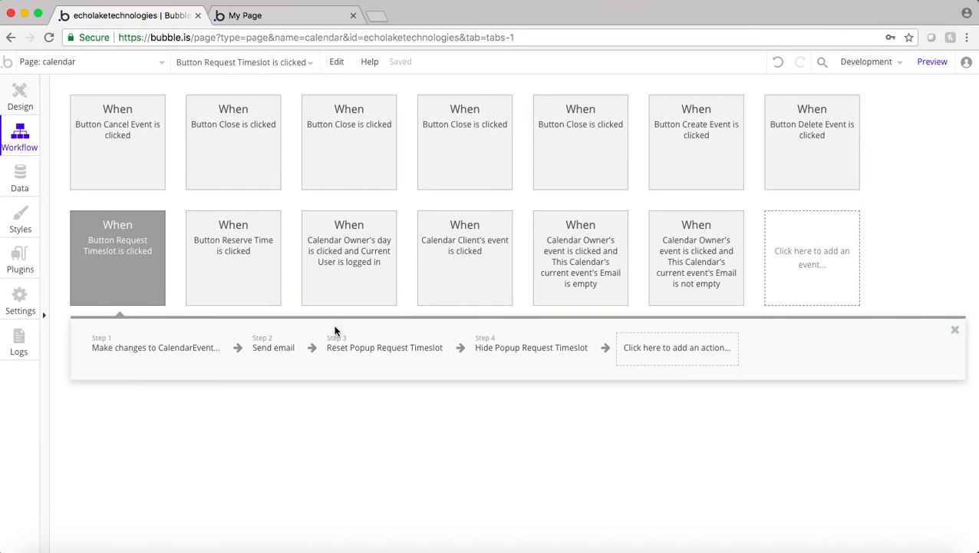
Step: Return to the Design tab showing the Request Timeslot button's properties
left_click(20, 95)
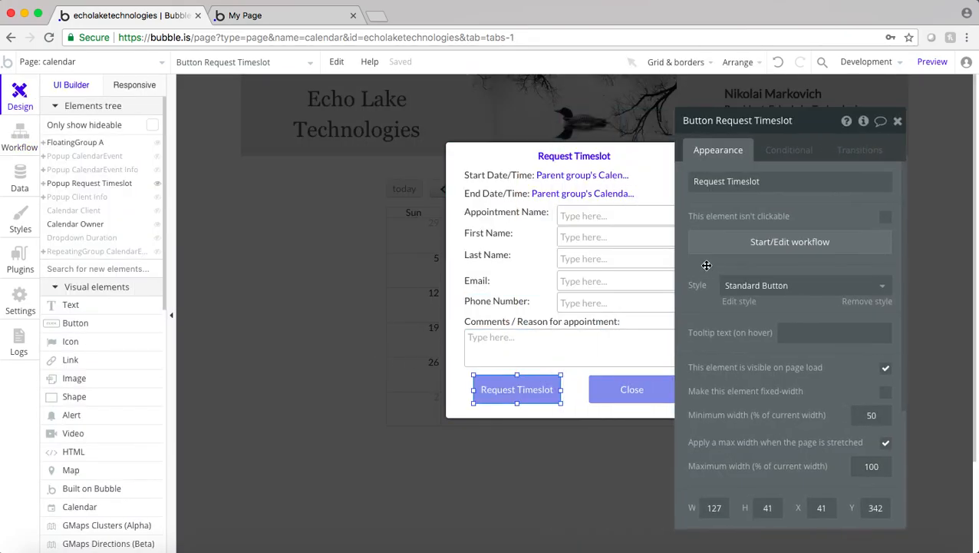